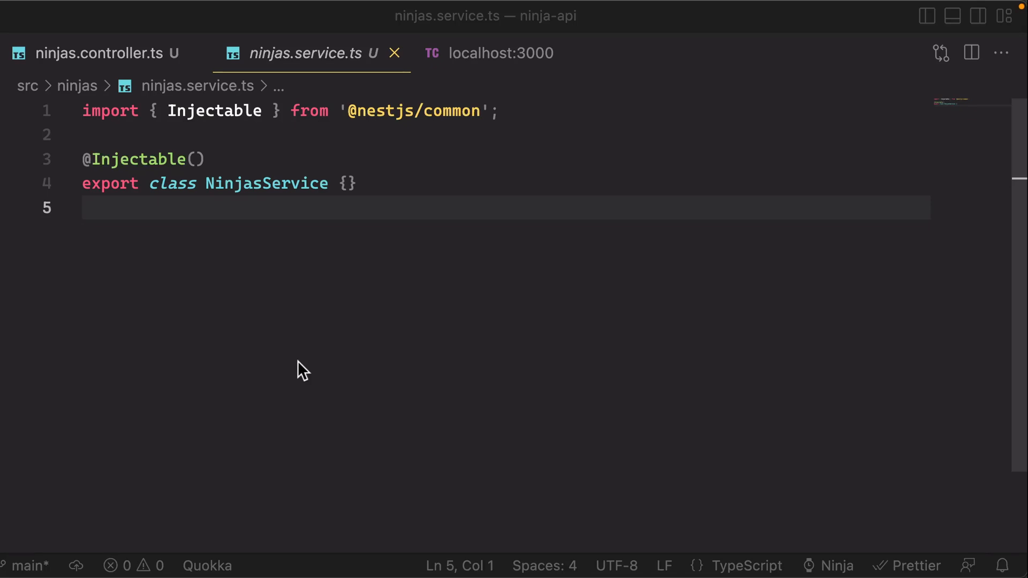
mouse_move(77, 74)
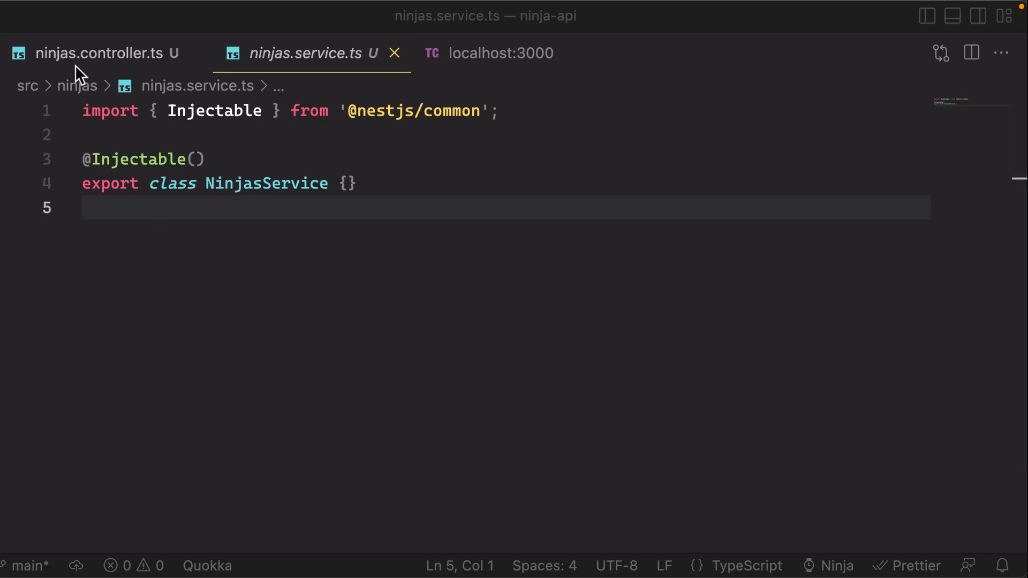
- Review the GET, POST and PUT route handlers in ninjas.controller.ts
left_click(98, 53)
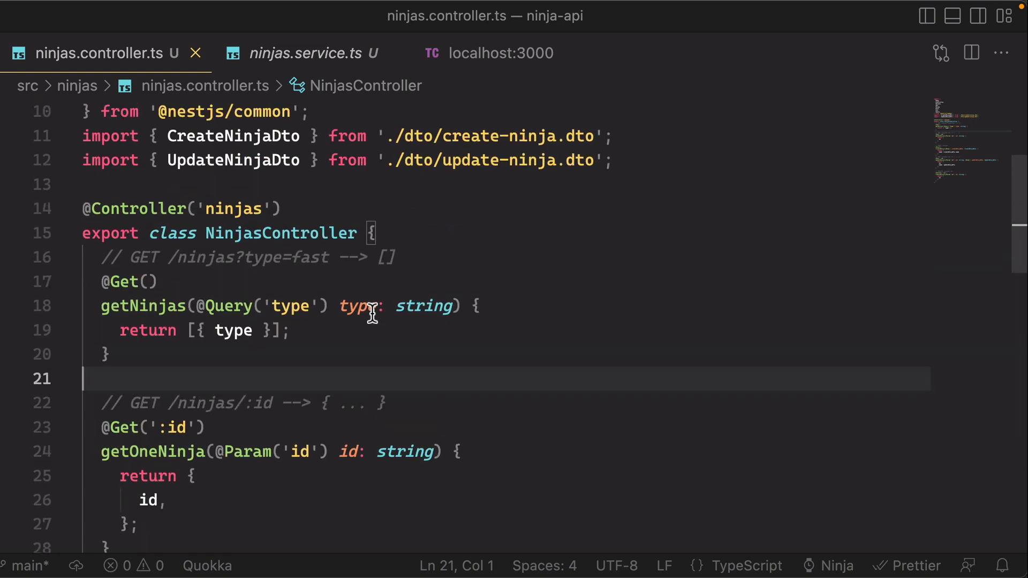
scroll("down", 3)
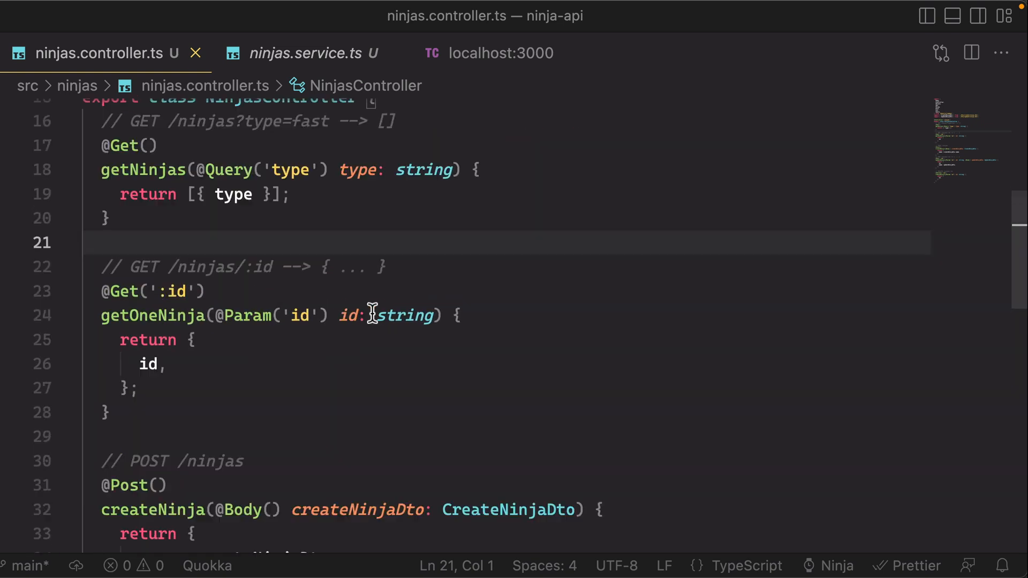
scroll("down", 3)
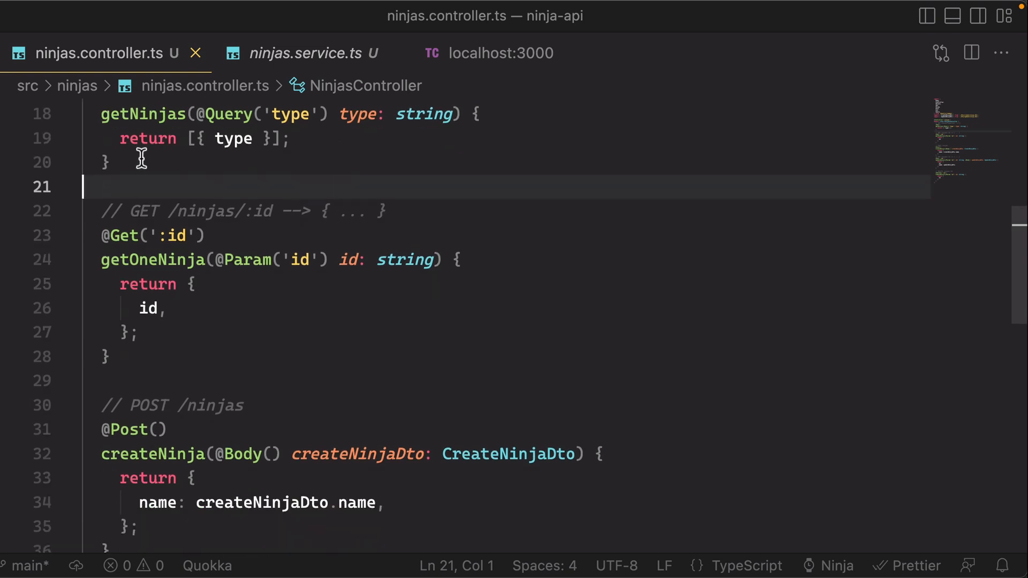
scroll("down", 3)
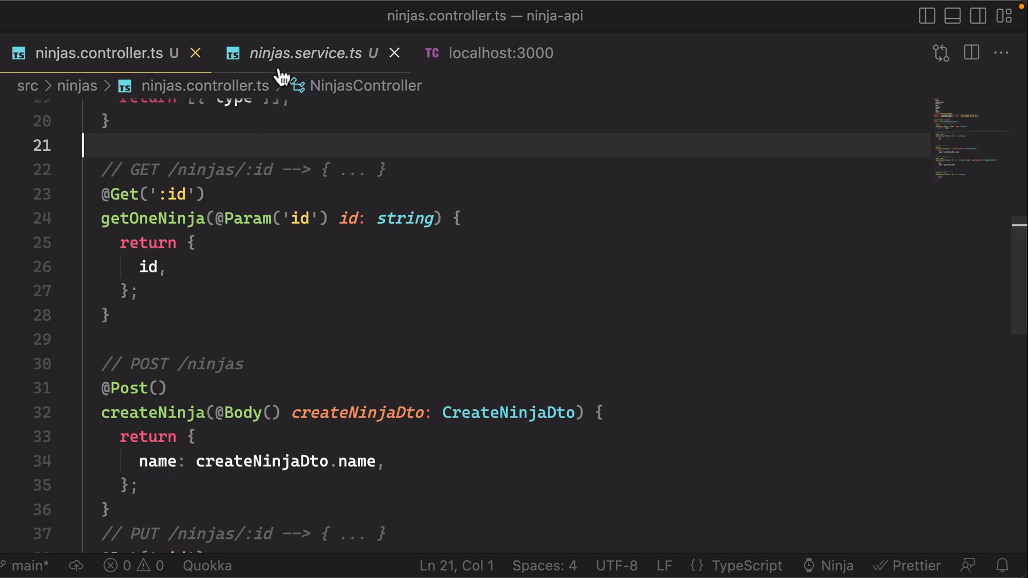
- Write a private two-ninja array and a getNinjas(weapon?) method filtering by weapon in ninjas.service.ts
left_click(306, 54)
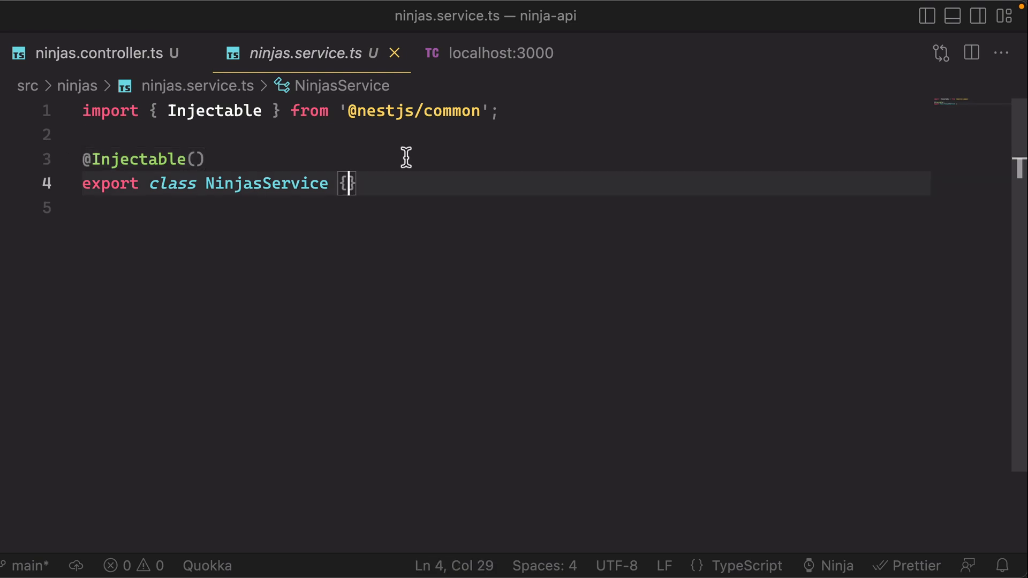
key("Enter")
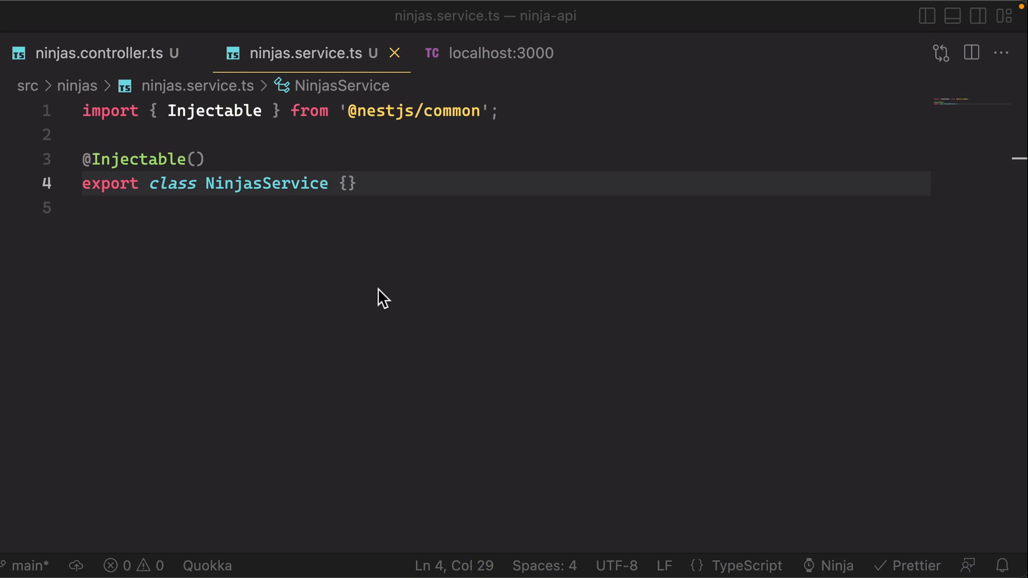
mouse_move(363, 238)
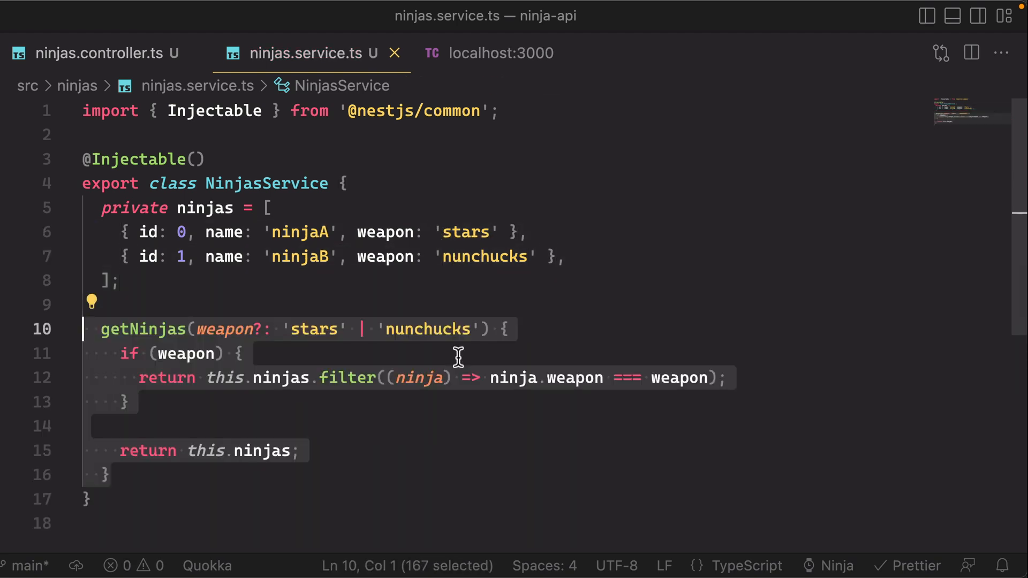
scroll("down", 3)
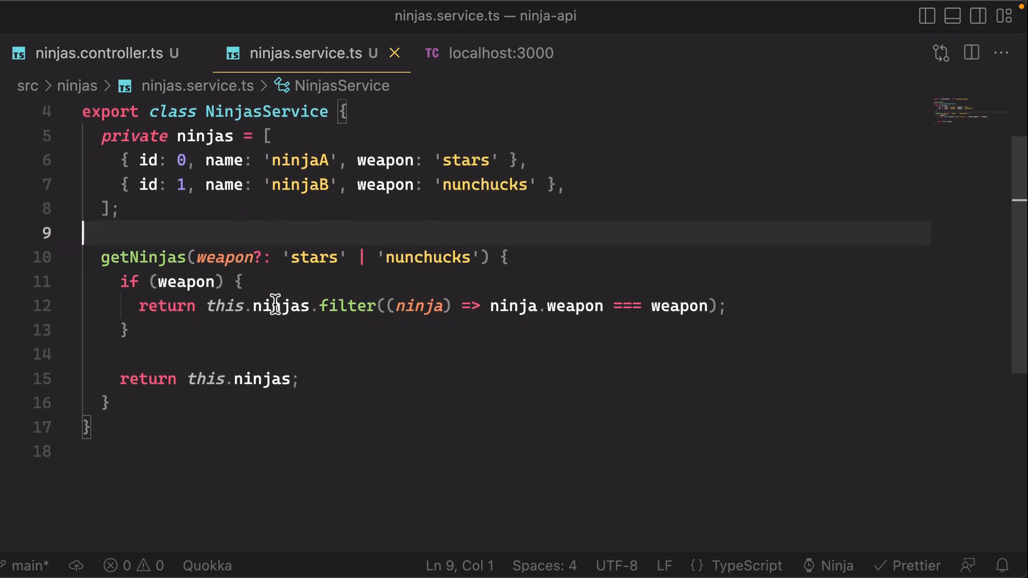
left_click(115, 378)
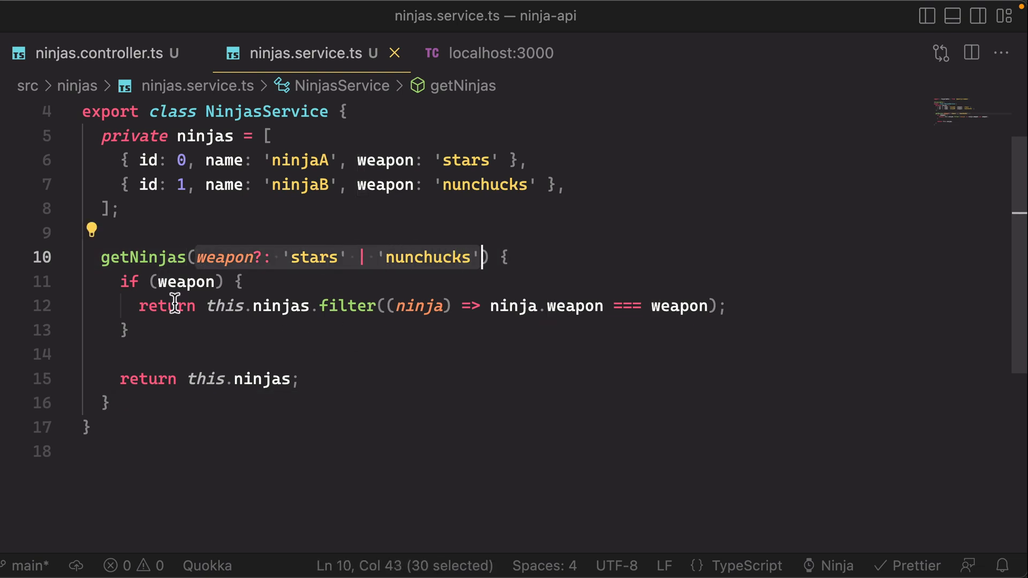
double_click(141, 257)
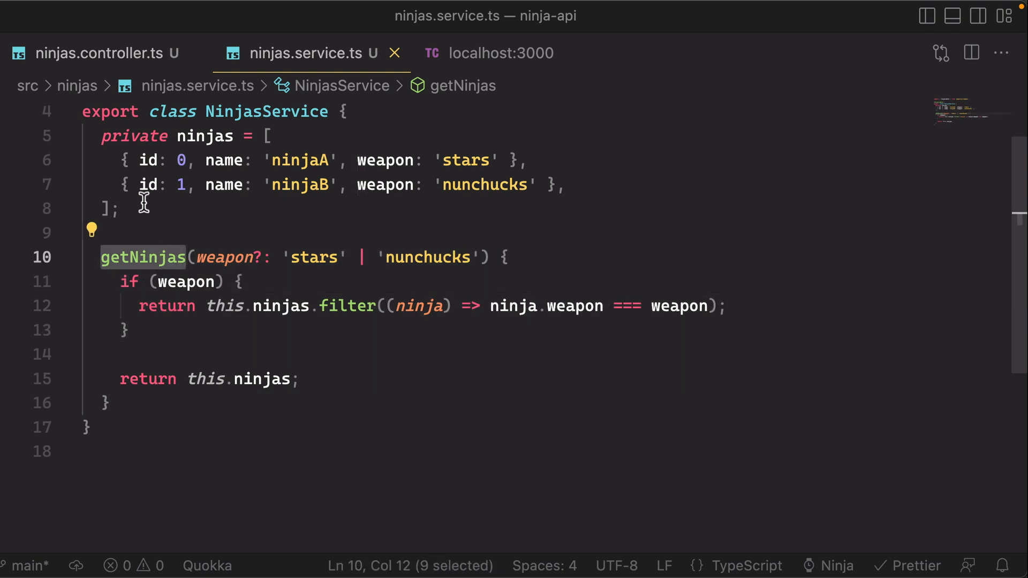
left_click(98, 54)
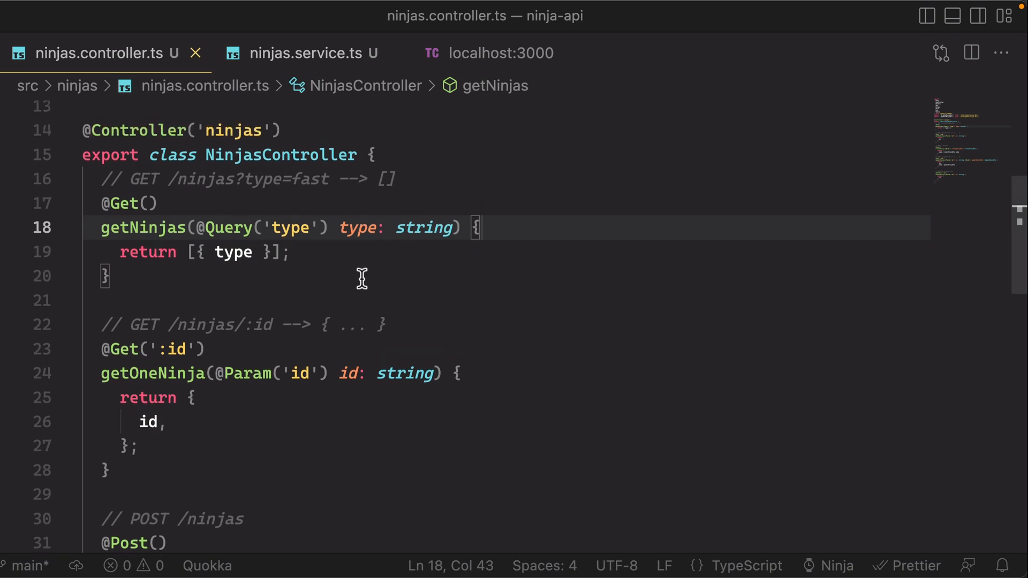
mouse_move(136, 247)
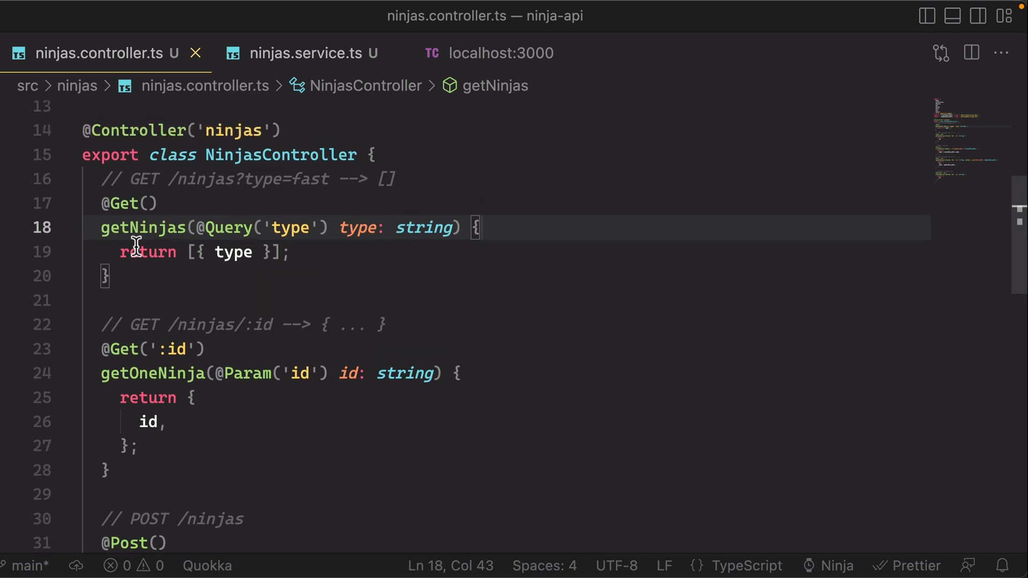
double_click(255, 179)
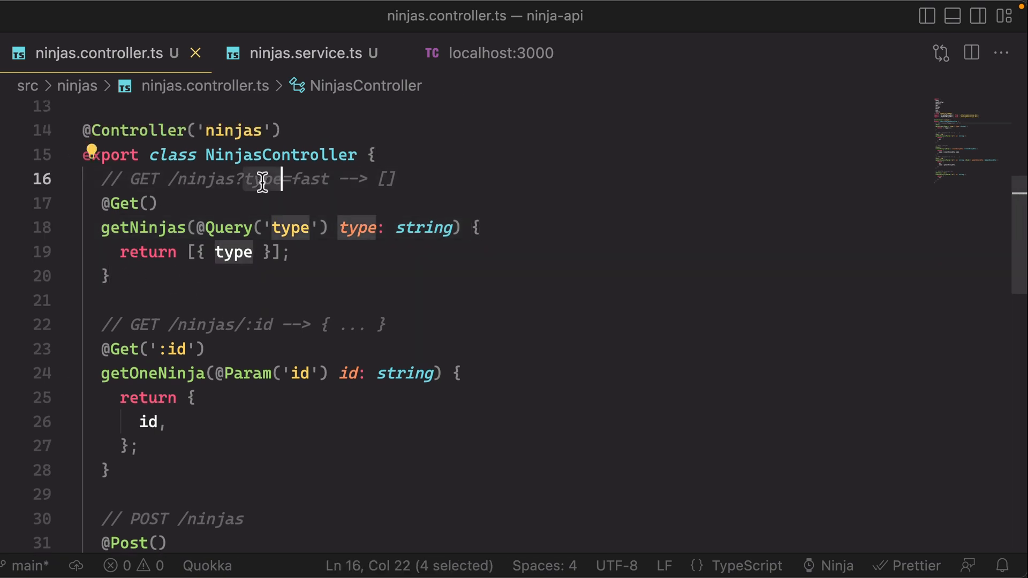
type("weapon")
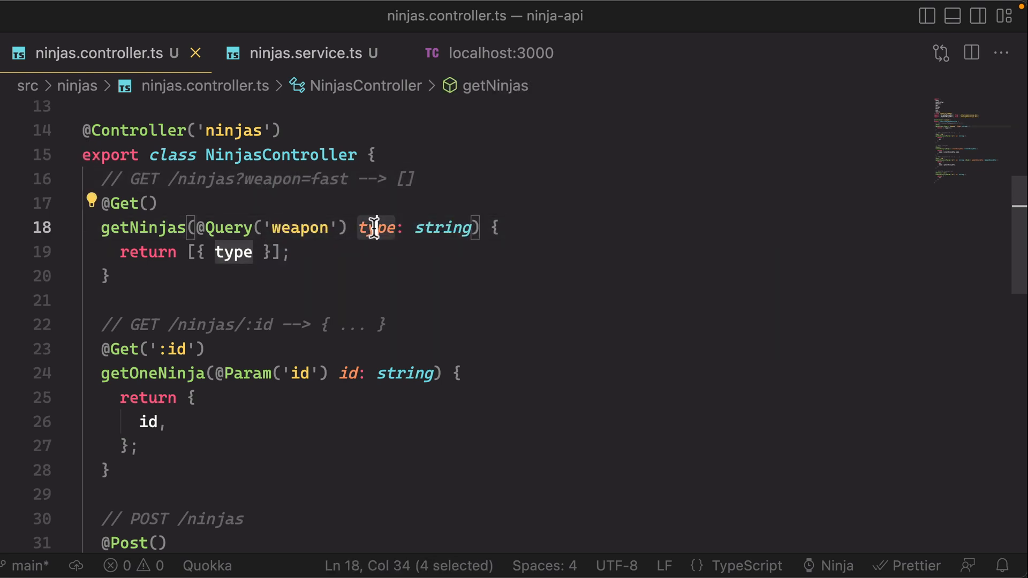
type("weapon")
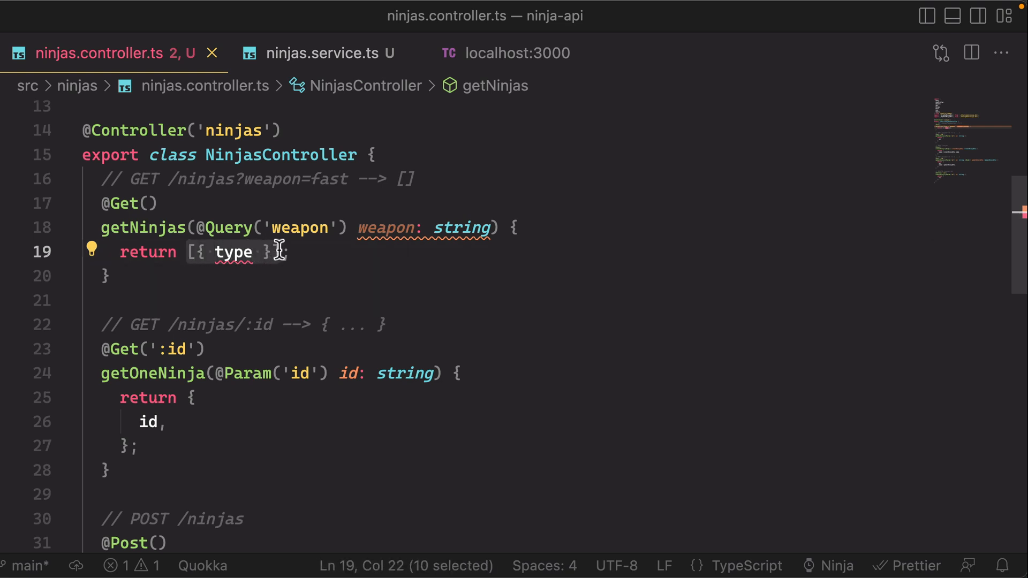
key("Delete")
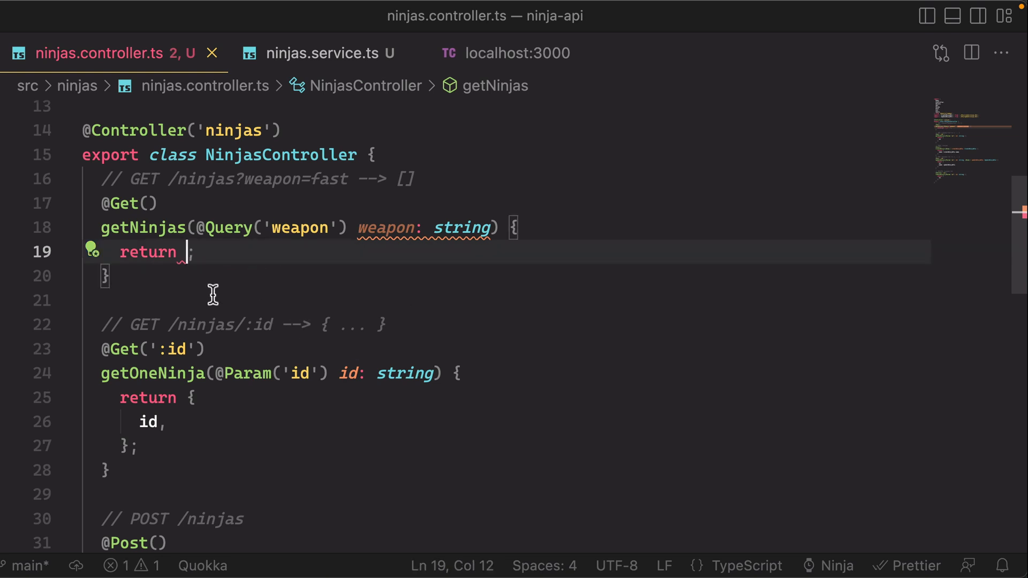
mouse_move(250, 282)
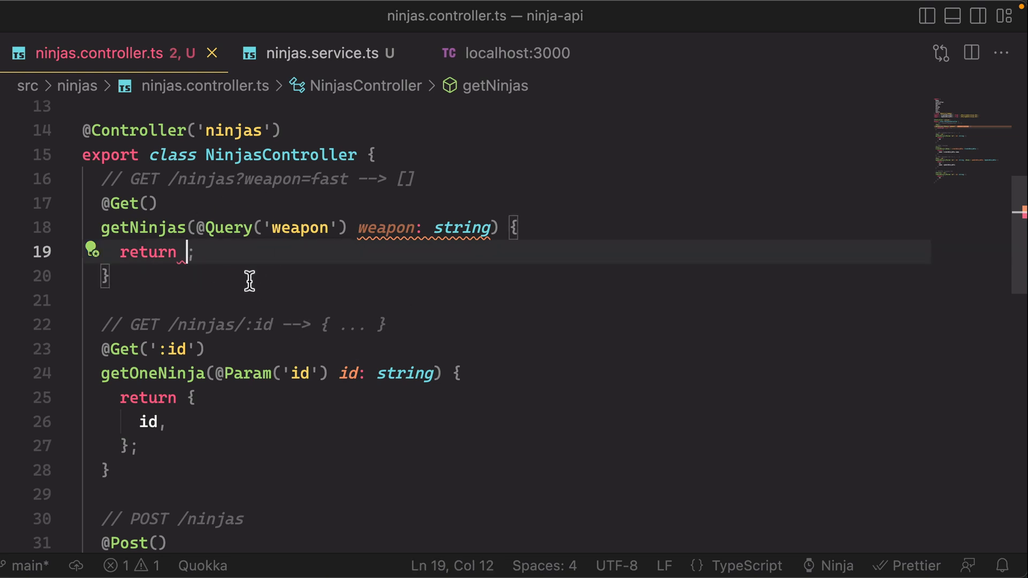
left_click(321, 53)
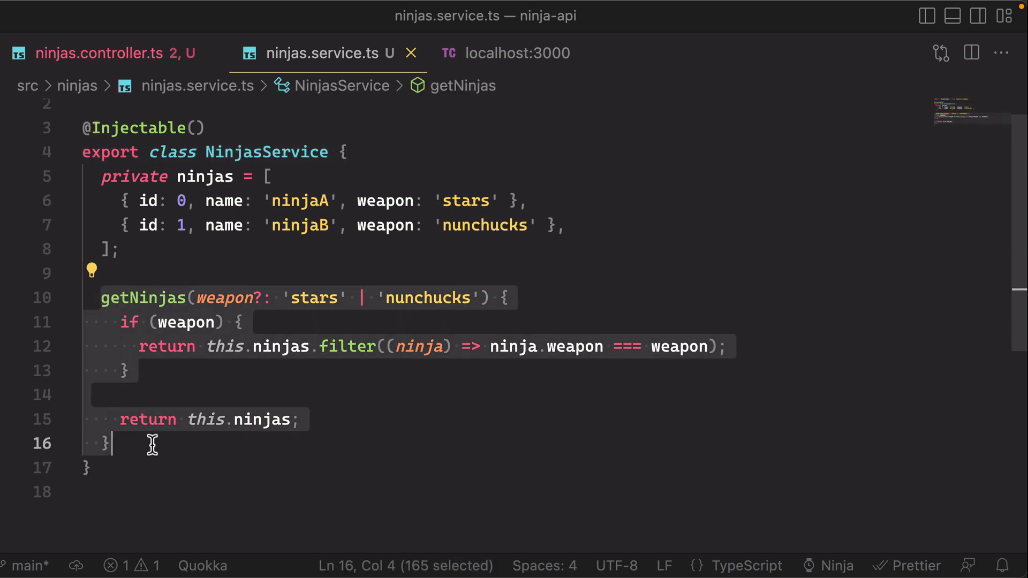
mouse_move(347, 182)
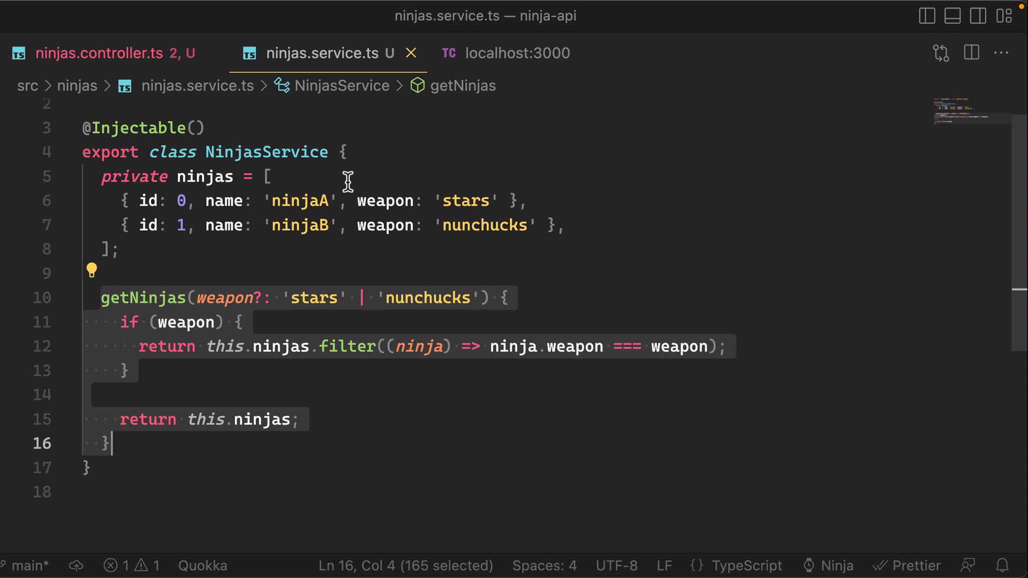
- Make getNinjas create a new NinjasService and return service.getNinjas(weapon)
left_click(99, 53)
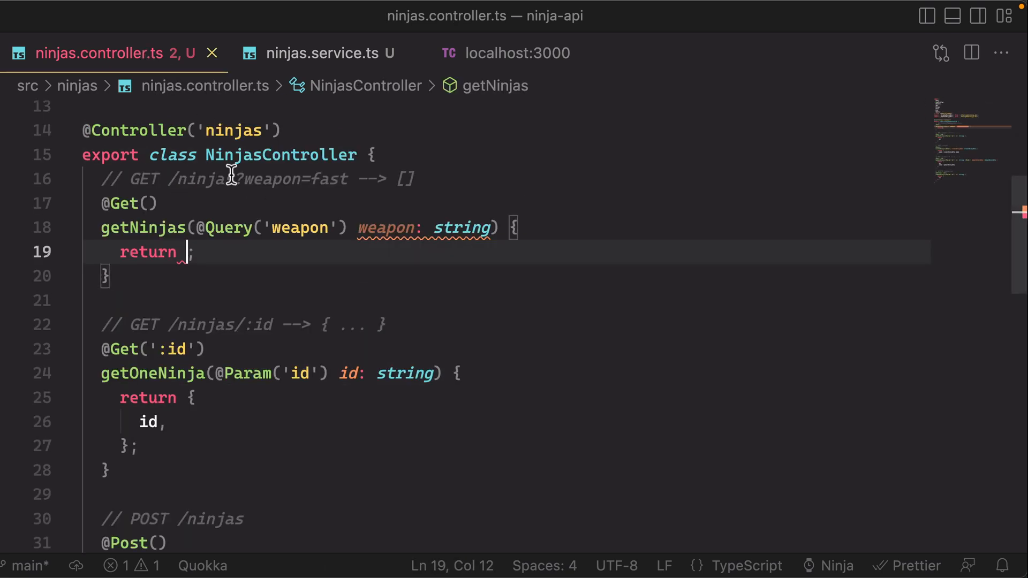
type("const service")
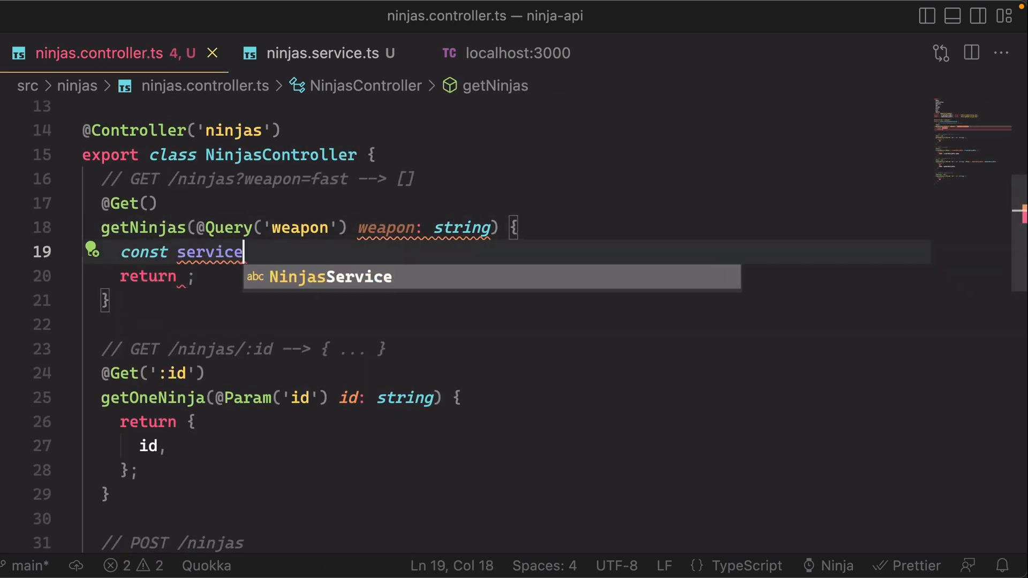
type("= new")
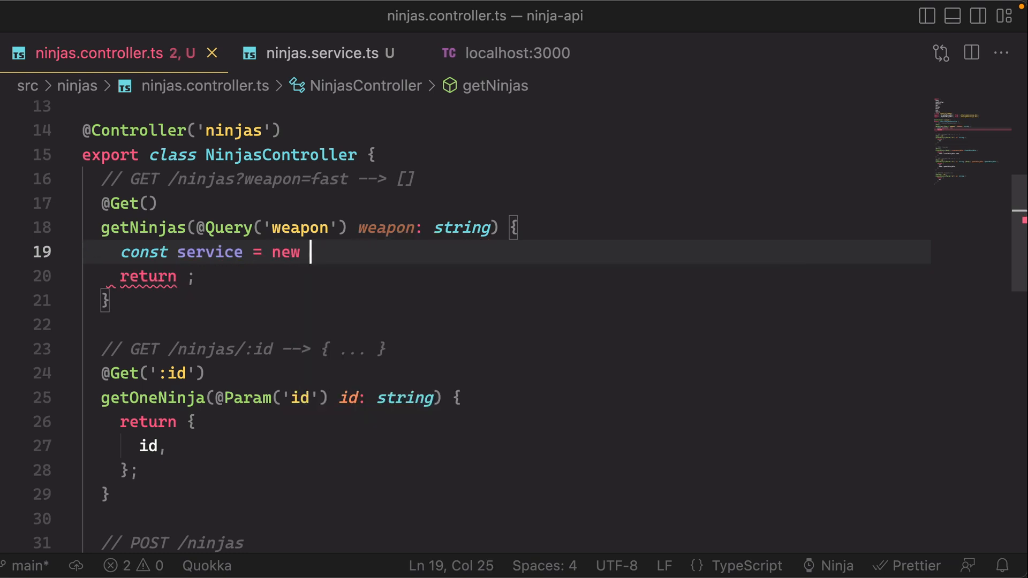
type("NinjasService();")
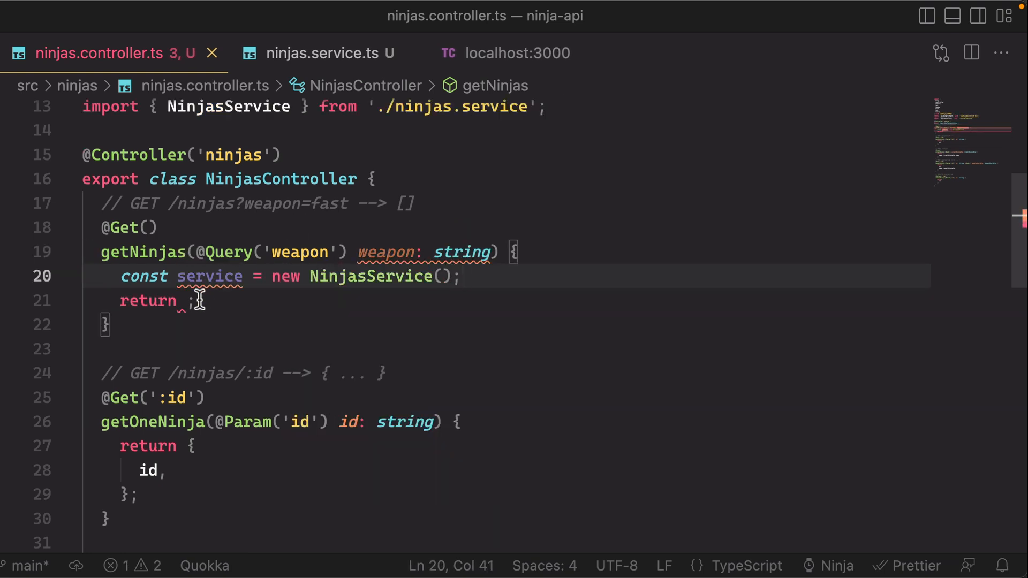
type("service")
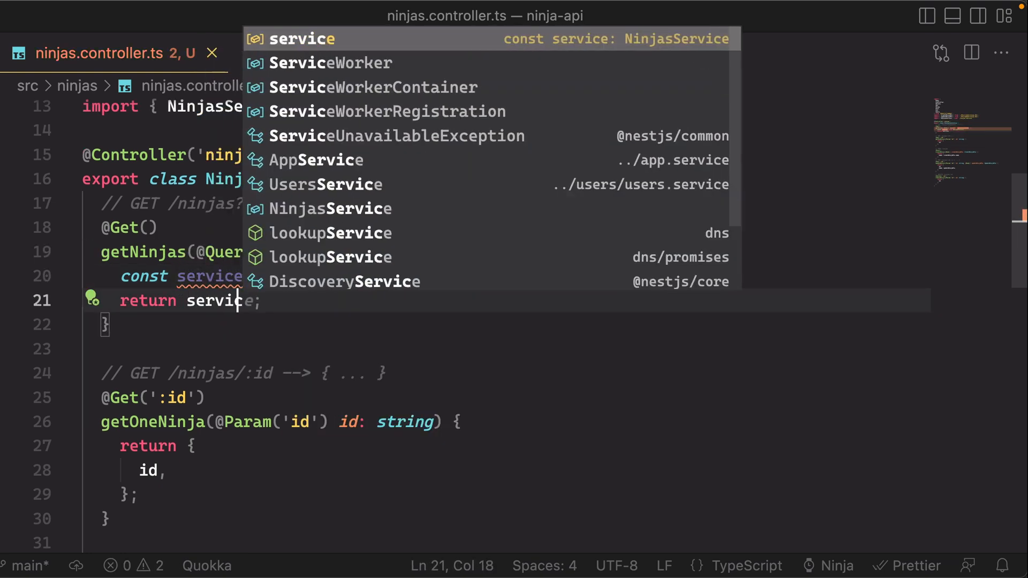
type(".getNinjas(weapon);")
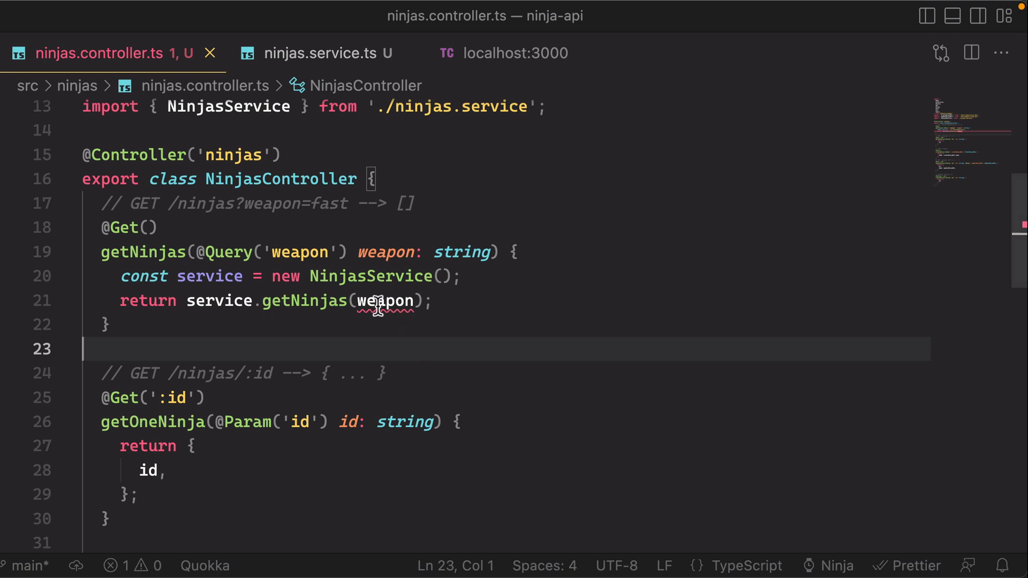
mouse_move(384, 301)
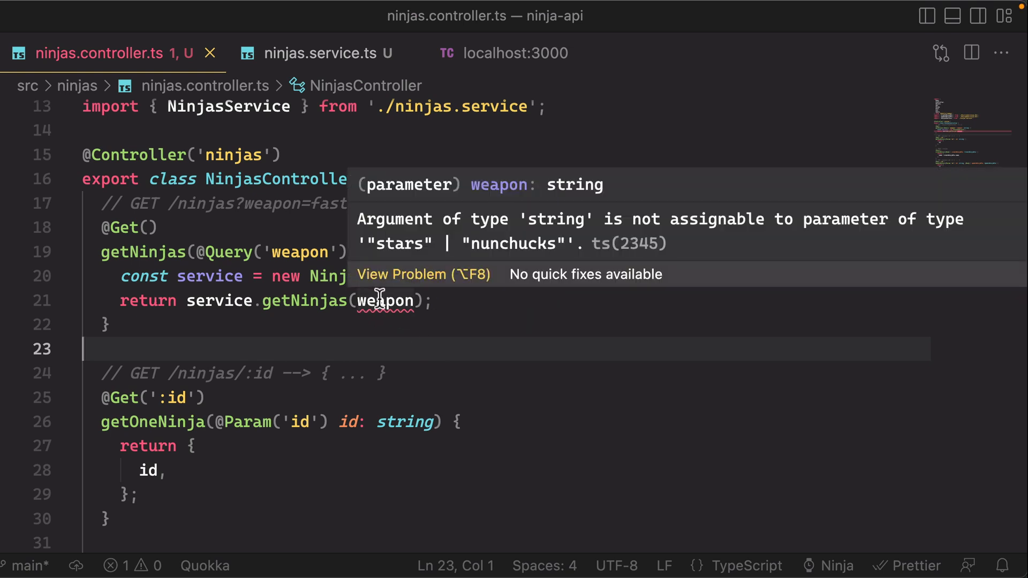
mouse_move(531, 246)
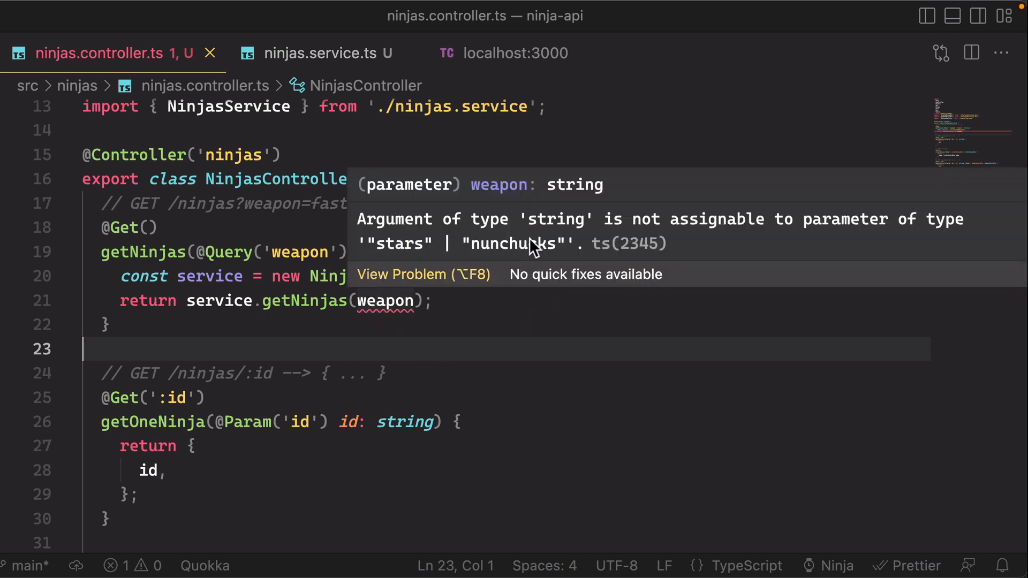
- Type the weapon parameter as 'stars' | 'nunchucks' instead of string
double_click(463, 252)
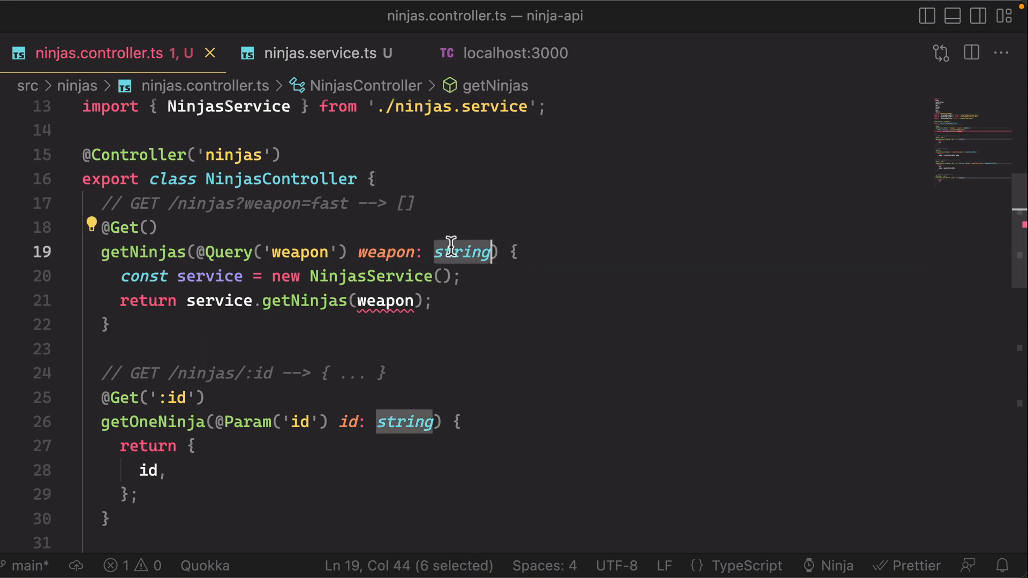
type("'stars' | 'nunchucks'")
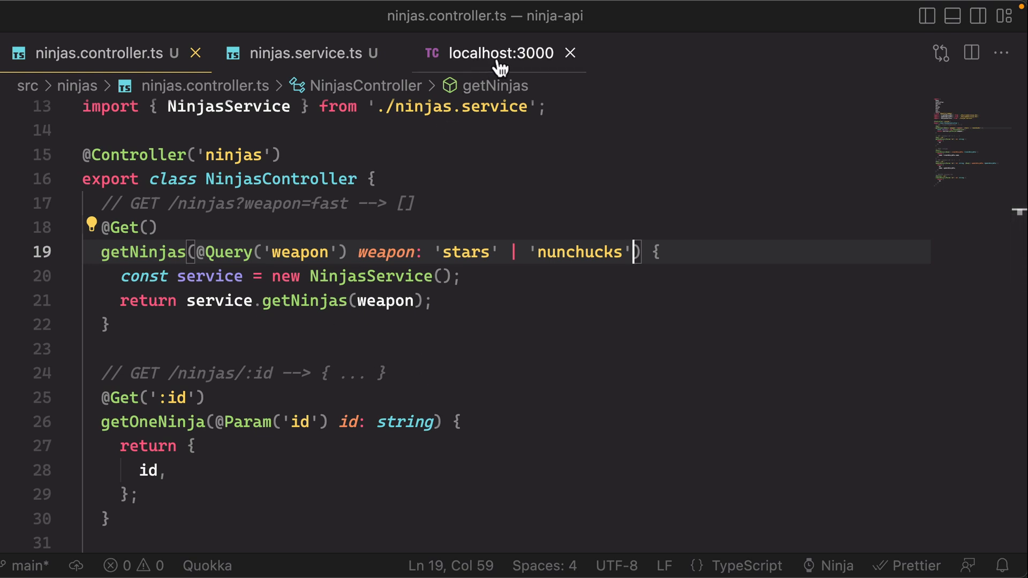
- Send GET /ninjas for all ninjas, then add ?weapon=stars to get only ninjaA
left_click(500, 53)
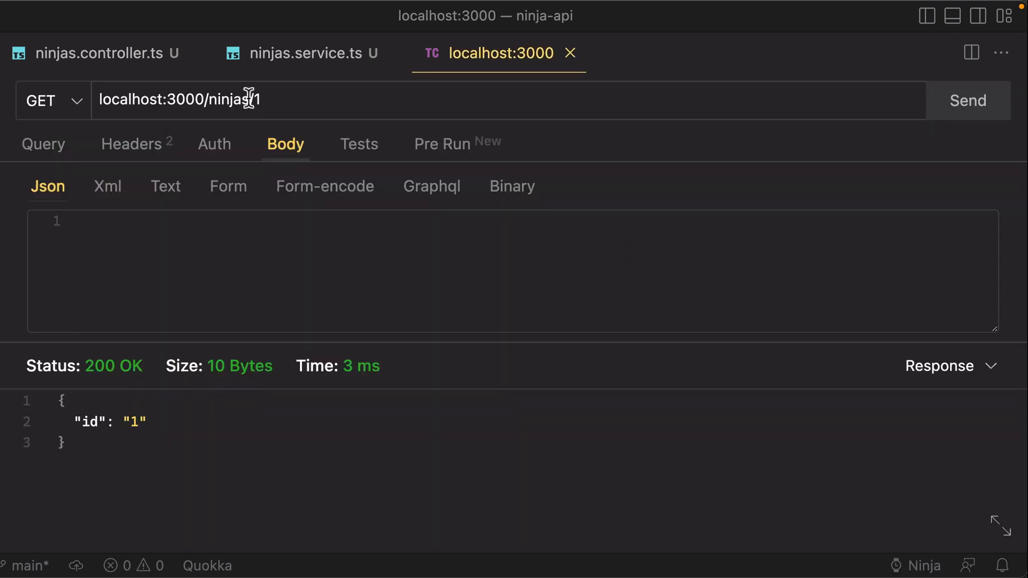
key("Backspace")
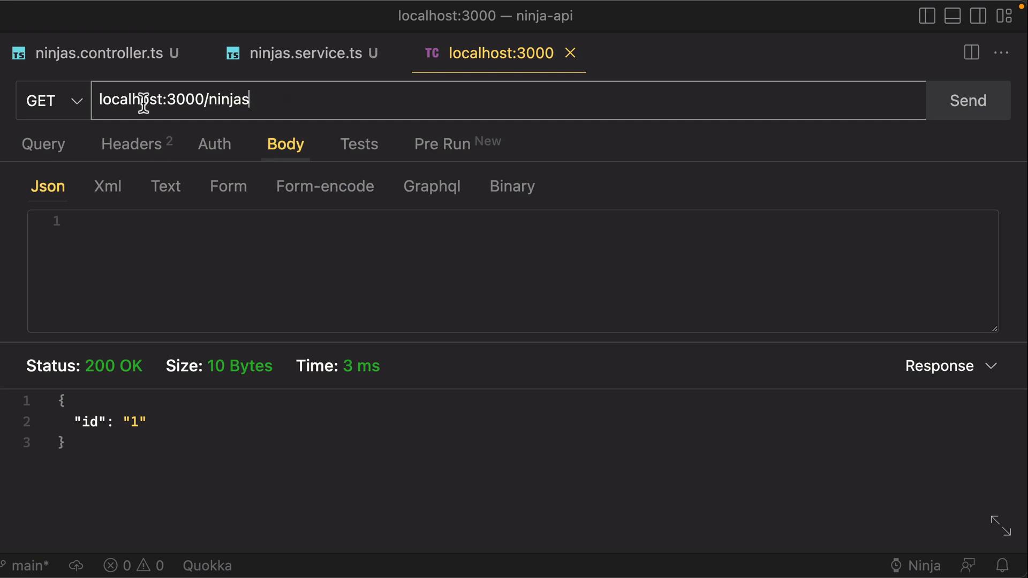
left_click(968, 101)
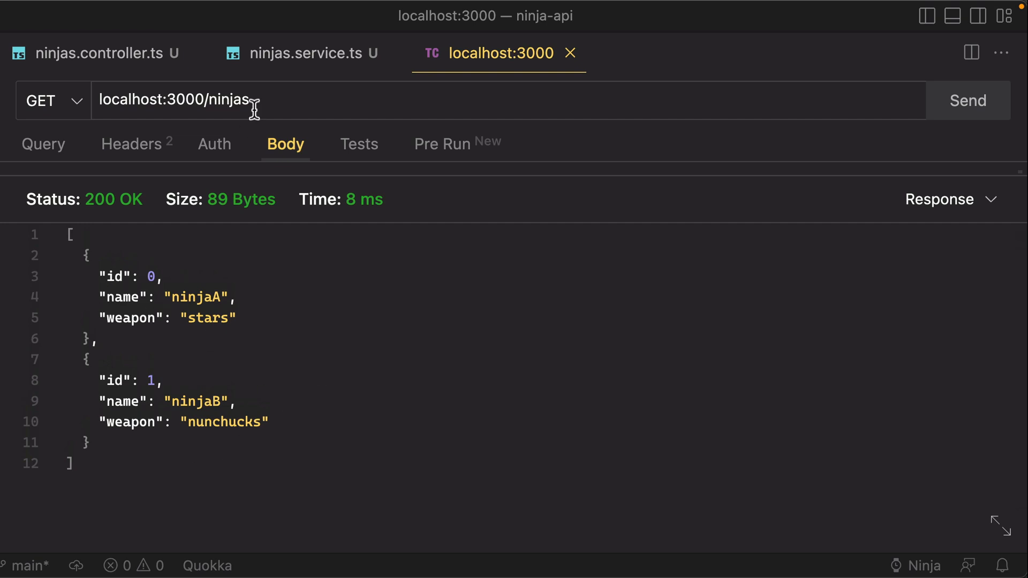
type("?")
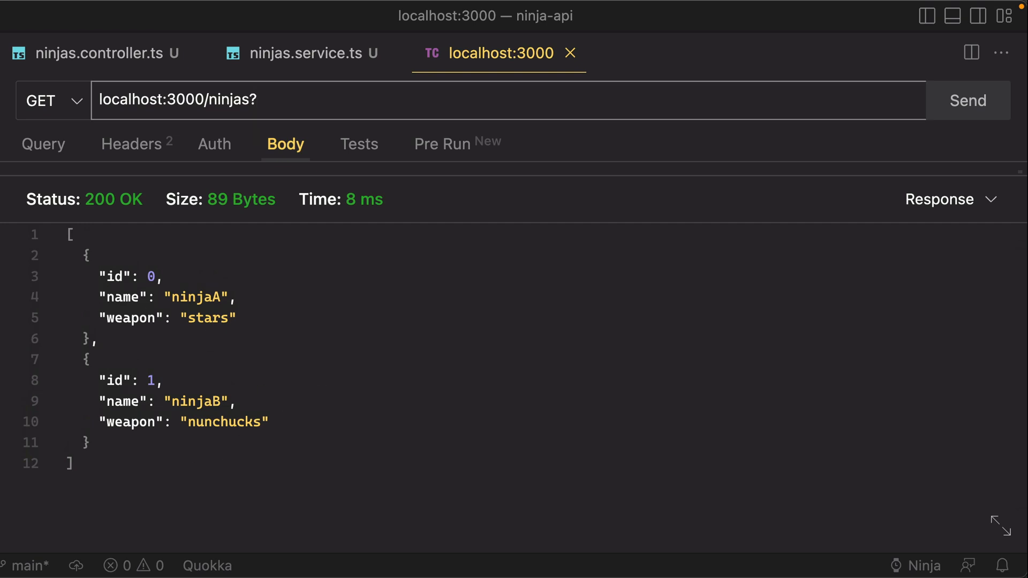
type("weapon=star")
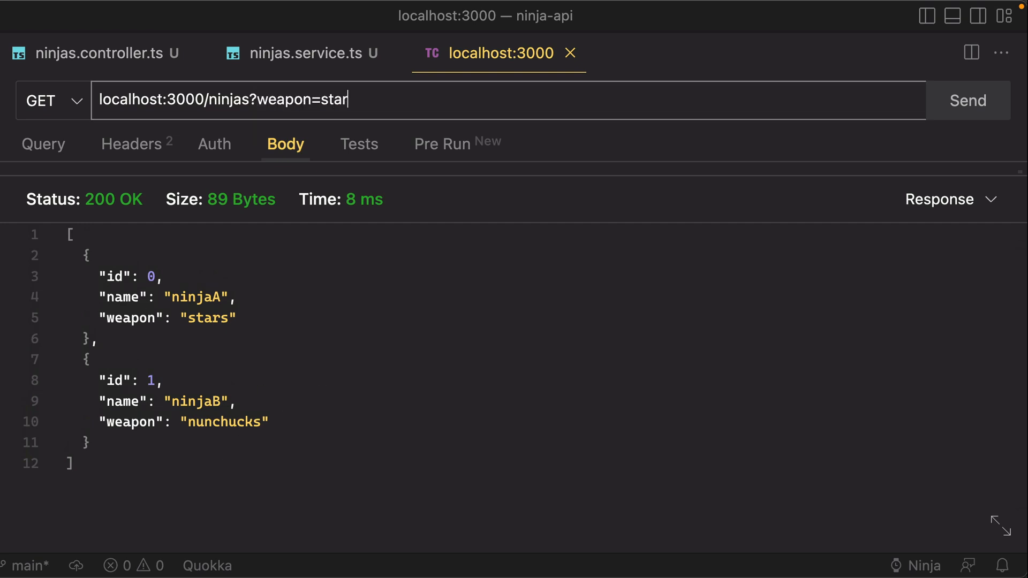
type("s")
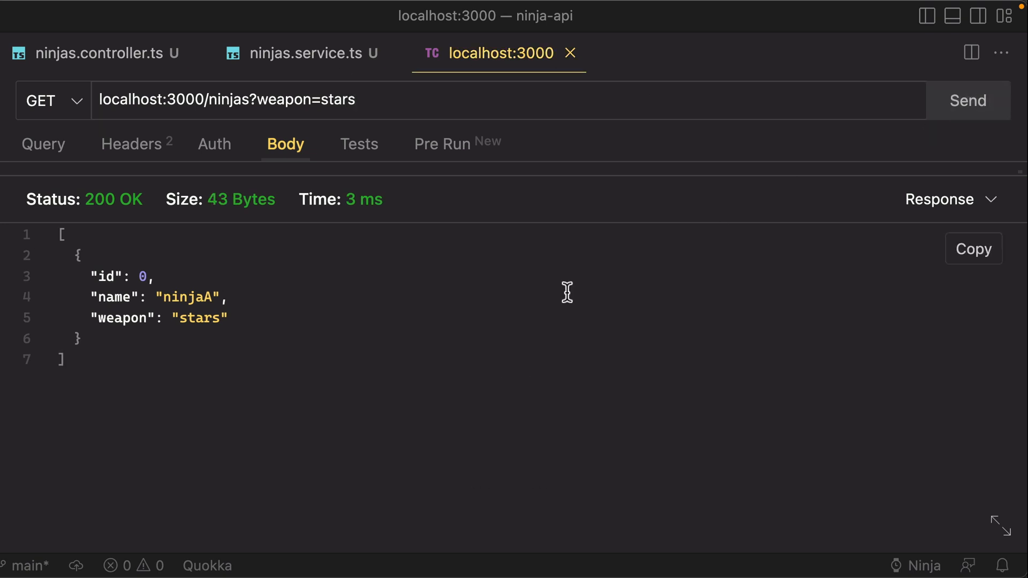
mouse_move(144, 374)
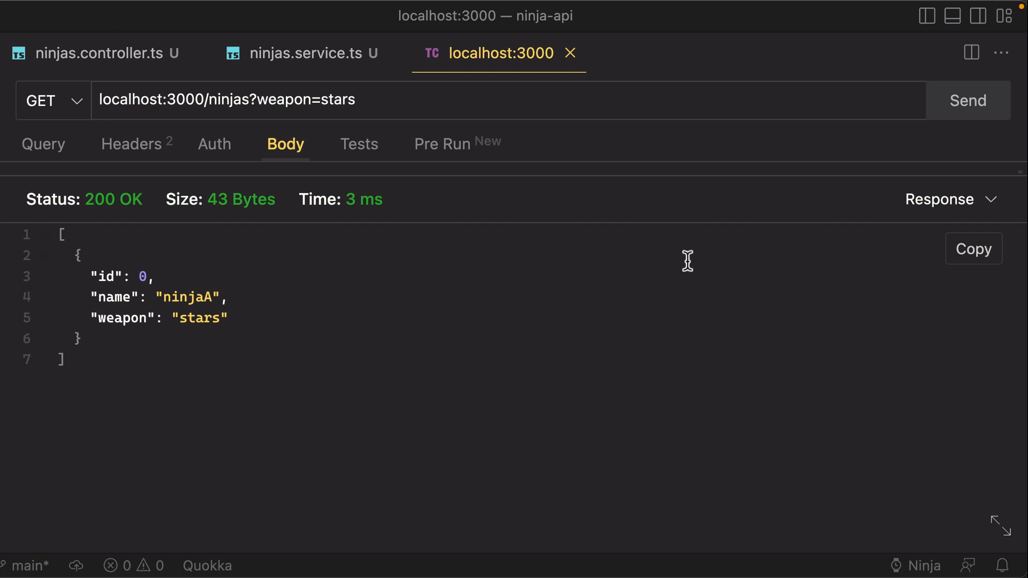
- Return to ninjas.controller.ts and scroll through the getNinjas handler
left_click(98, 54)
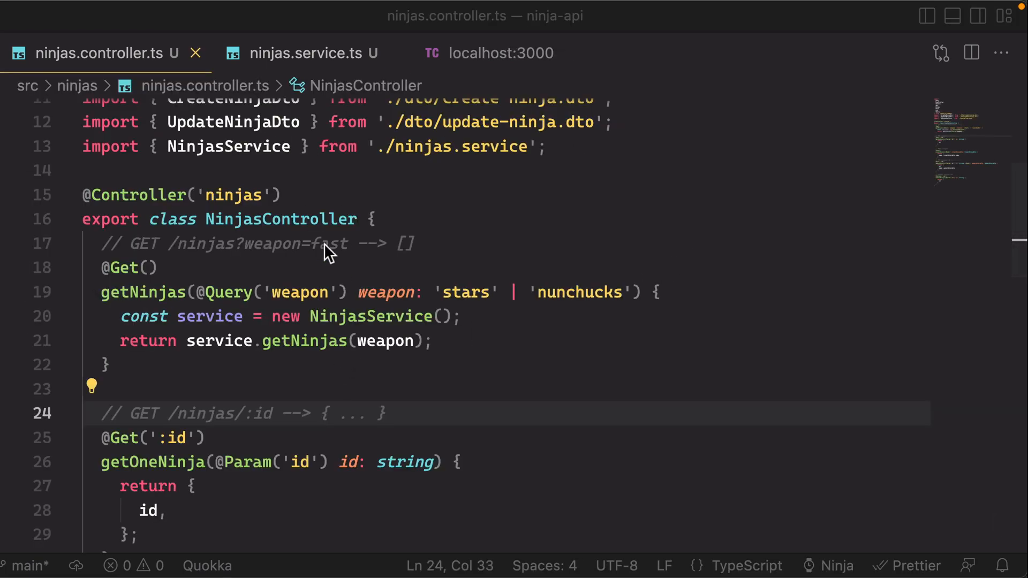
scroll("down", 3)
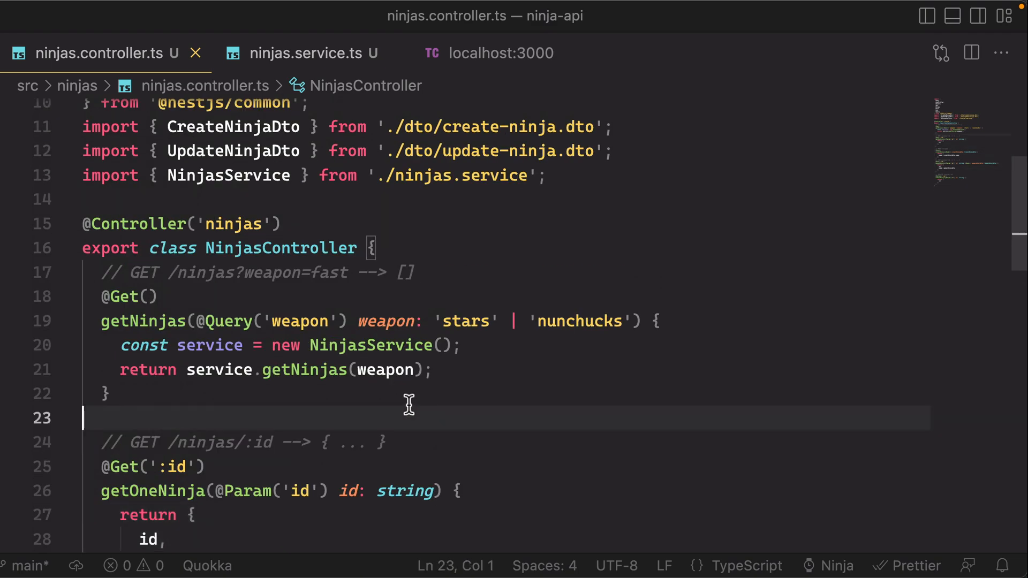
scroll("down", 3)
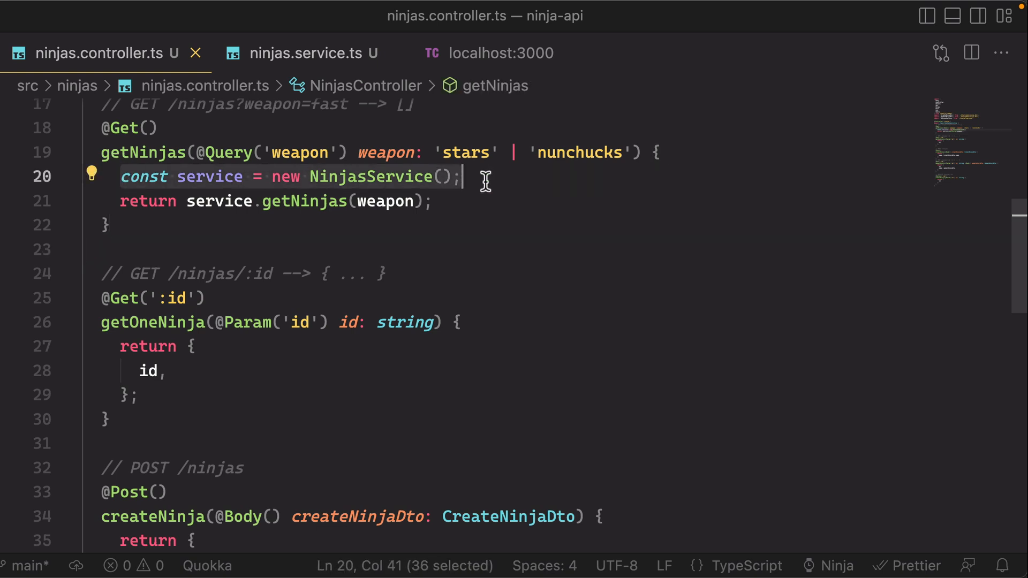
mouse_move(215, 371)
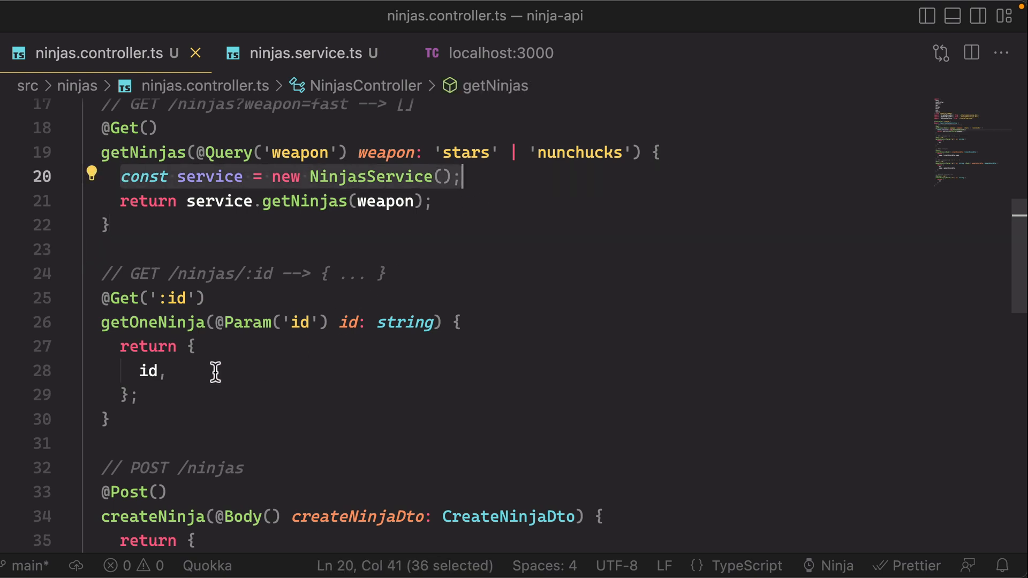
scroll("up", 3)
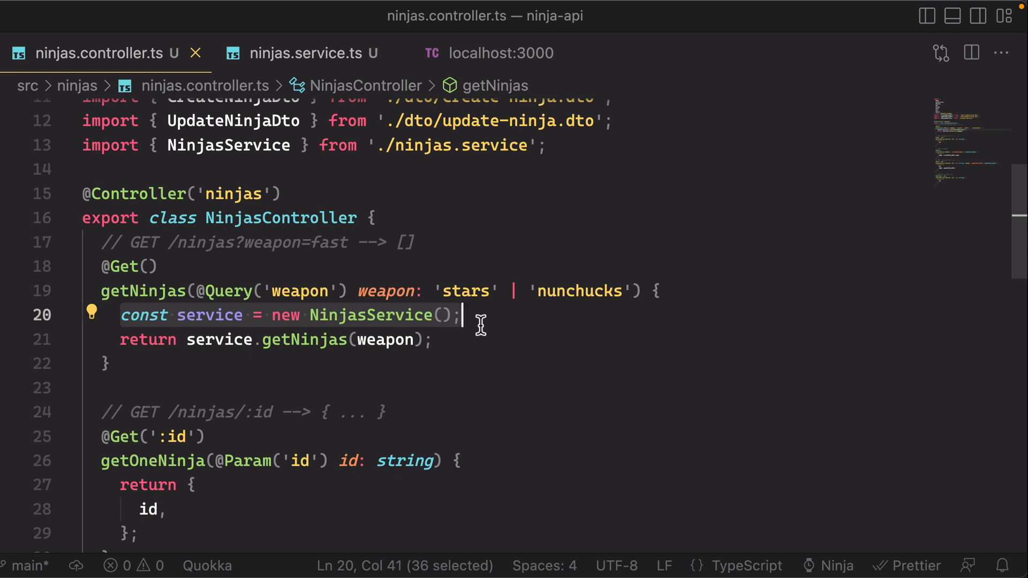
mouse_move(443, 232)
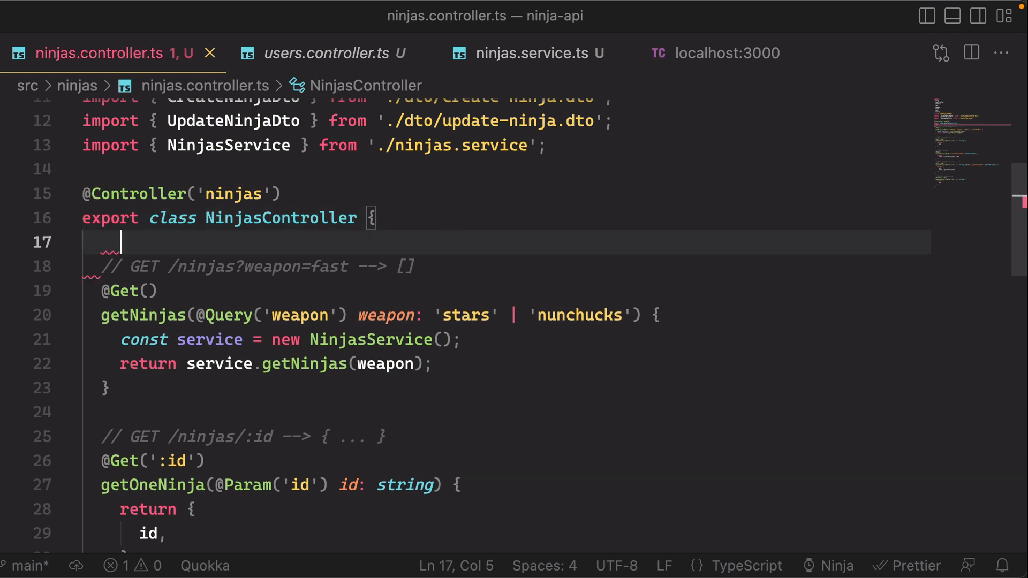
- Add constructor(private readonly ninjasService: NinjasService) {} to the controller
type("constructor")
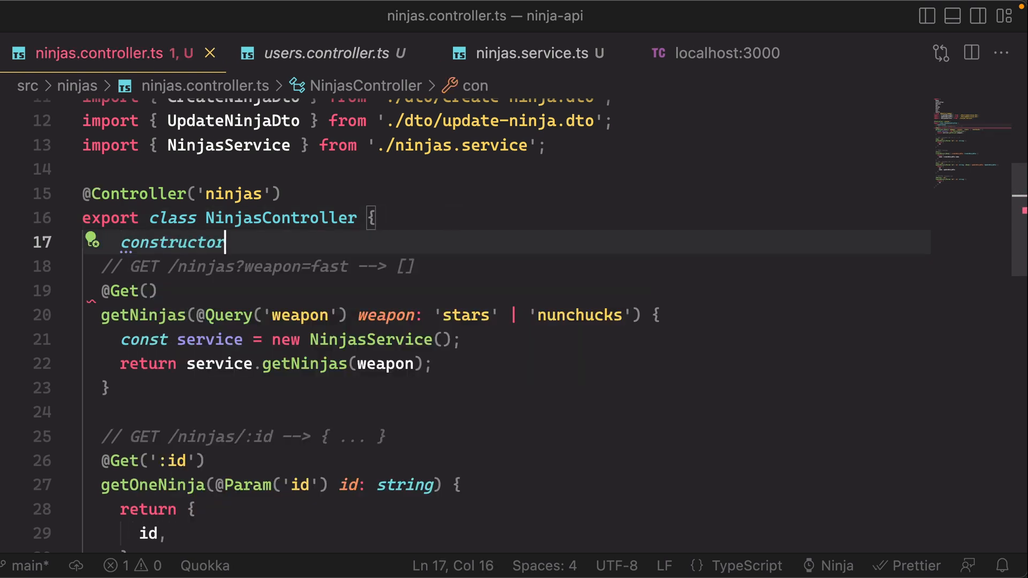
type("(private readonly ninjasS")
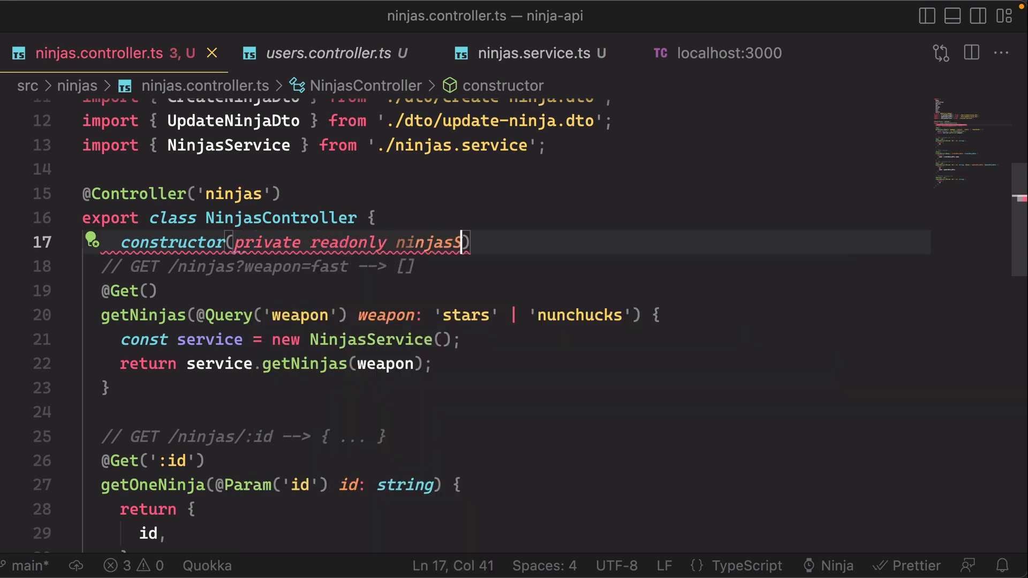
type("Service:")
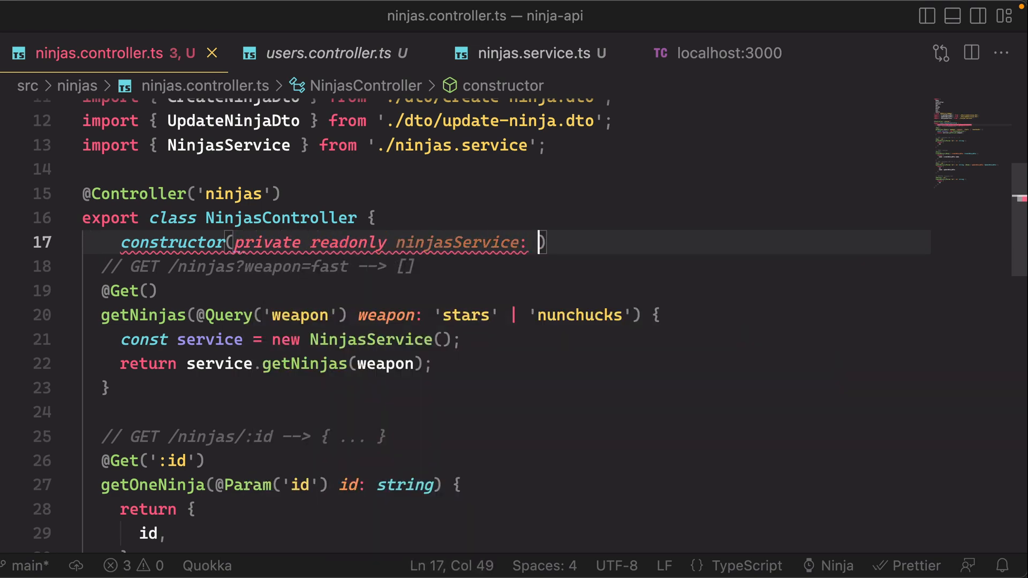
type("NinjasService")
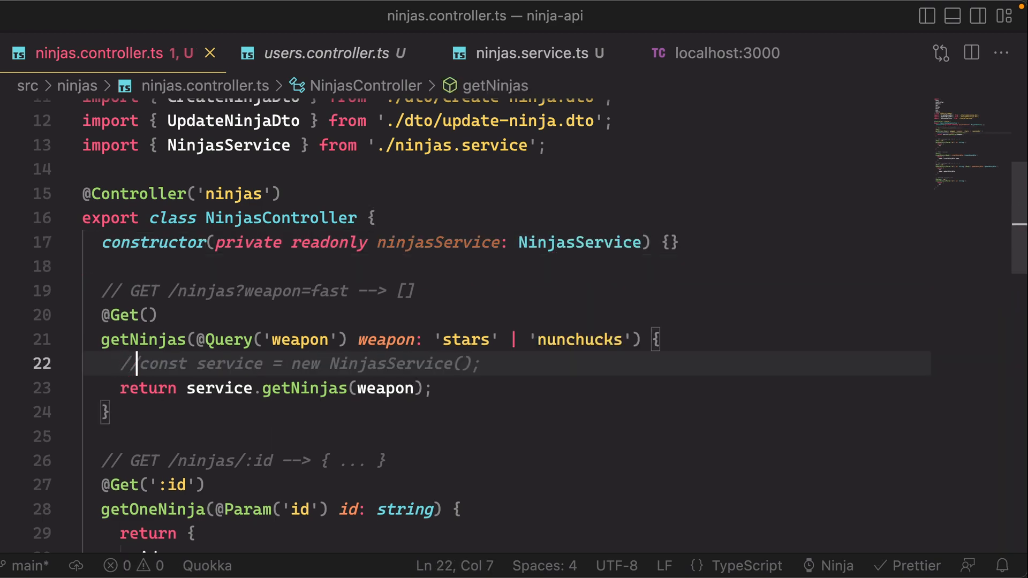
- Return this.ninjasService.getNinjas(weapon) and resend the weapon=stars request
double_click(218, 388)
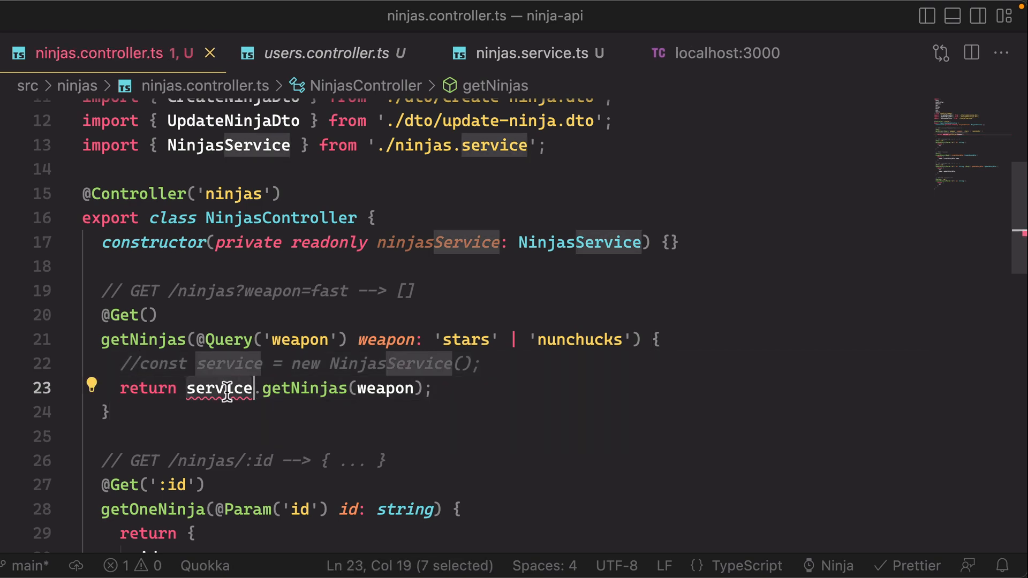
type("this.ninjasService")
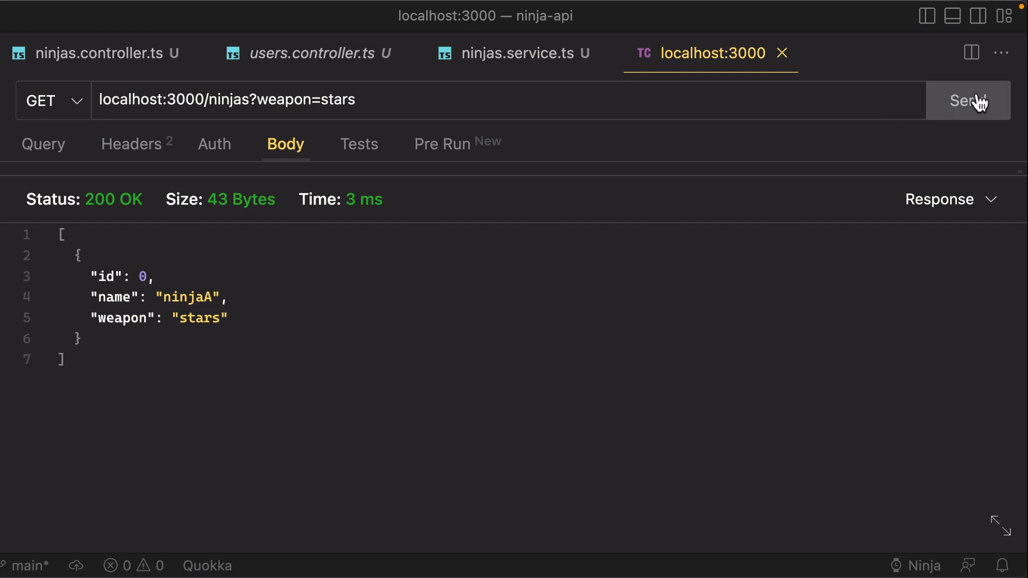
left_click(89, 53)
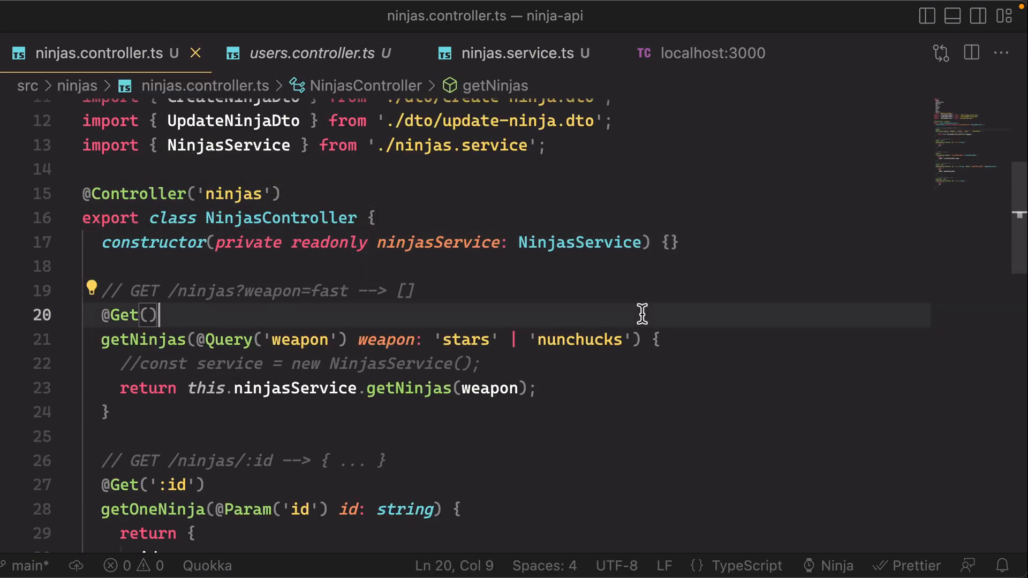
mouse_move(555, 135)
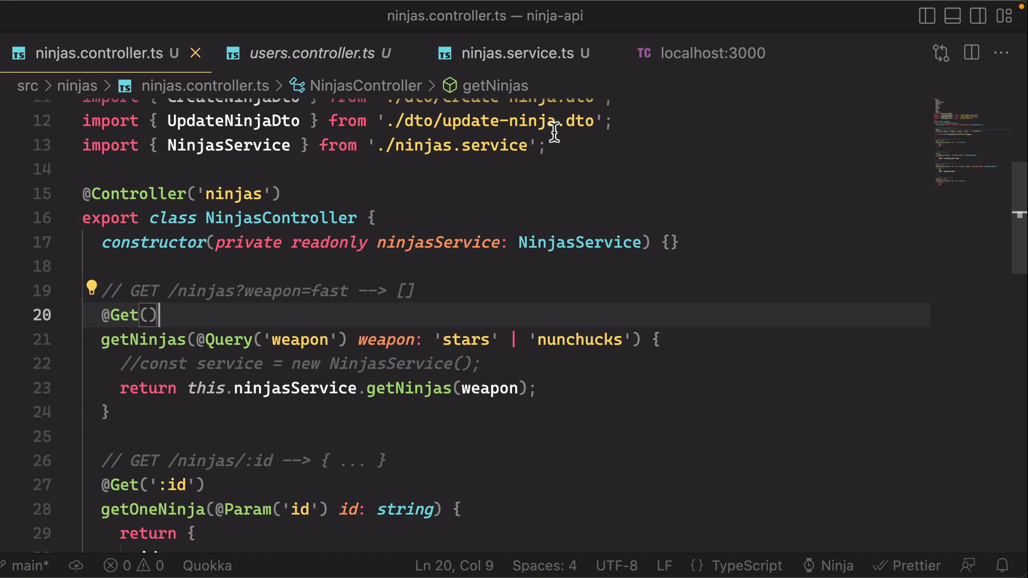
left_click(525, 53)
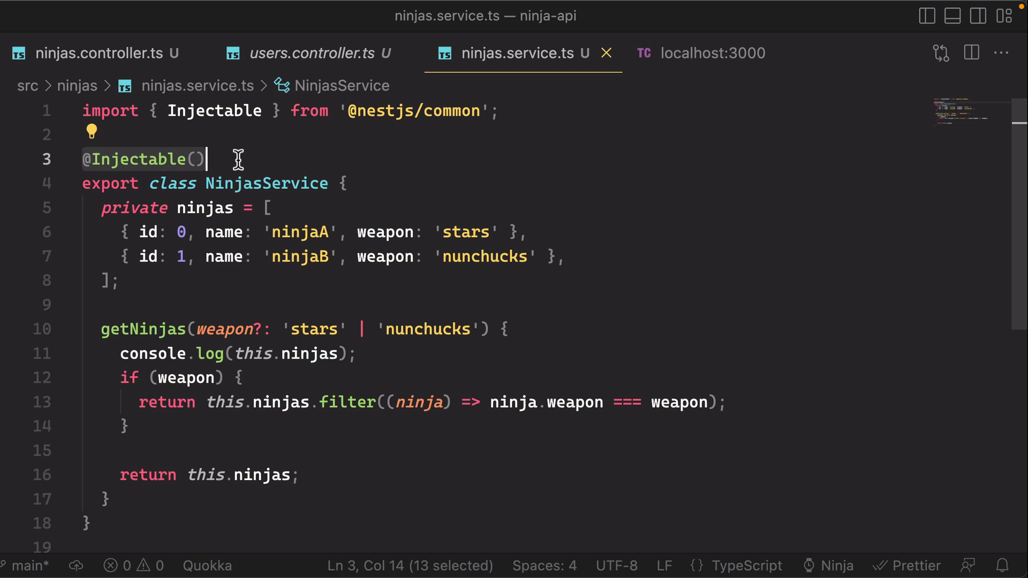
left_click(92, 54)
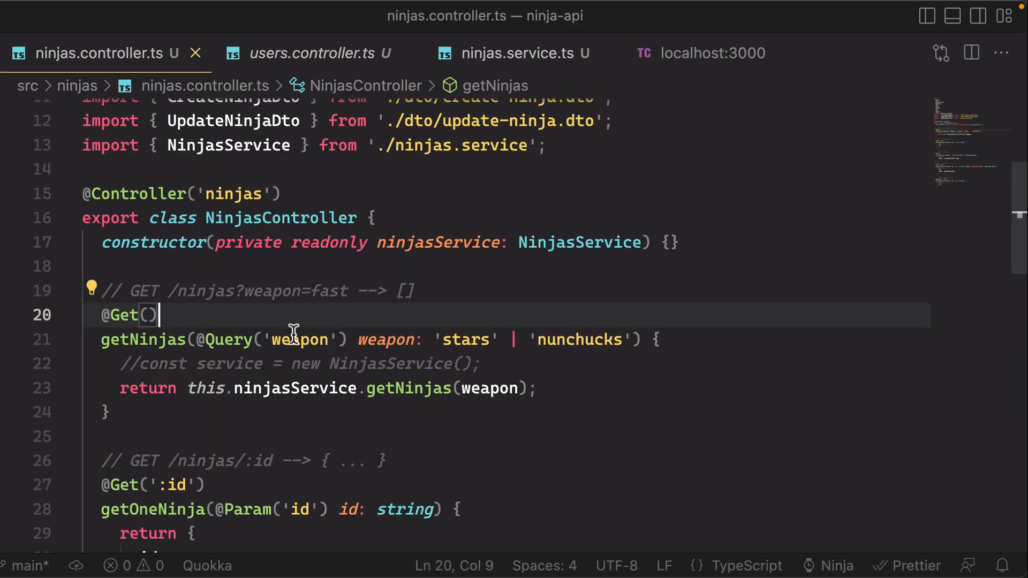
double_click(579, 242)
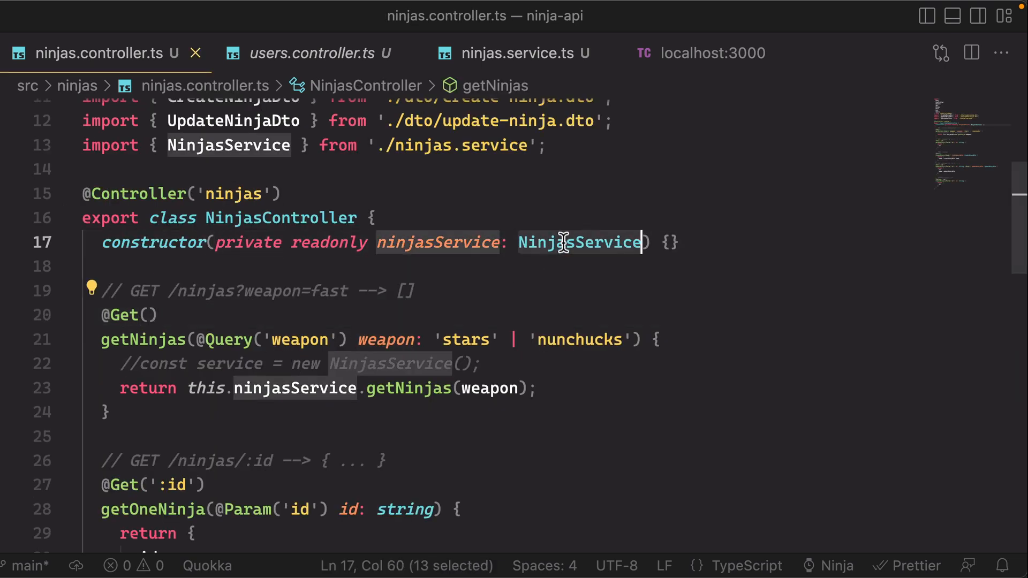
left_click(139, 314)
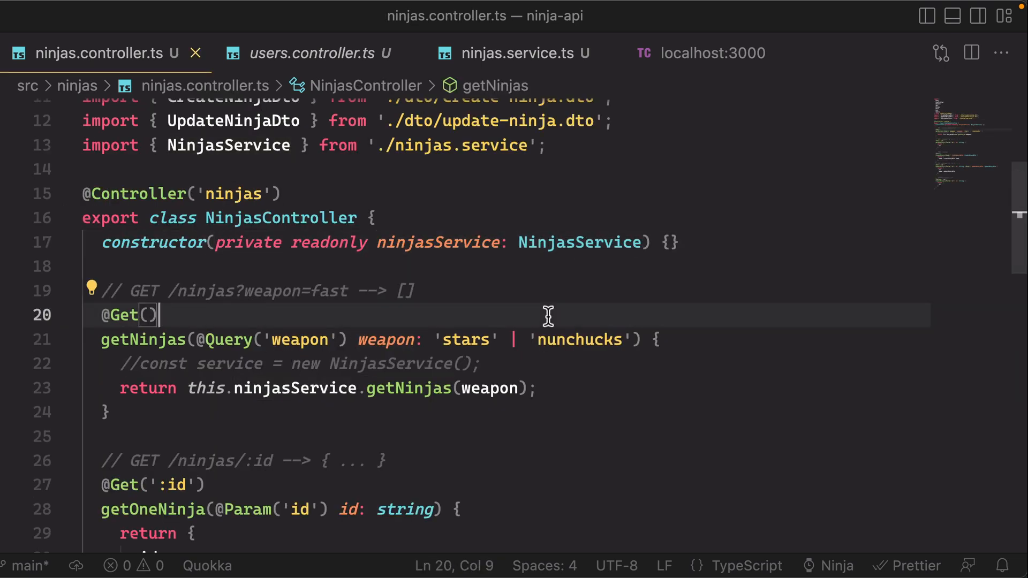
double_click(248, 242)
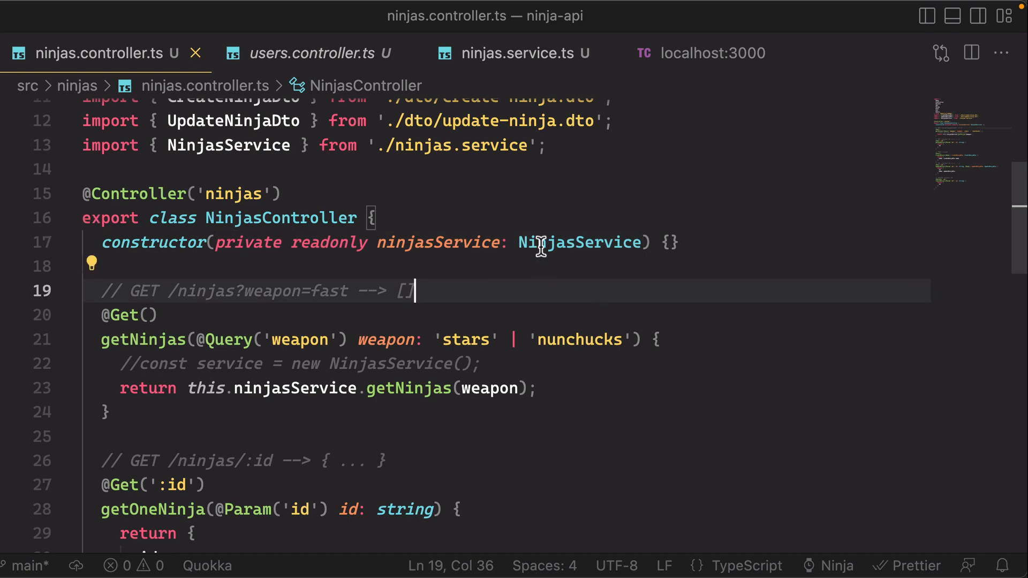
double_click(579, 242)
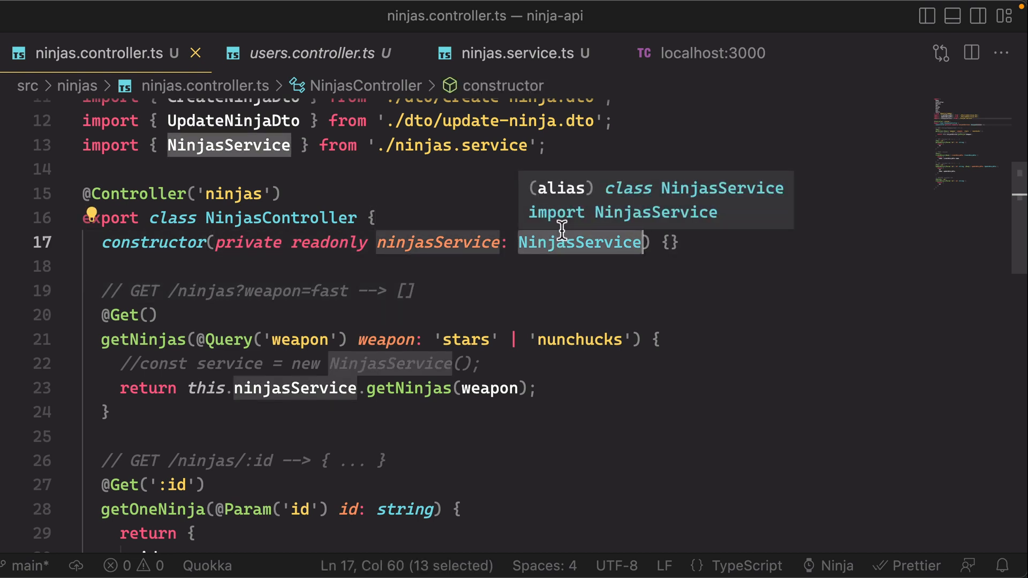
mouse_move(533, 181)
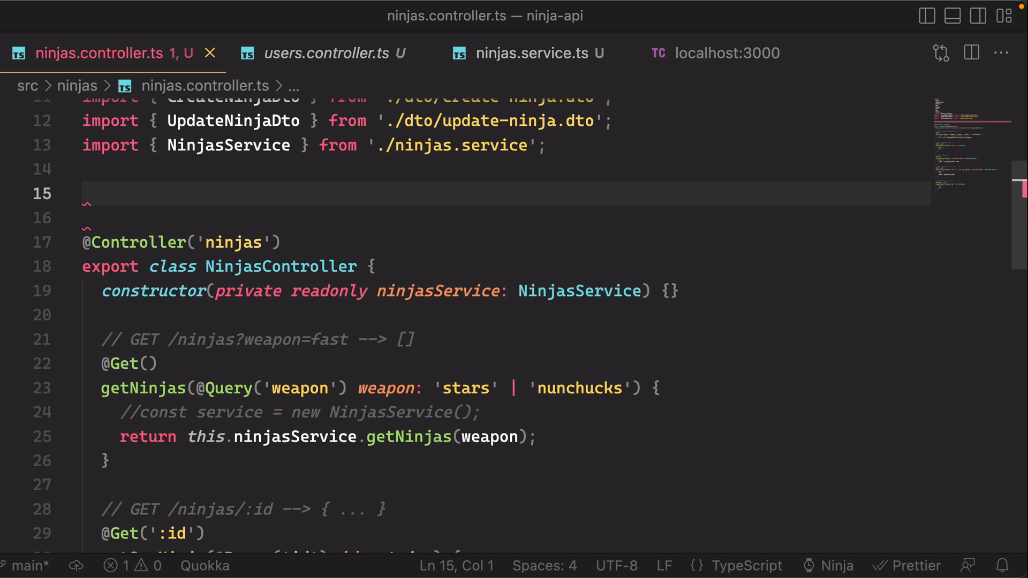
type("const controller = new NinjasController(")
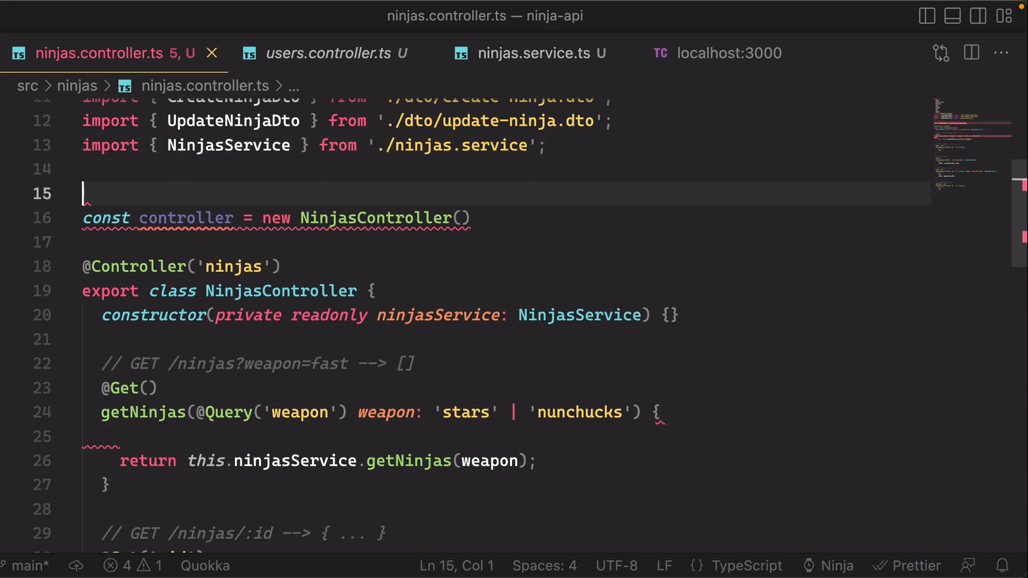
type("const service = new NinjasService();")
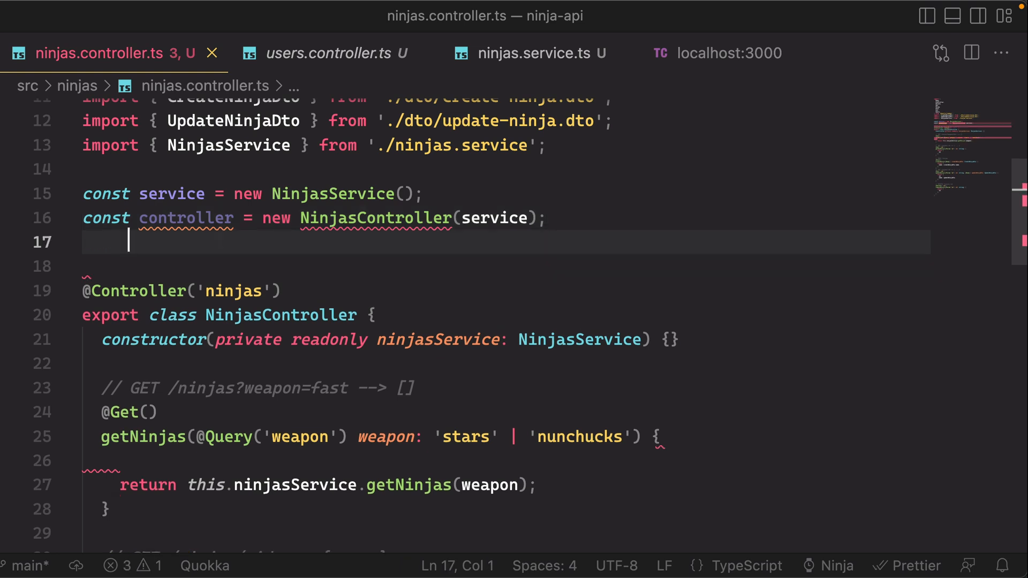
left_click(532, 54)
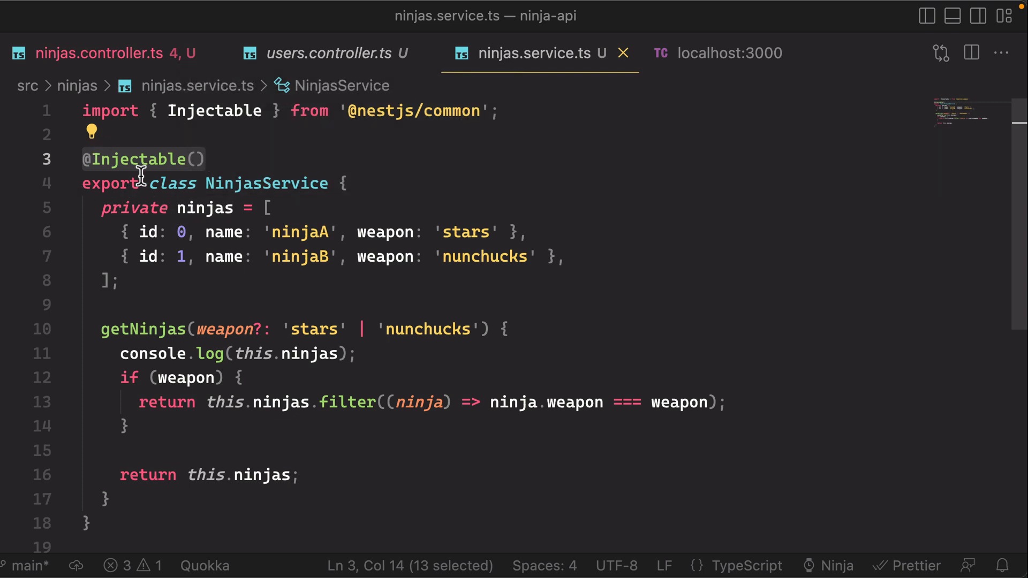
left_click(98, 54)
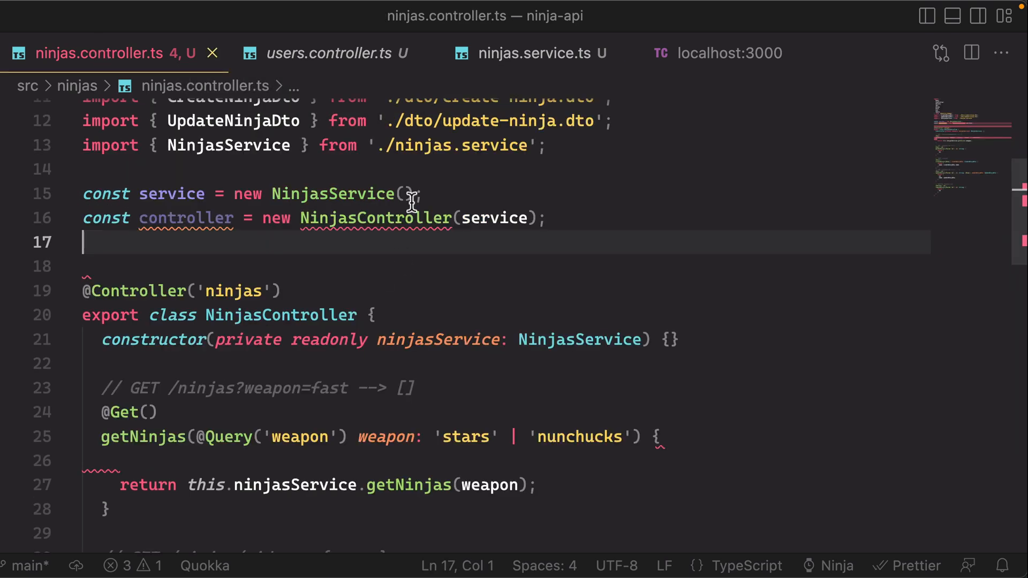
mouse_move(330, 183)
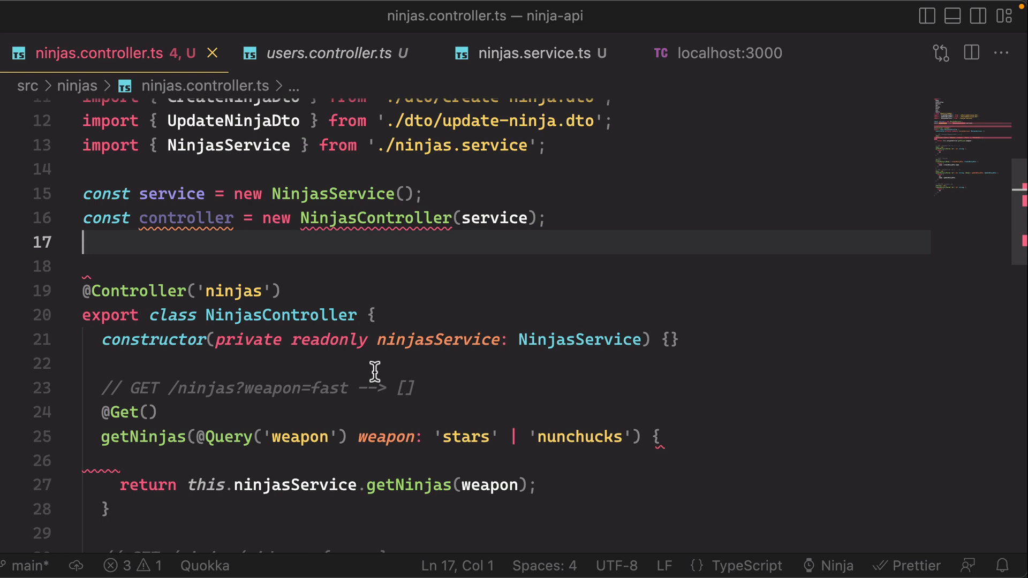
mouse_move(437, 271)
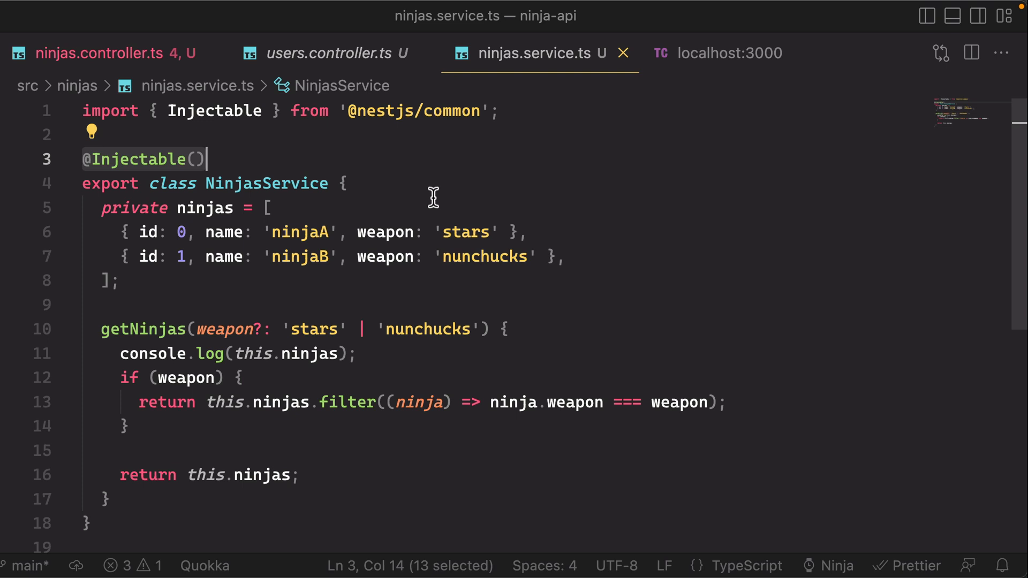
- Comment out the example instantiation lines above the controller
left_click(98, 53)
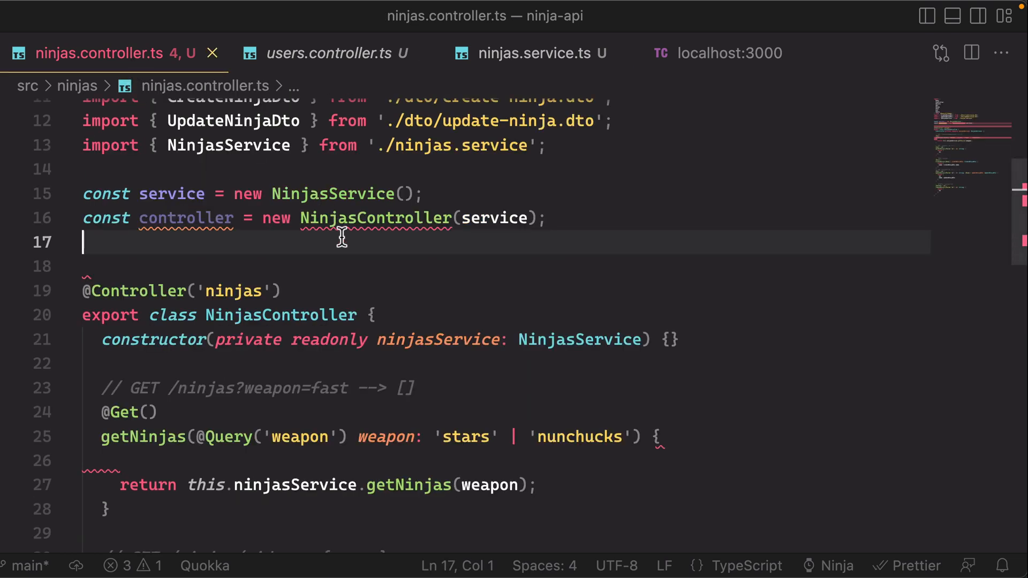
left_click(541, 217)
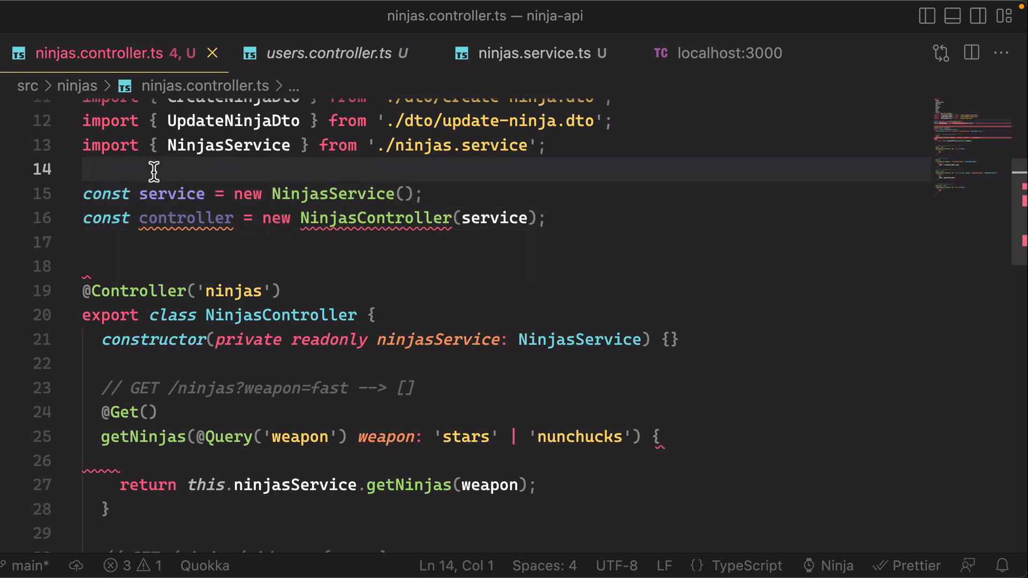
type("//")
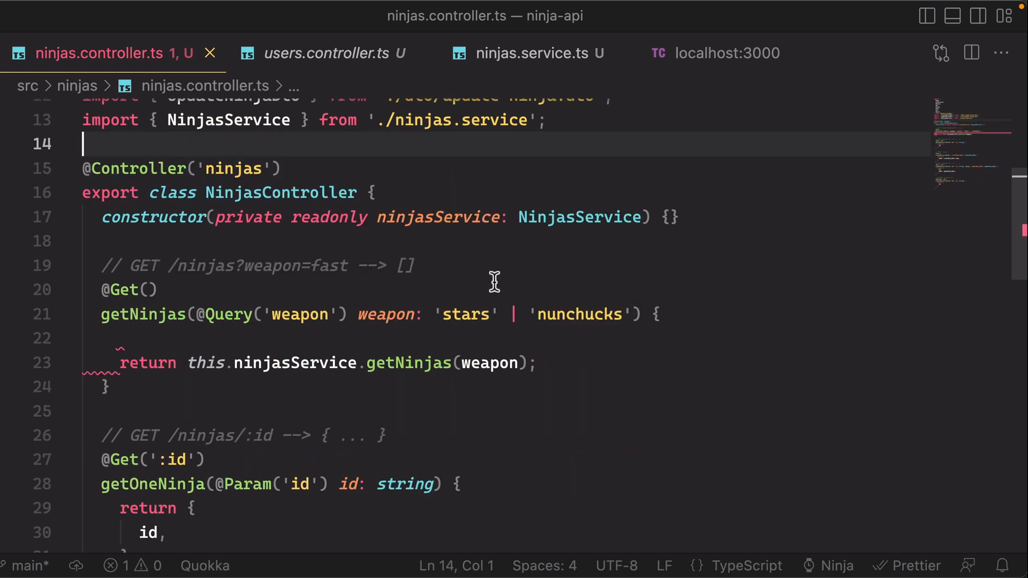
mouse_move(366, 255)
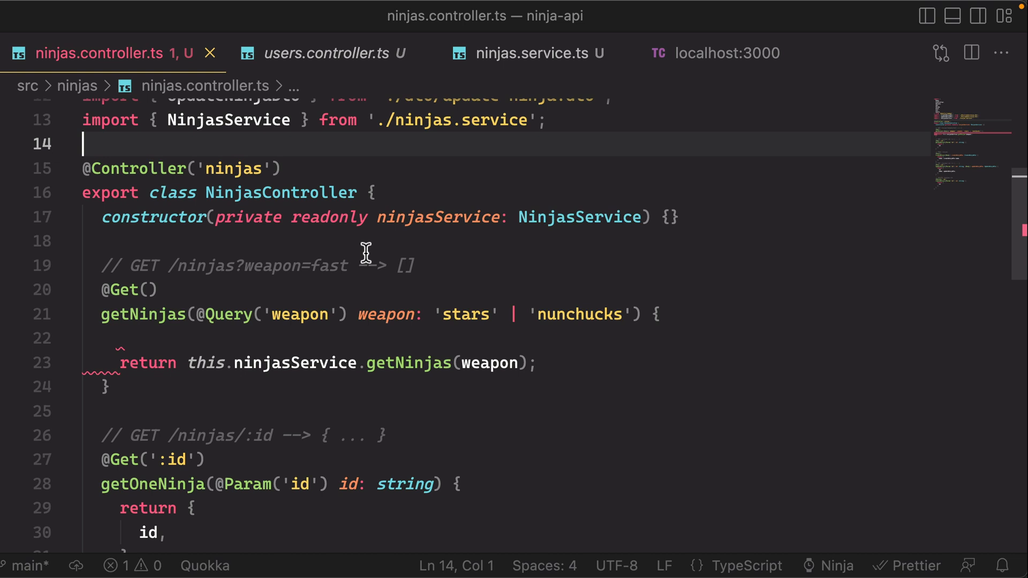
mouse_move(226, 192)
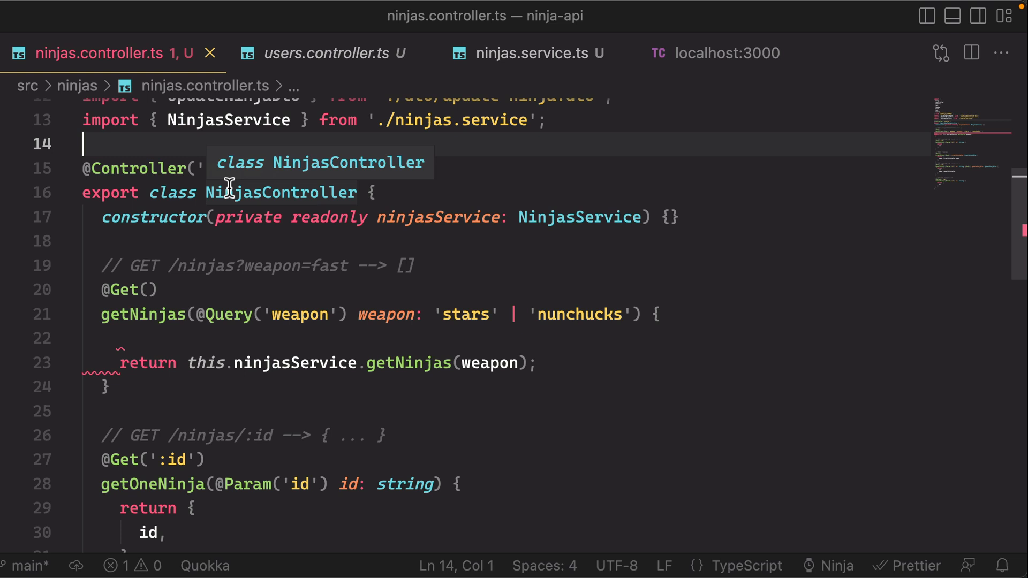
mouse_move(652, 296)
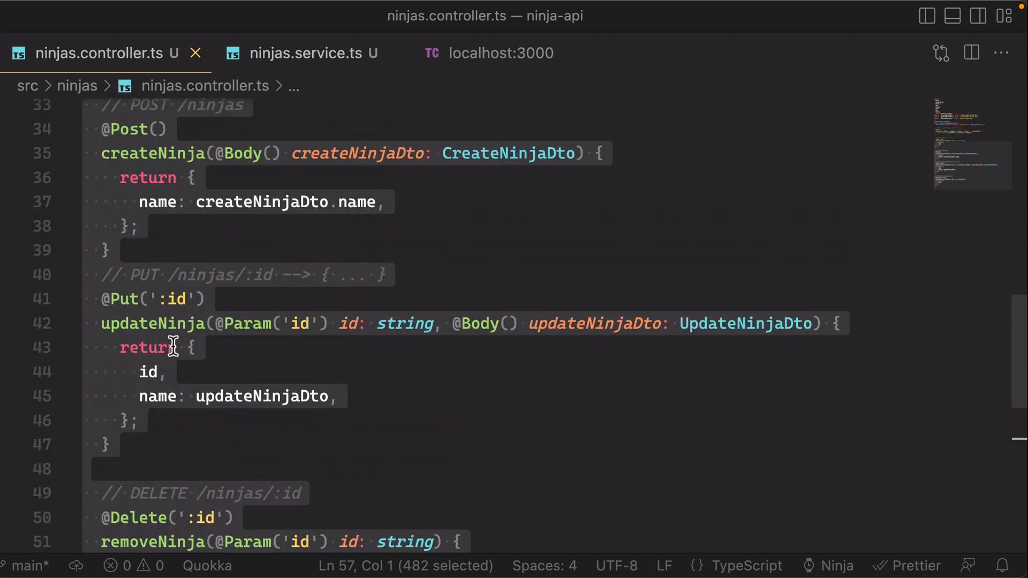
- Write getNinja(id: number) using this.ninjas.find, throwing new Error('ninja not found') when missing
left_click(302, 54)
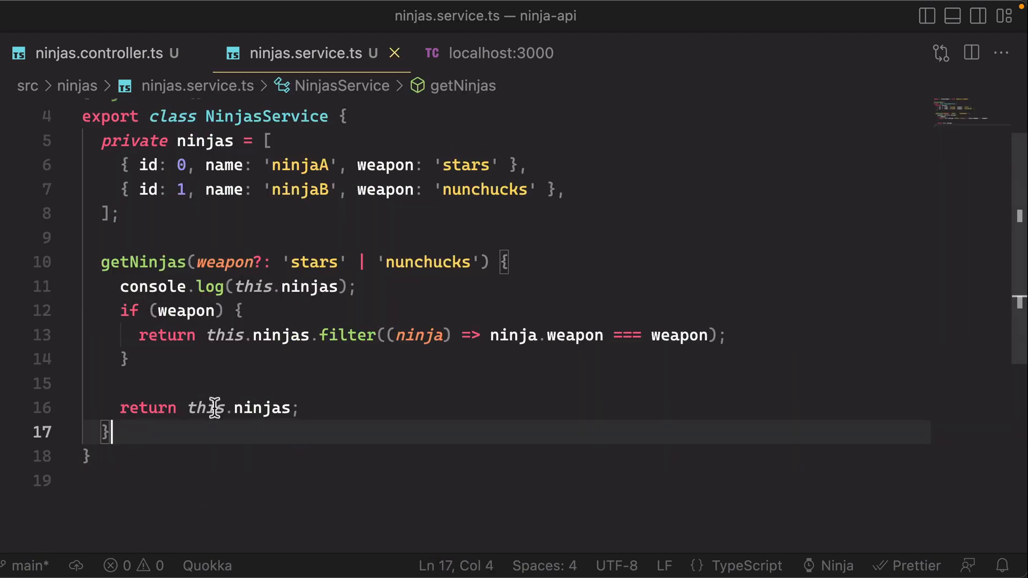
mouse_move(291, 442)
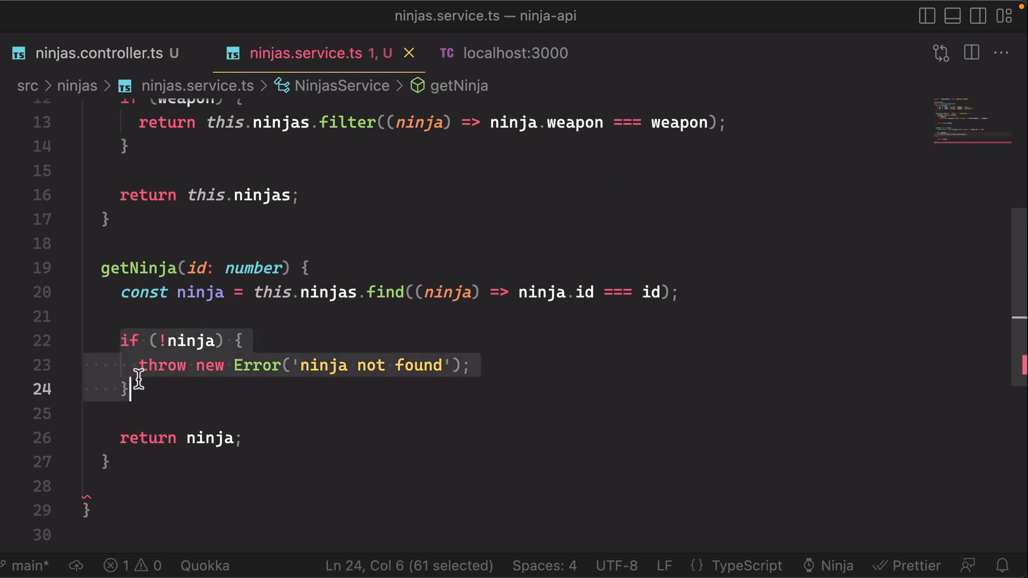
left_click(241, 340)
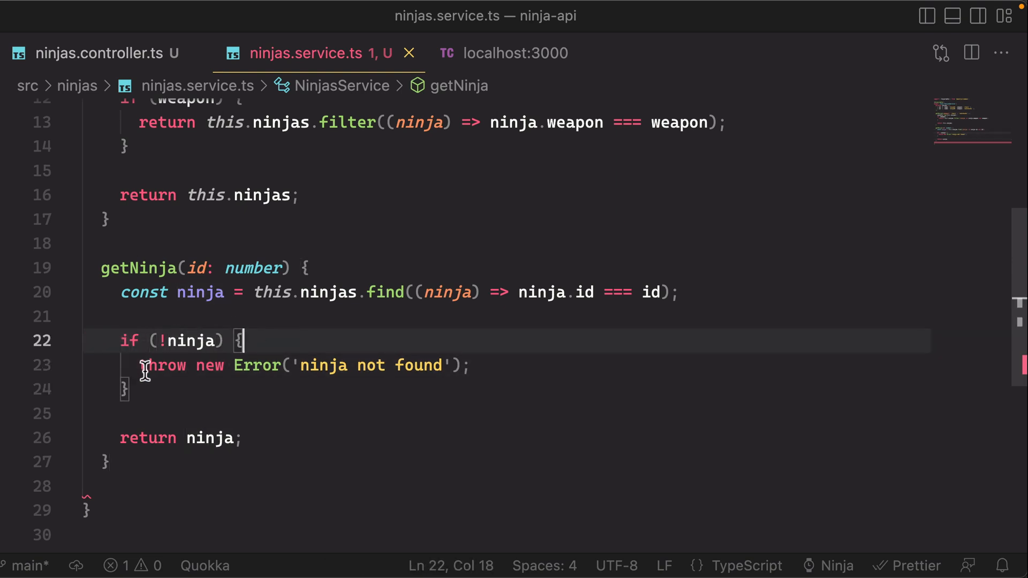
left_click_drag(140, 365, 467, 365)
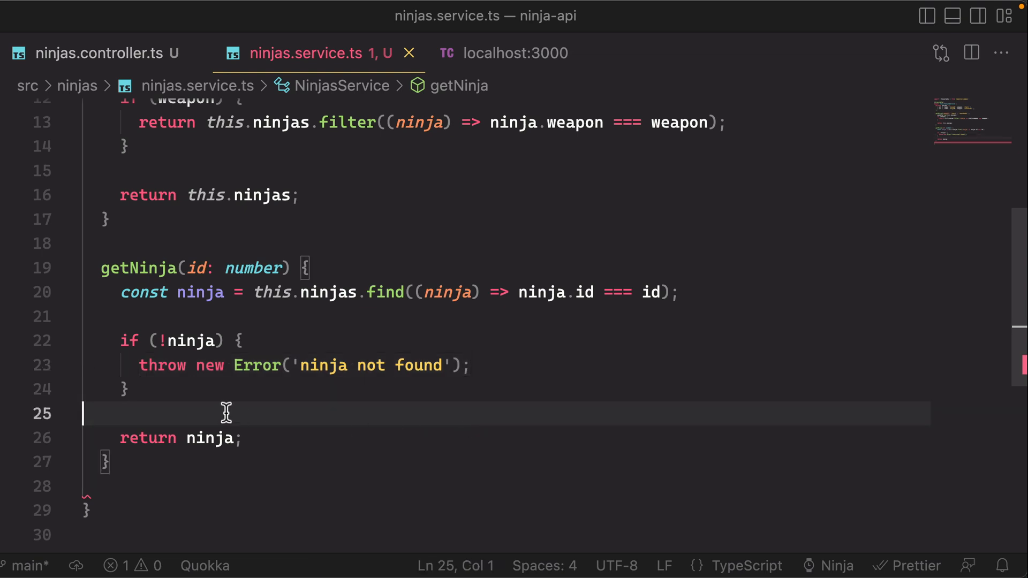
mouse_move(116, 438)
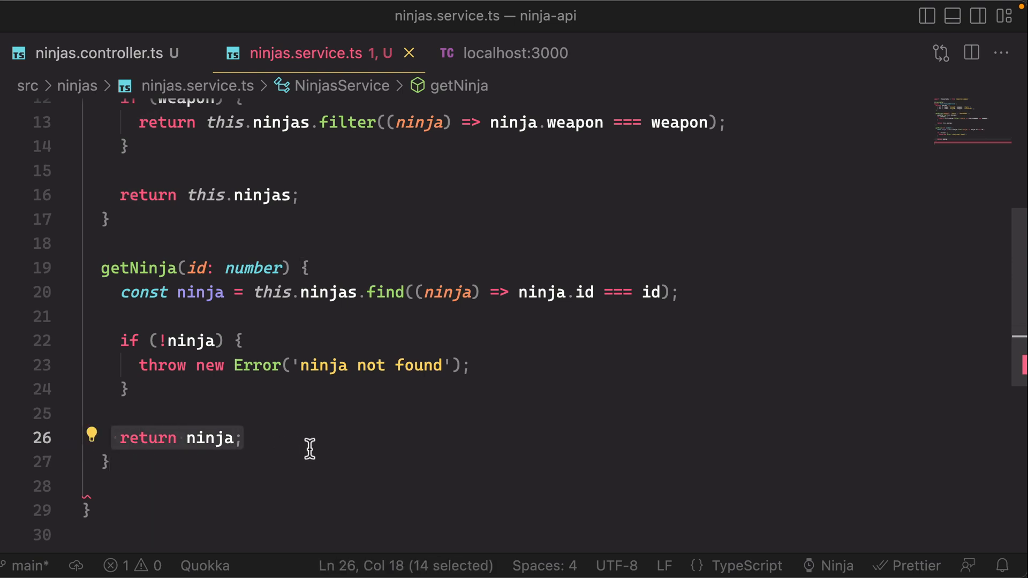
- Write createNinja(createNinjaDto: CreateNinjaDto) that pushes createNinjaDto onto this.ninjas
type("c")
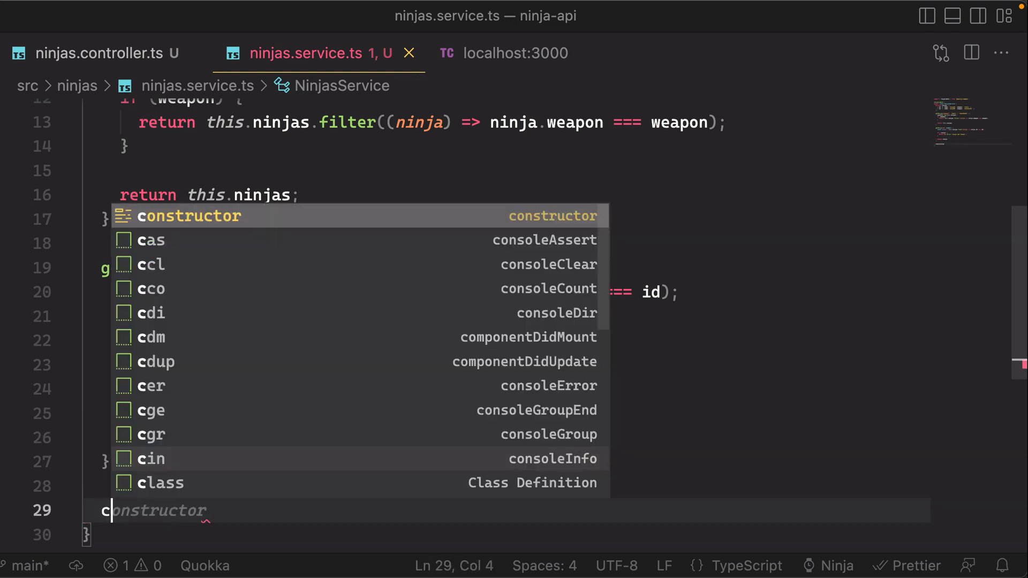
type("reate")
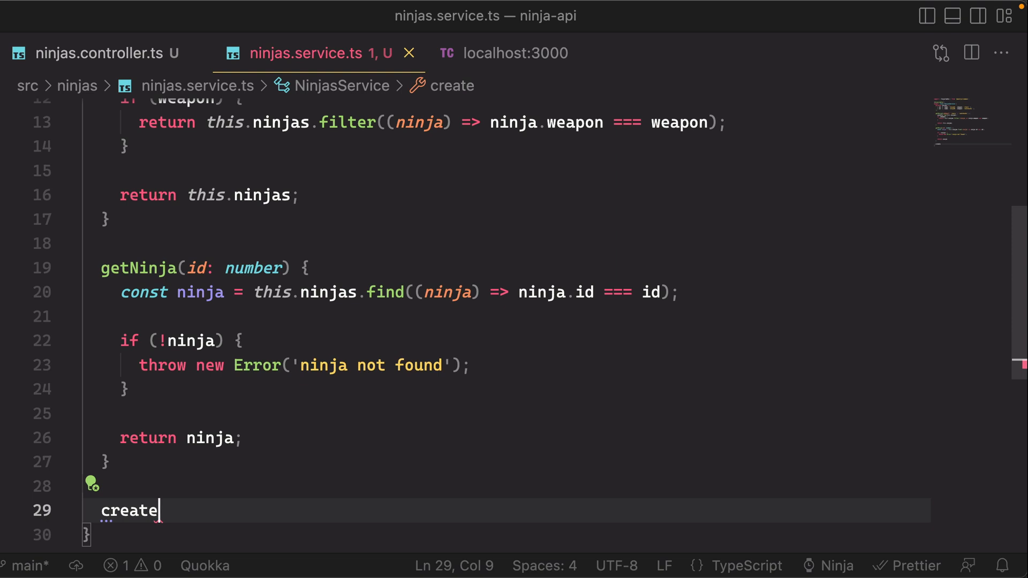
type("Ninja()")
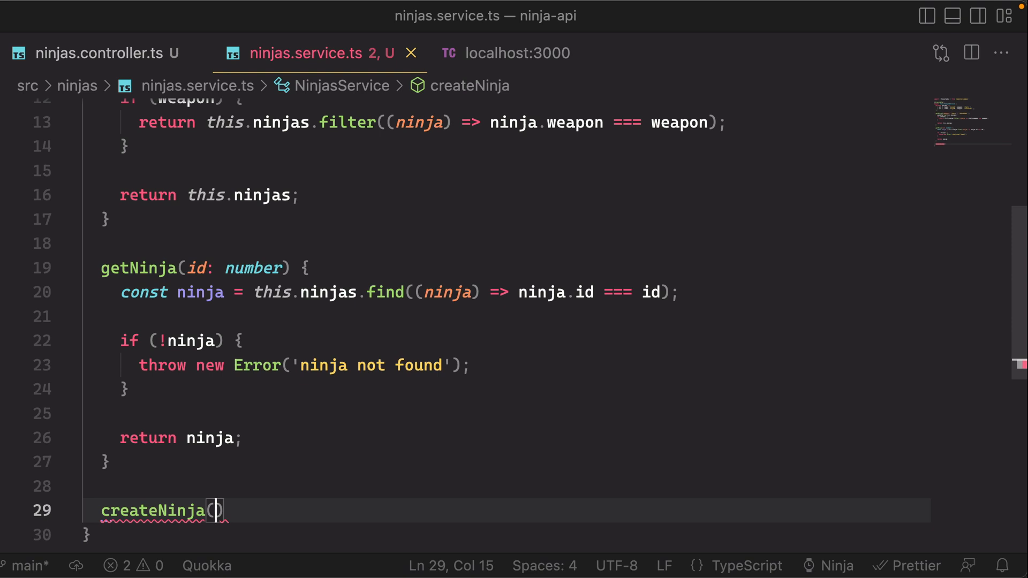
type("createNinja")
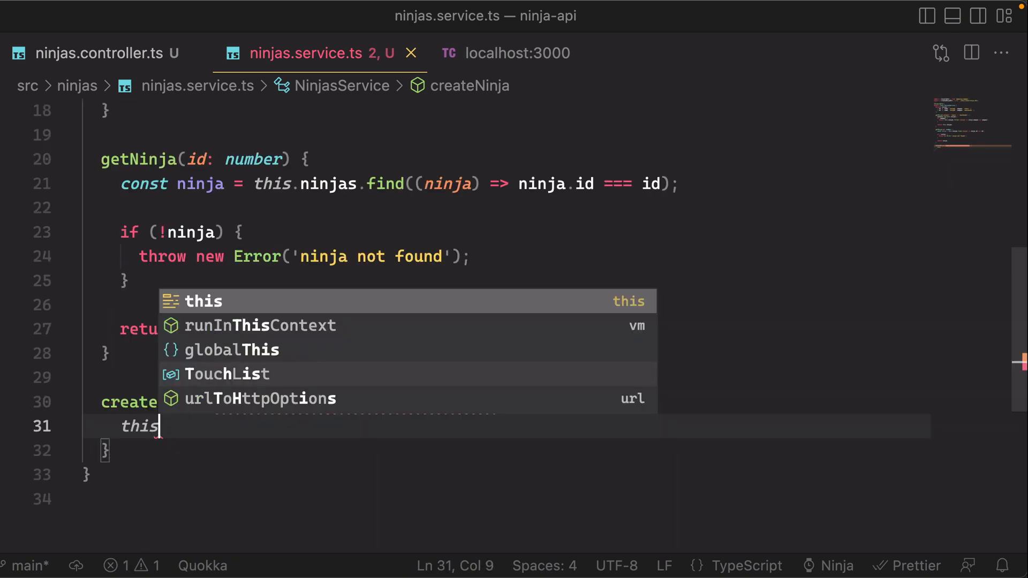
type(".createNinjaDto);")
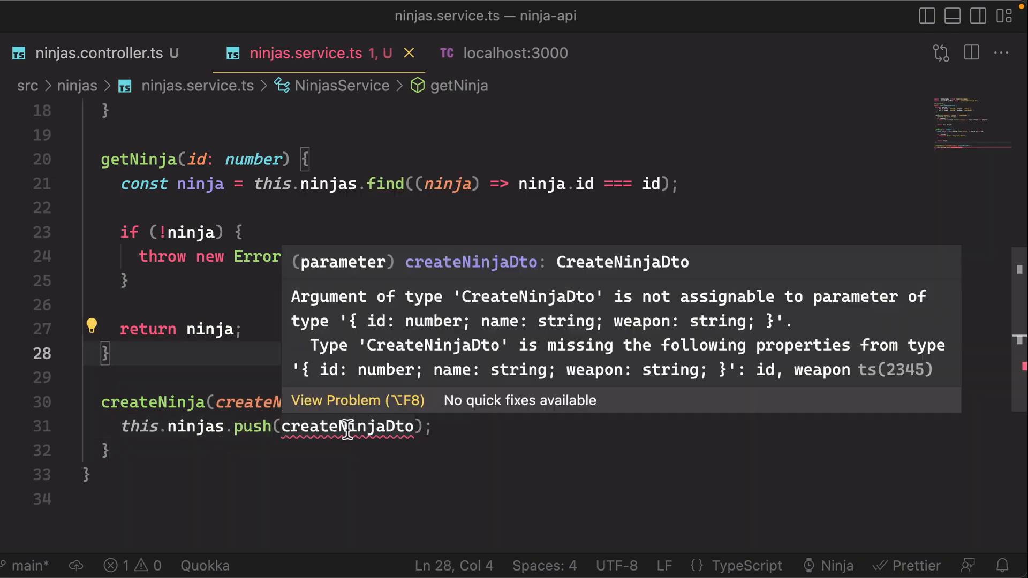
mouse_move(337, 476)
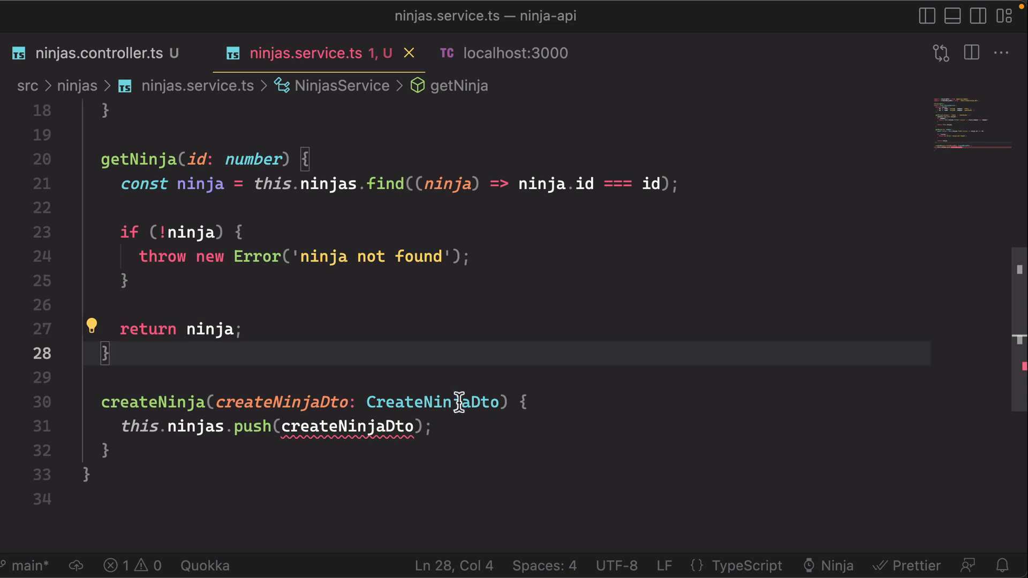
mouse_move(459, 427)
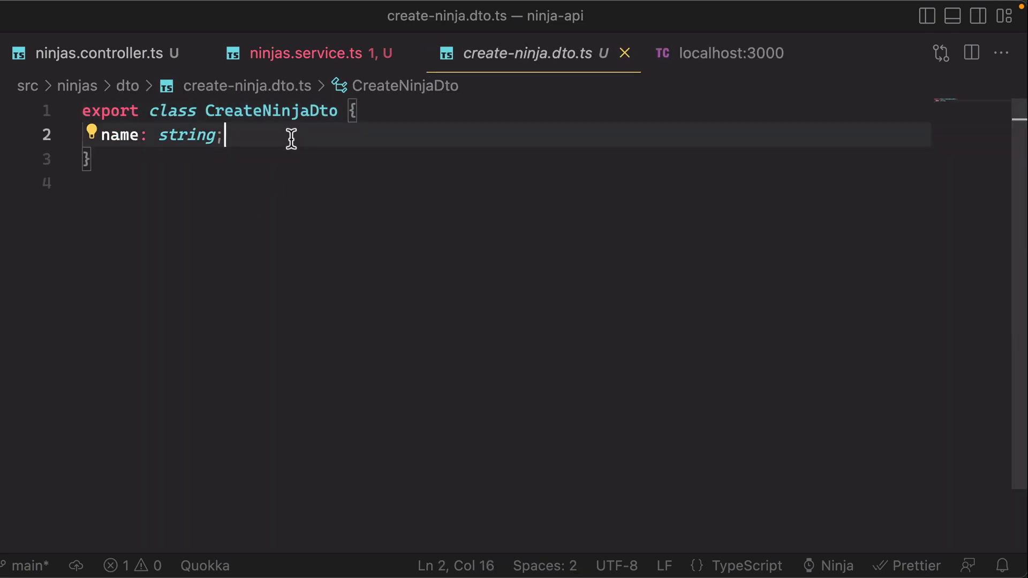
- Declare weapon as 'stars' | 'nunchucks' under name in CreateNinjaDto, then return to ninjas.service.ts
type("weapon: 'stars' | 'nunchucks")
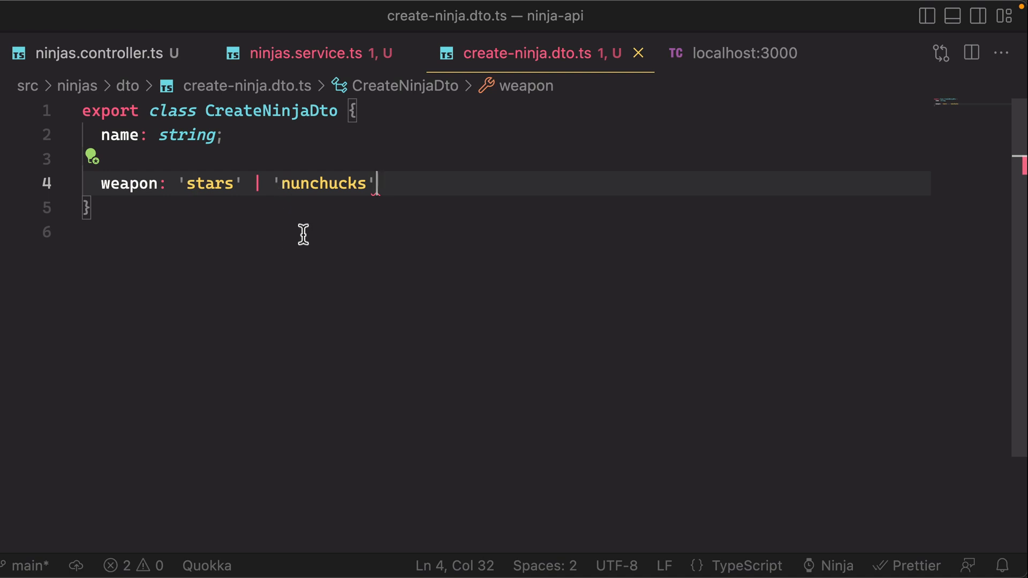
left_click(308, 54)
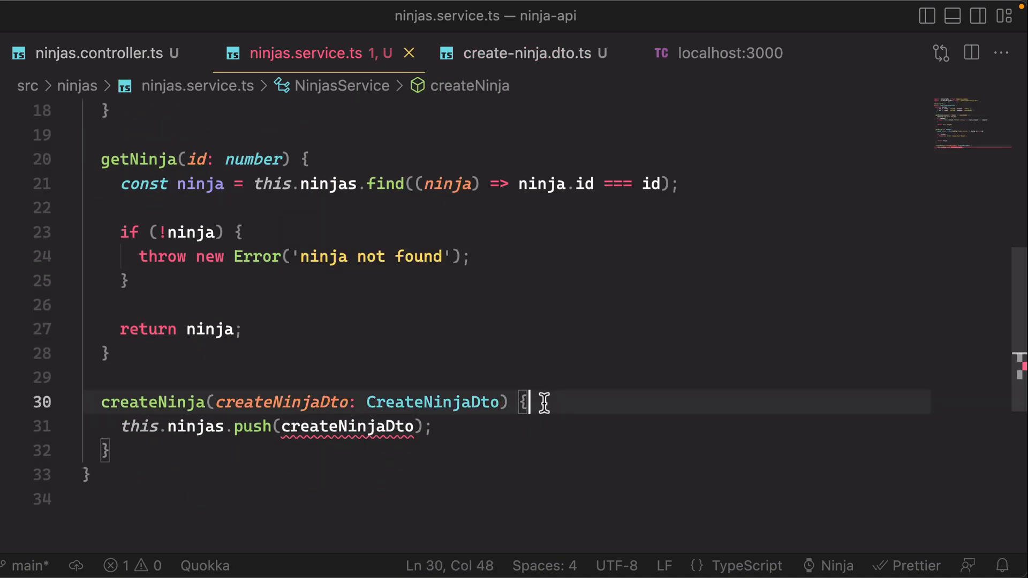
- Build newNinja from the DTO with a Date.now() id, push newNinja into the array and return it
type("const newNinja = {")
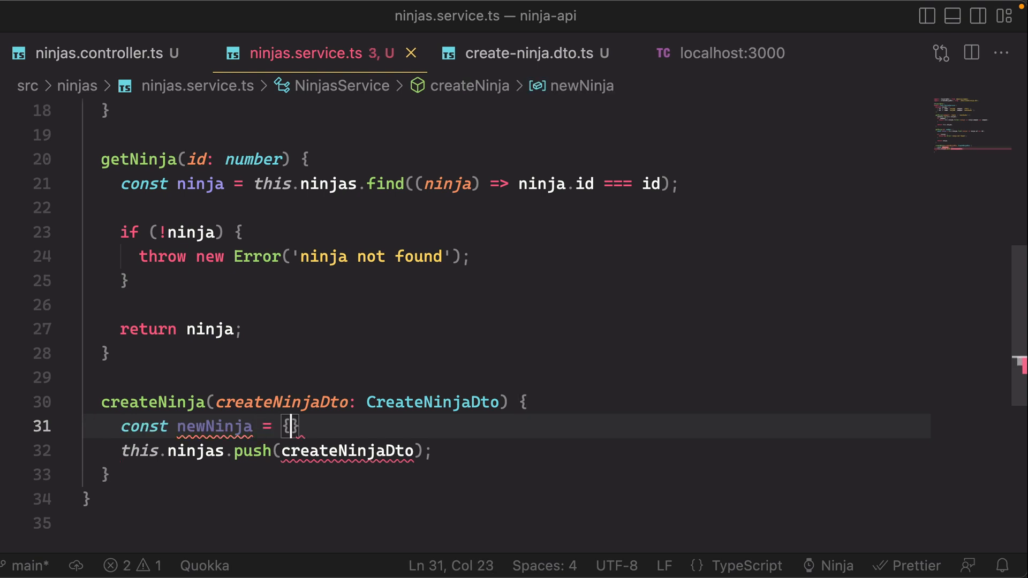
type("id: Date.now(),")
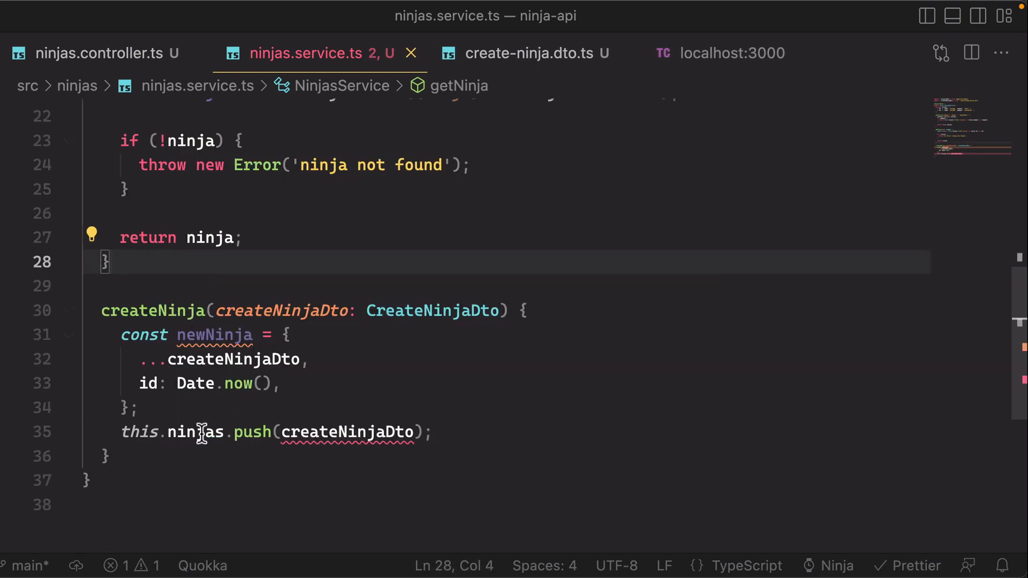
double_click(215, 335)
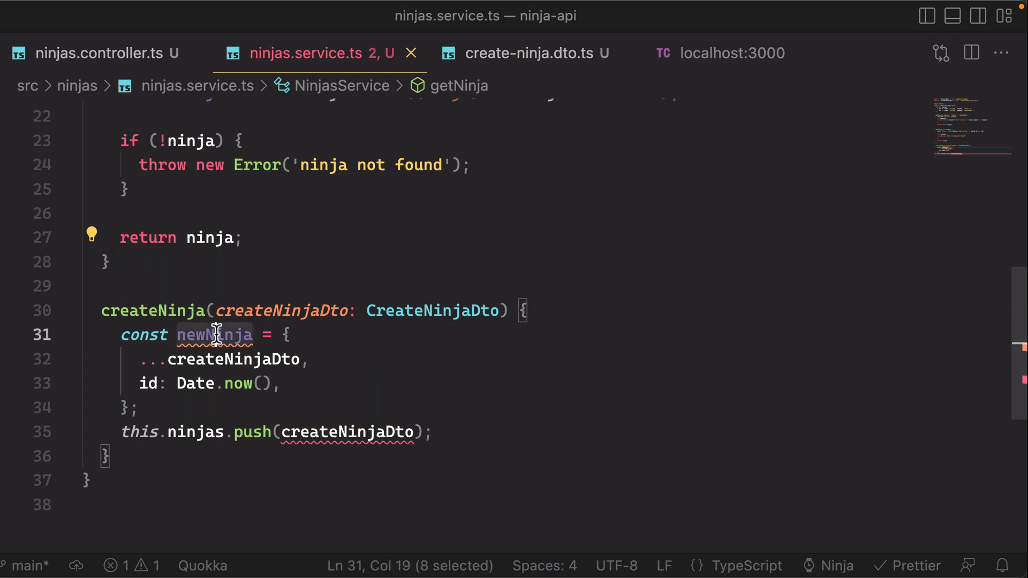
double_click(348, 431)
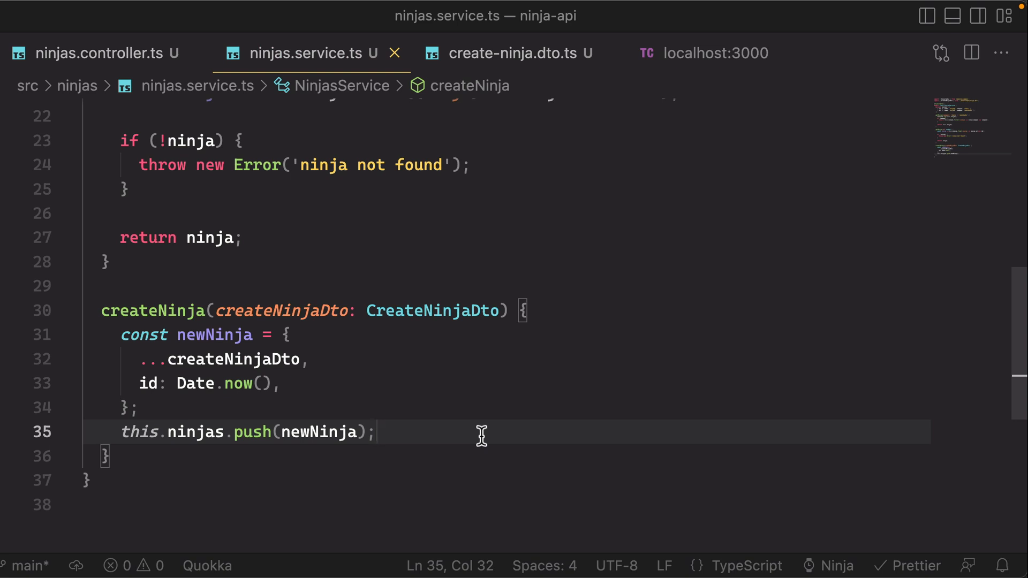
type("return newNinja;")
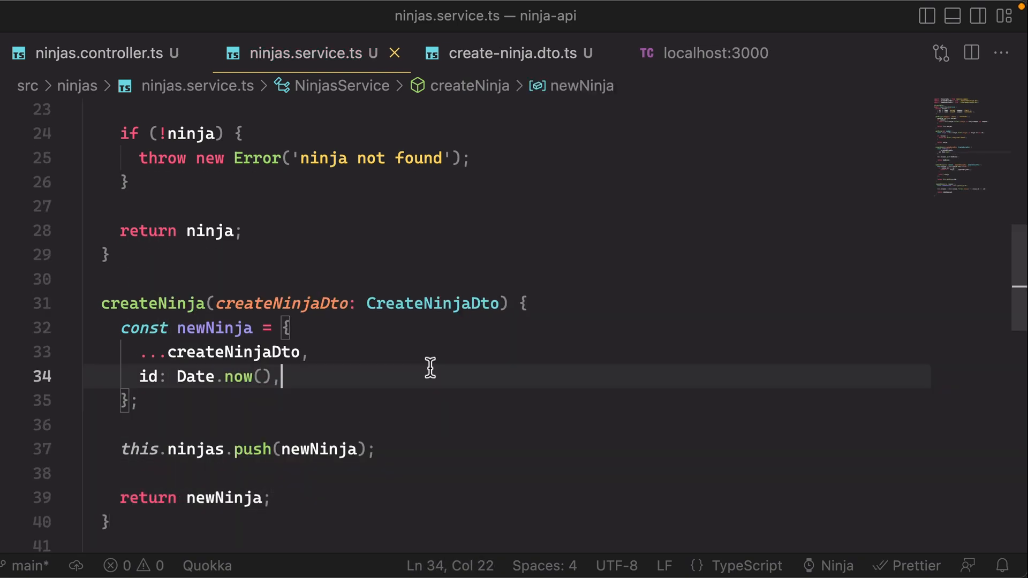
scroll("down", 3)
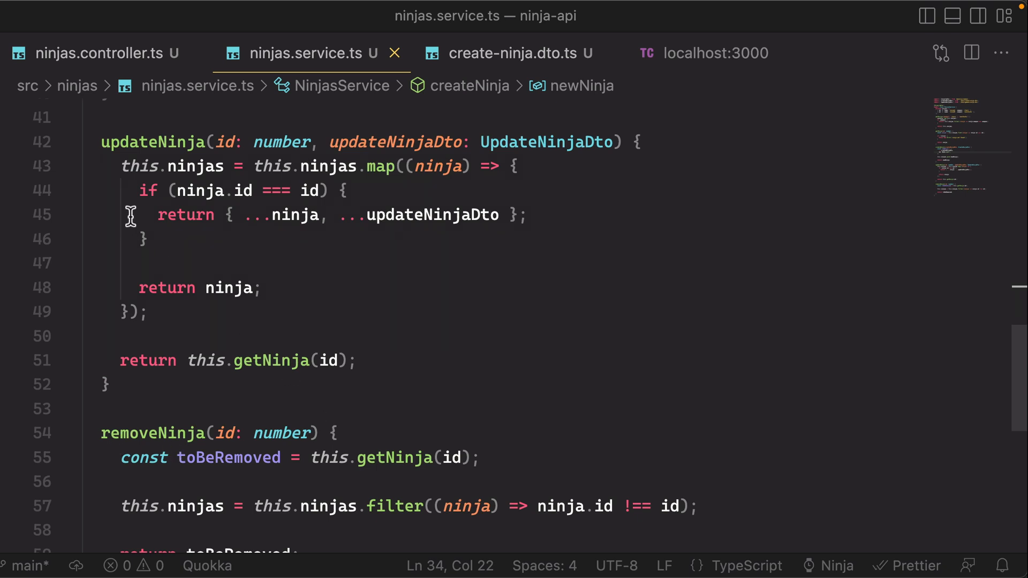
mouse_move(354, 368)
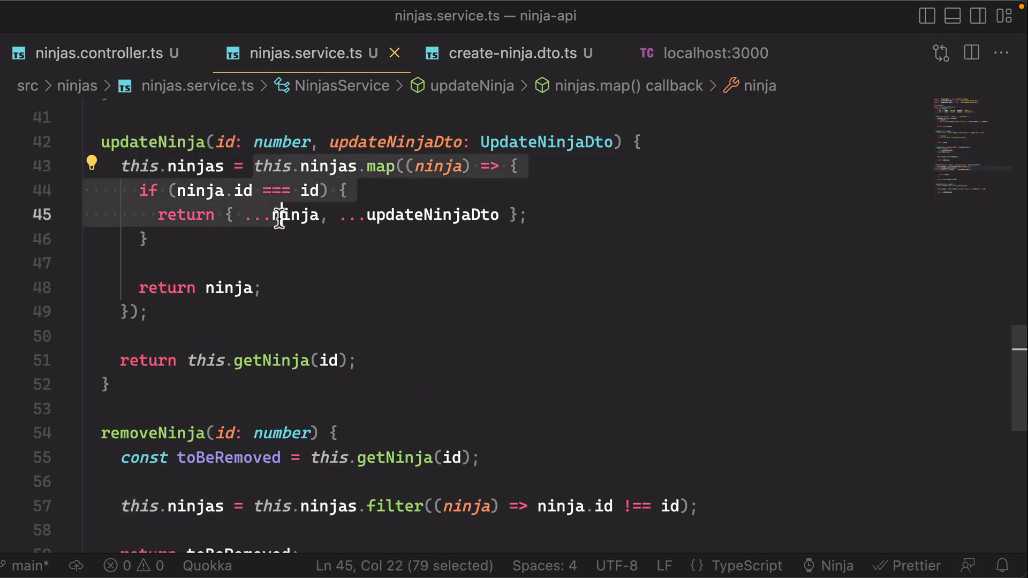
left_click(425, 311)
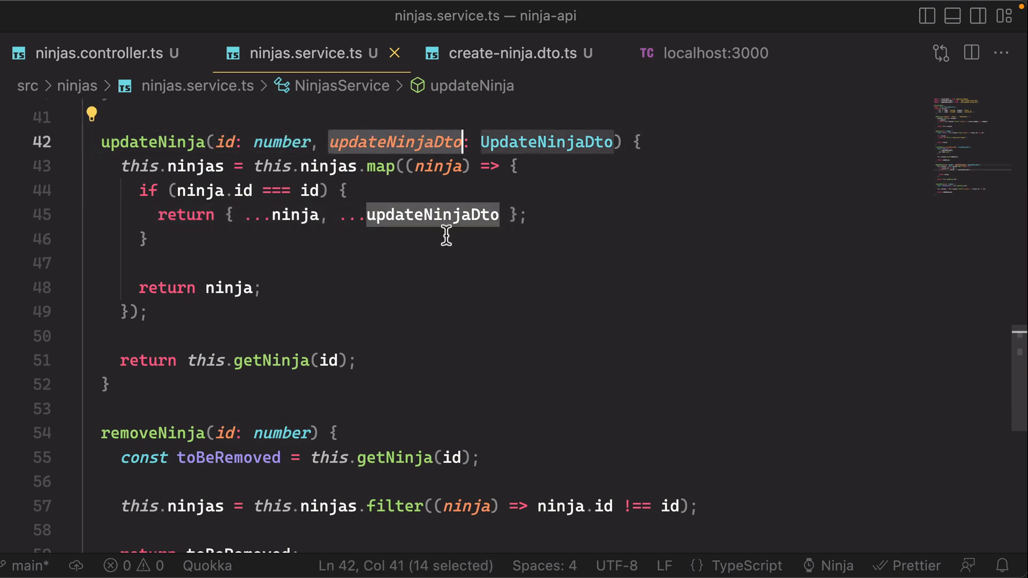
mouse_move(384, 166)
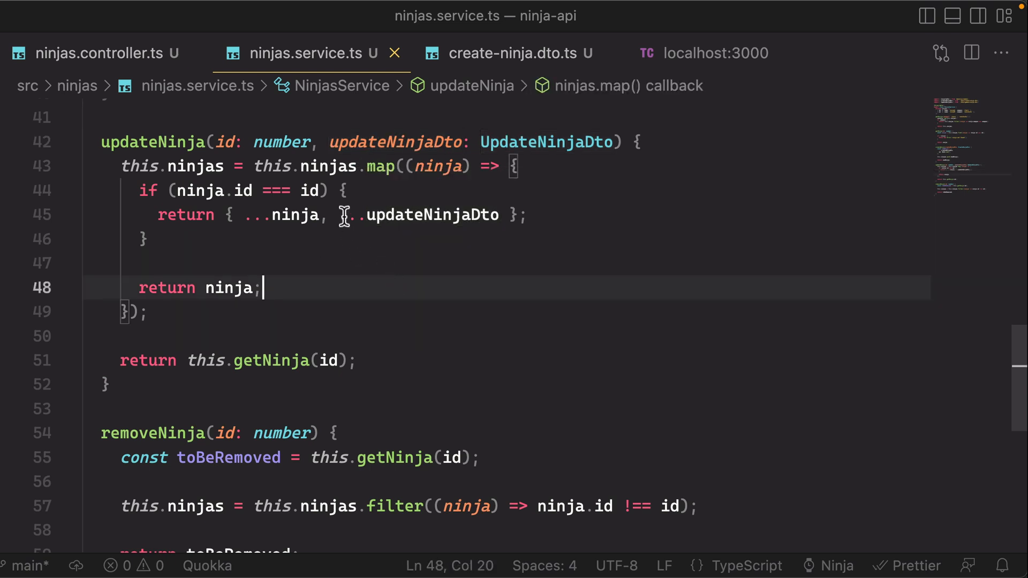
double_click(432, 214)
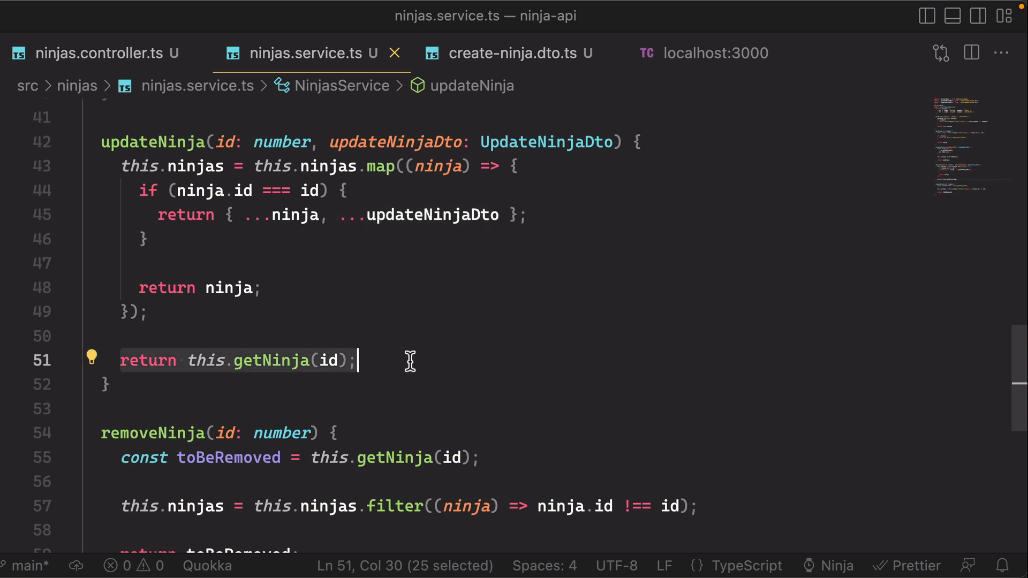
mouse_move(287, 373)
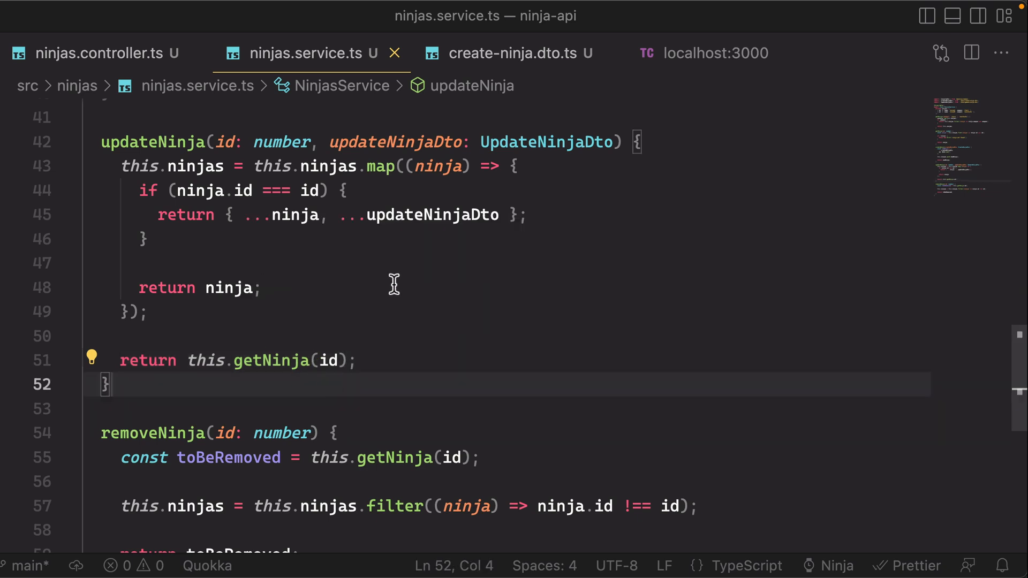
mouse_move(431, 295)
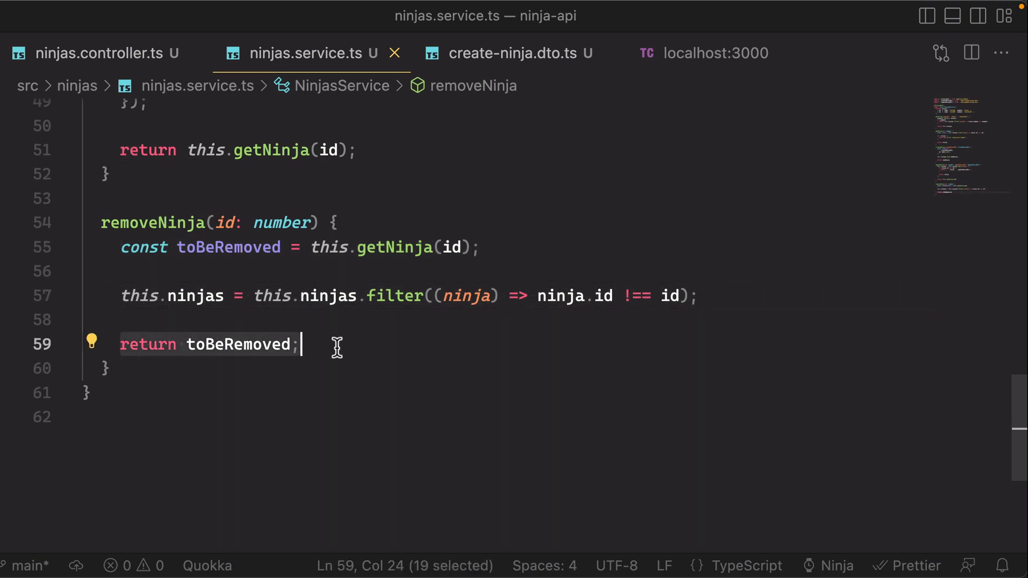
mouse_move(335, 329)
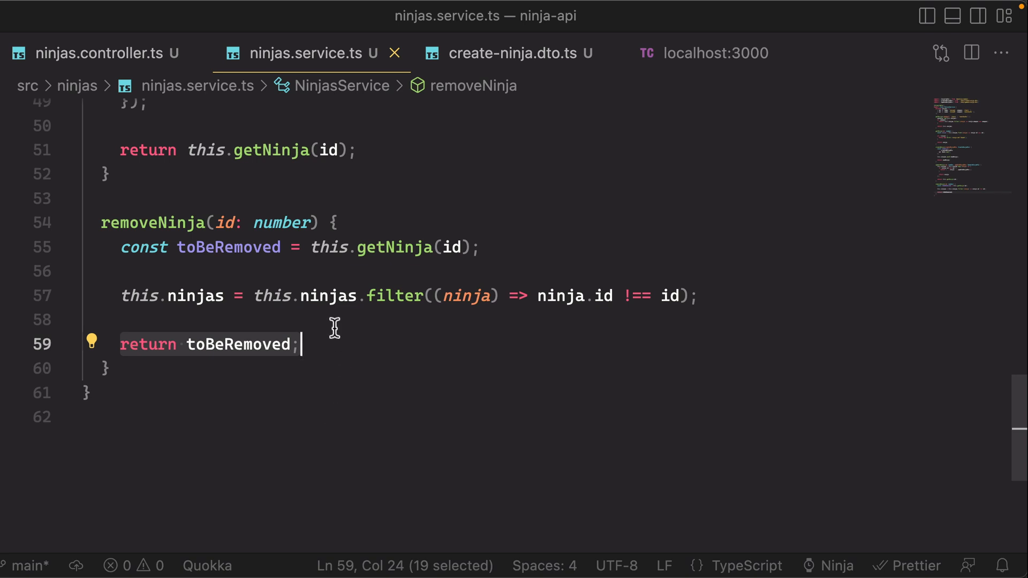
mouse_move(336, 420)
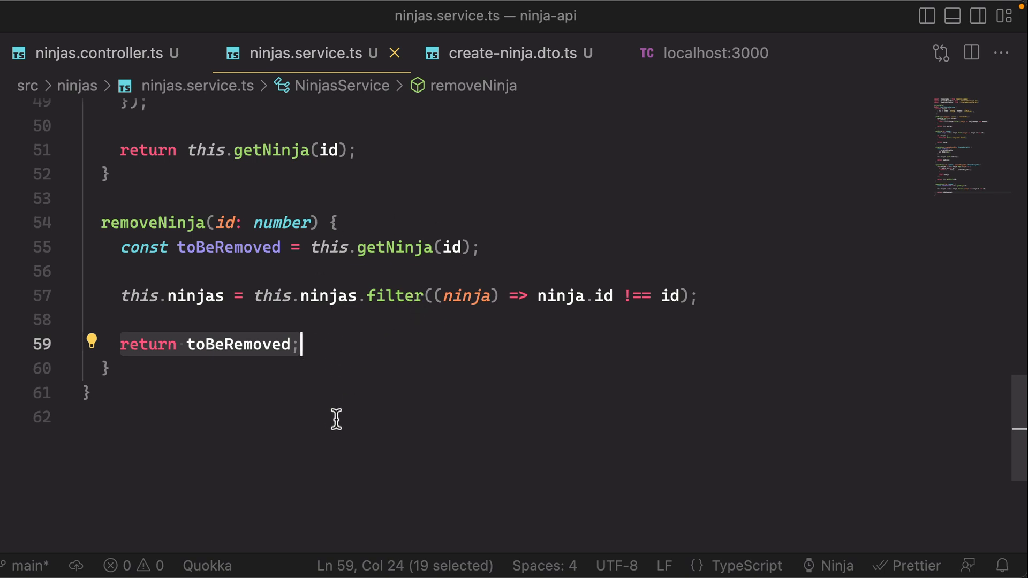
- Have the single-ninja route return this.ninjasService.getNinja(+id) in ninjas.controller.ts
left_click(98, 54)
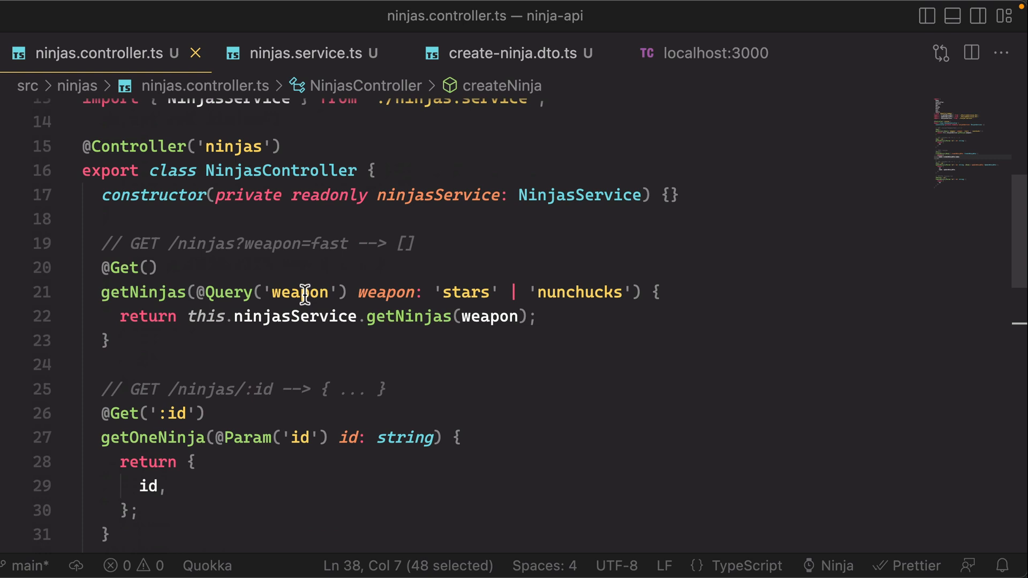
scroll("down", 3)
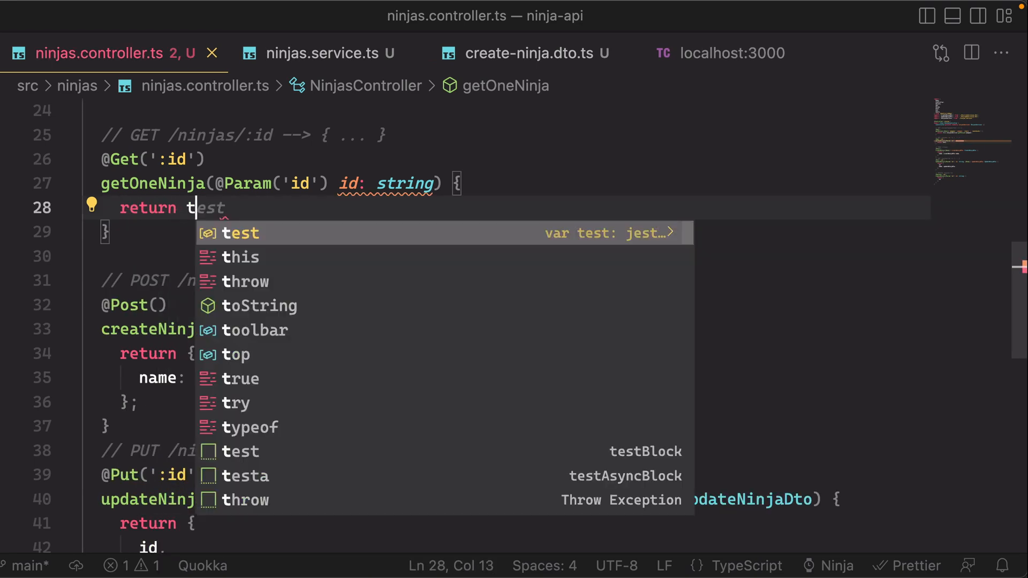
type("his.ninjasService")
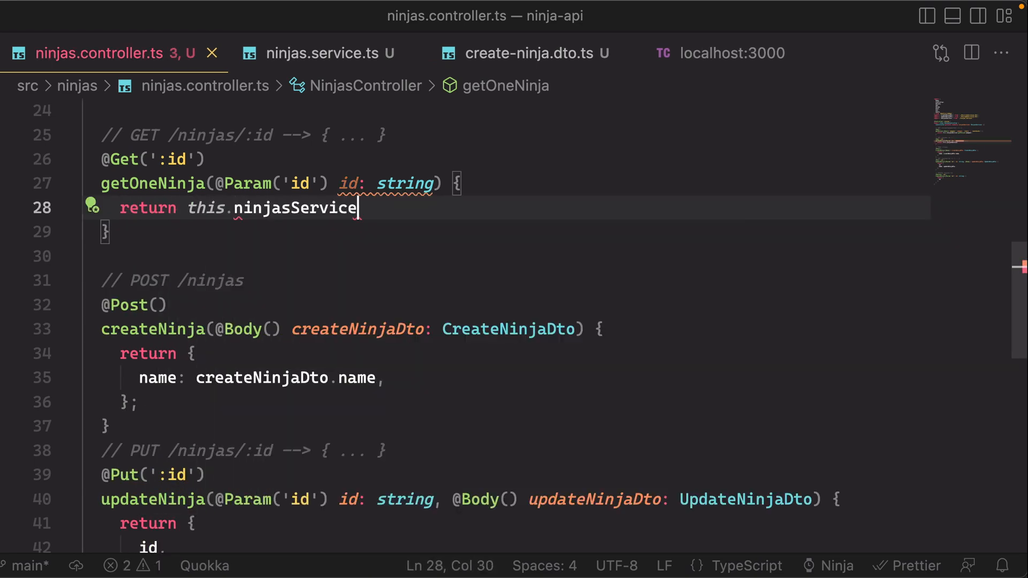
type(".getNinja")
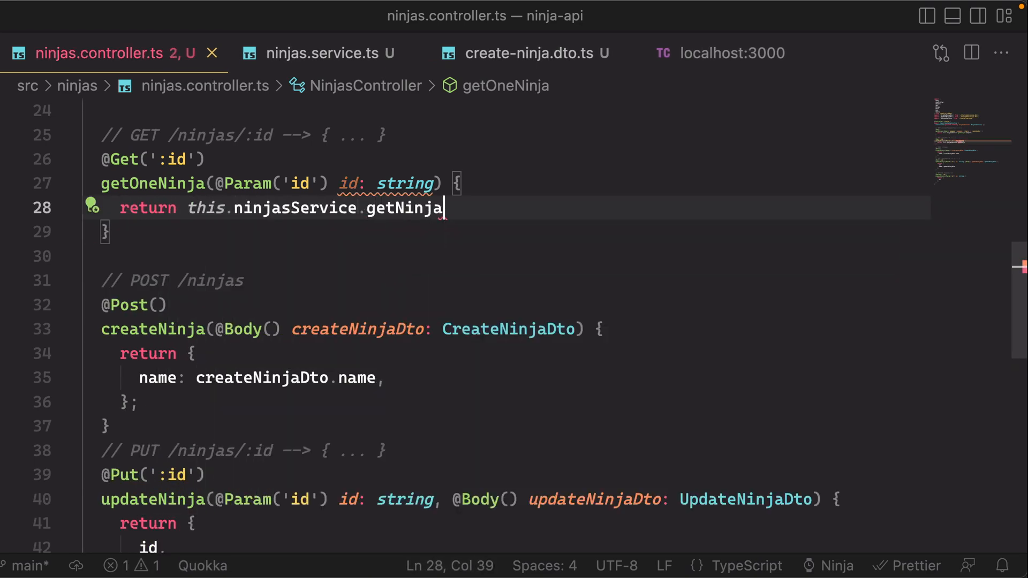
type("(id);")
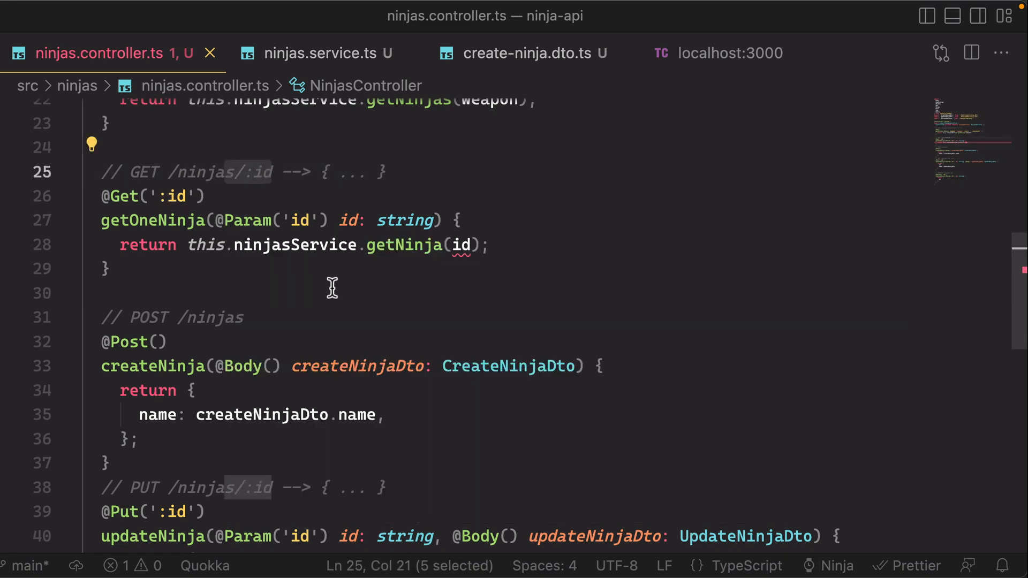
left_click(459, 244)
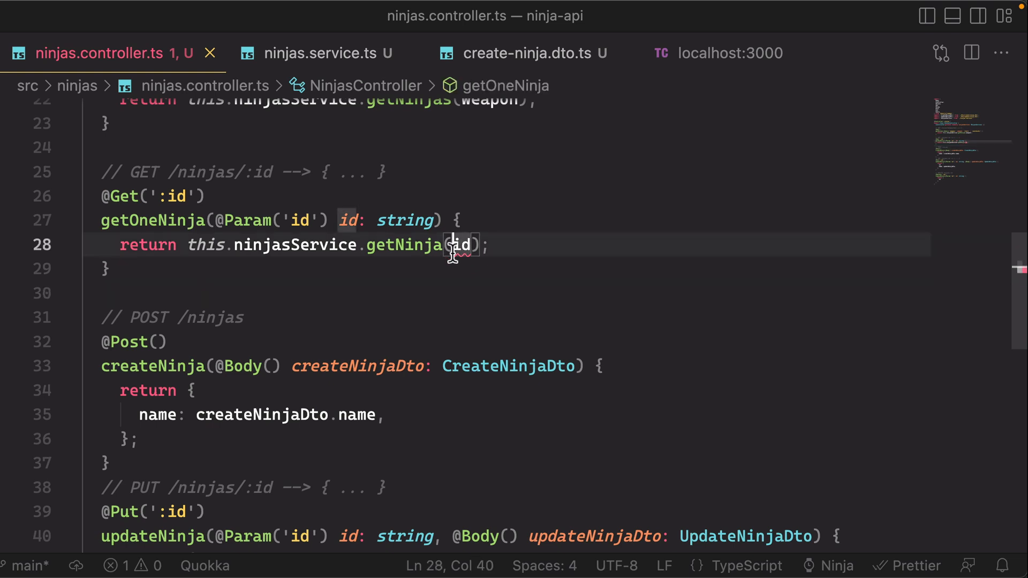
type("+")
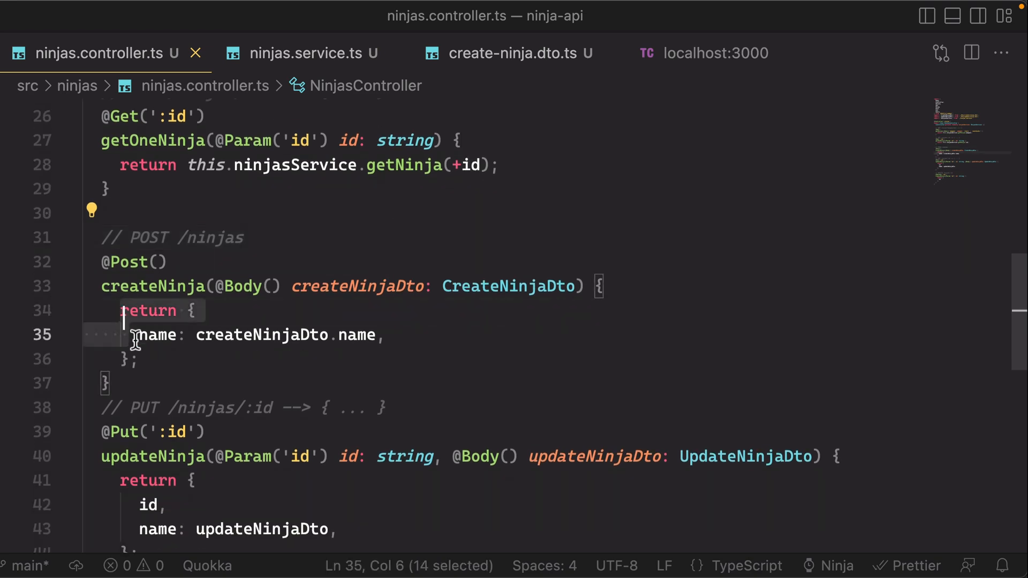
- Delegate the create, update and remove routes to this.ninjasService with createNinjaDto and +id
type("this")
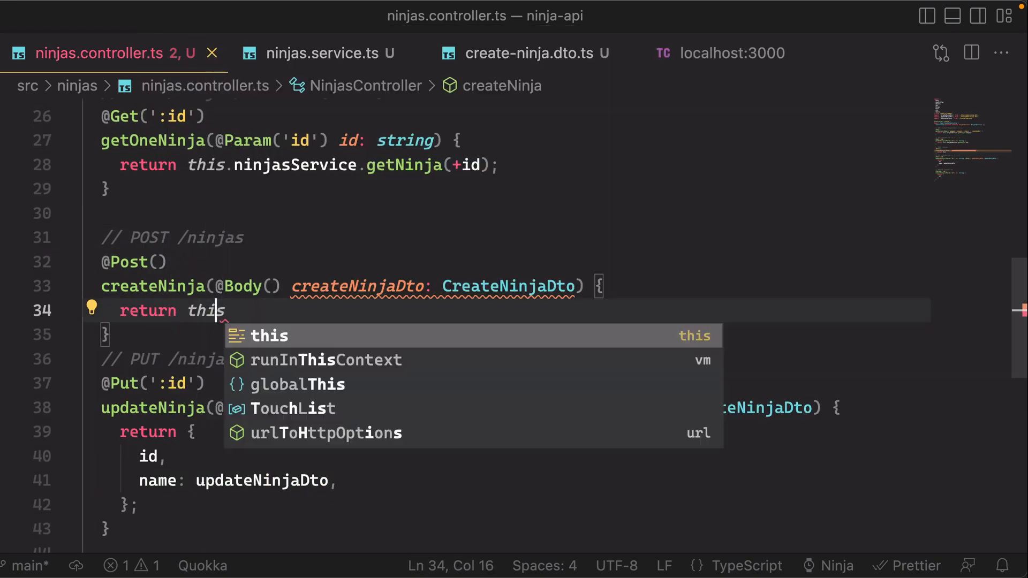
type(".ninjasService.createNinja(")
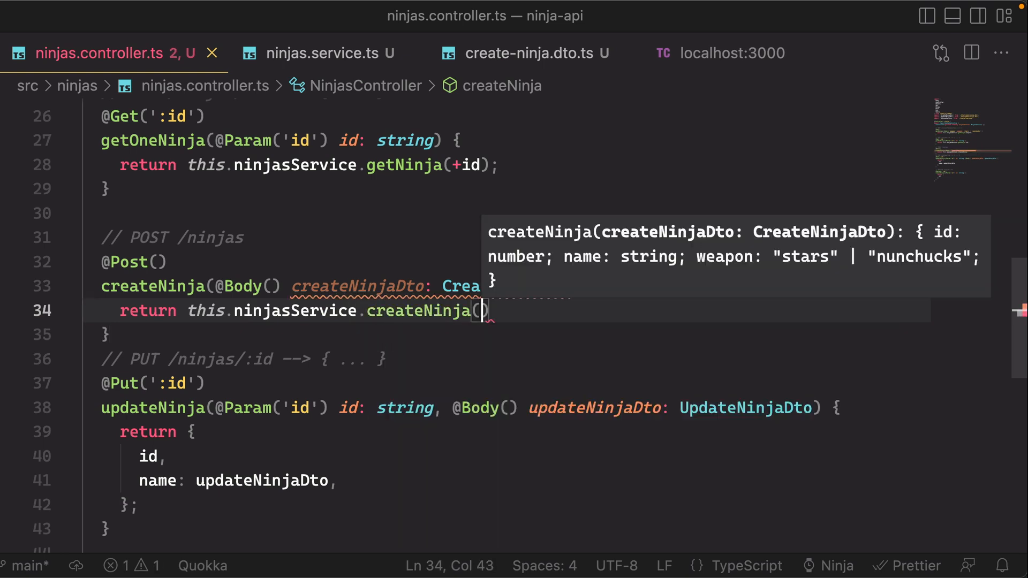
type("createNinjaDto")
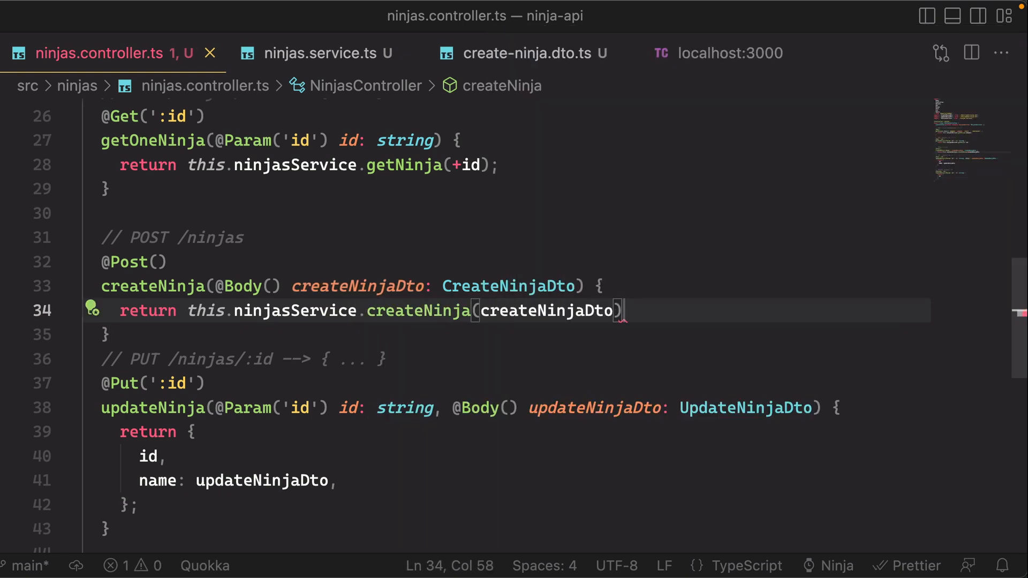
type("this.ninjasService.")
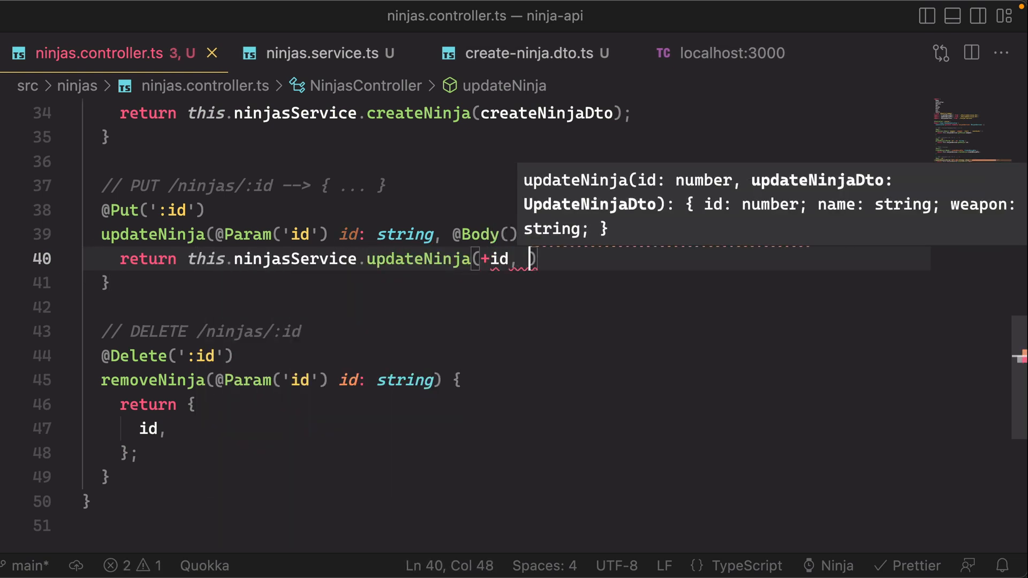
type("upd")
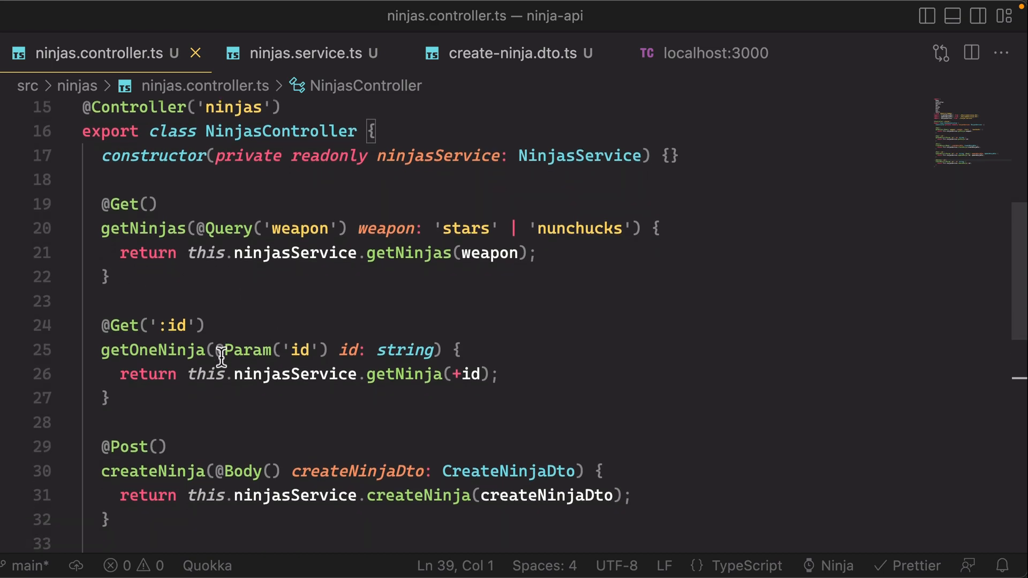
scroll("down", 3)
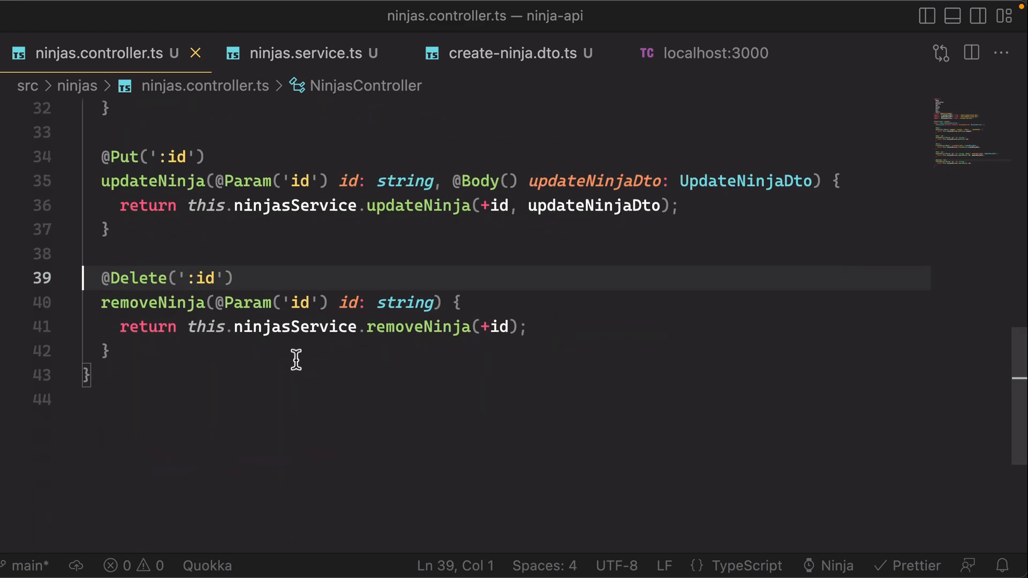
left_click(308, 53)
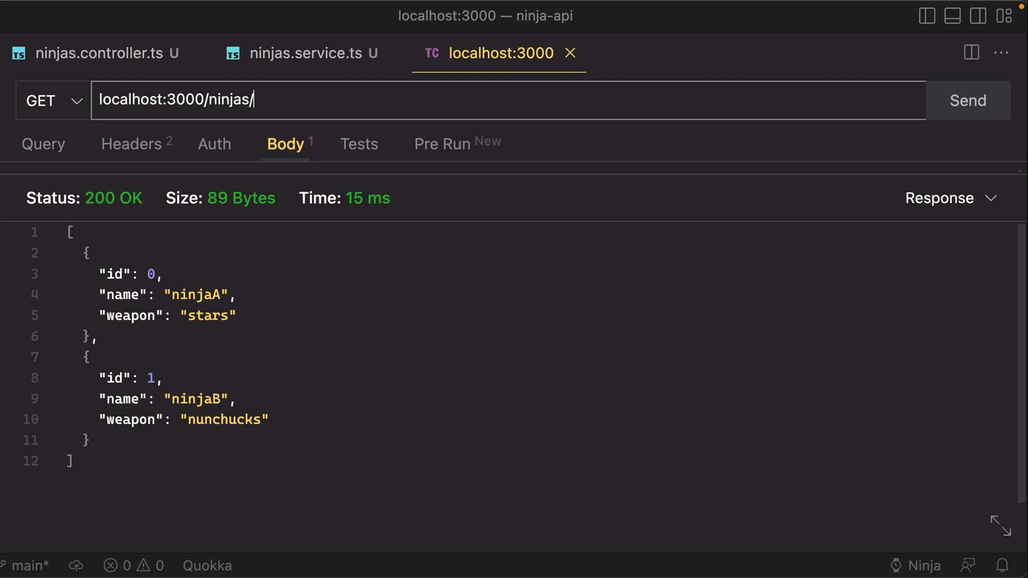
- Fetch ninja 0 with GET localhost:3000/ninjas/0, then switch the request method to POST
type("0")
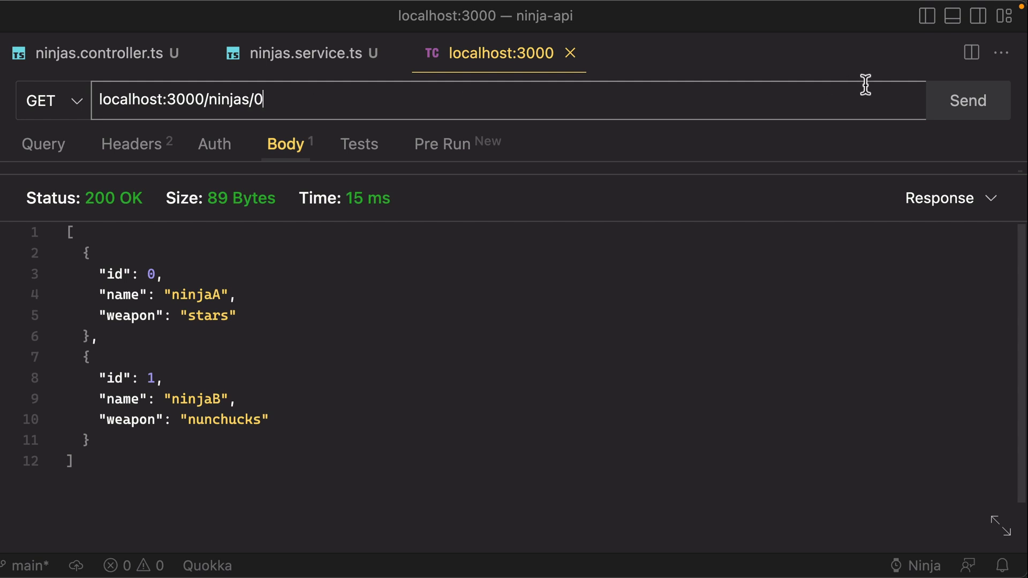
left_click(967, 101)
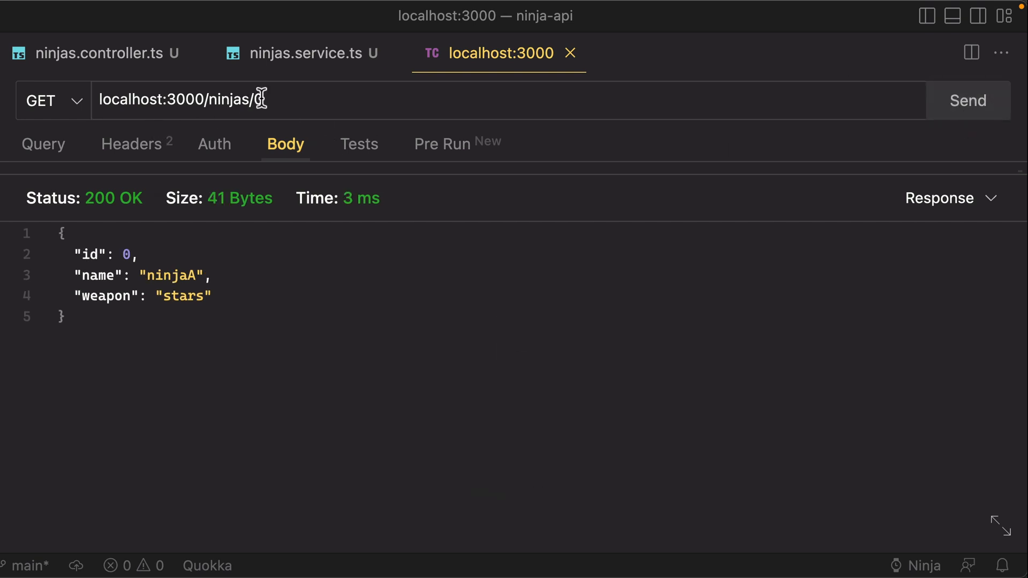
left_click(52, 101)
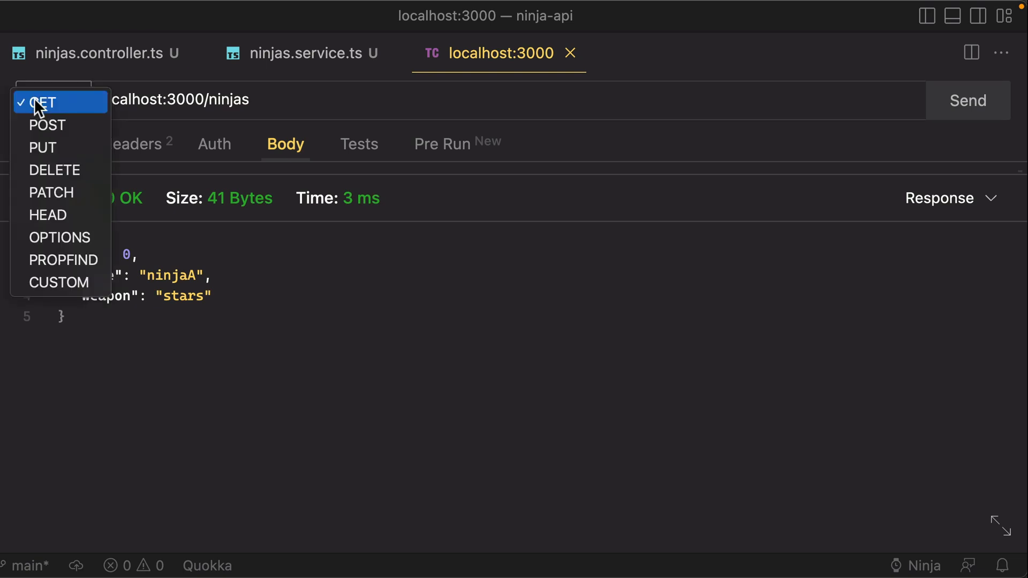
left_click(46, 125)
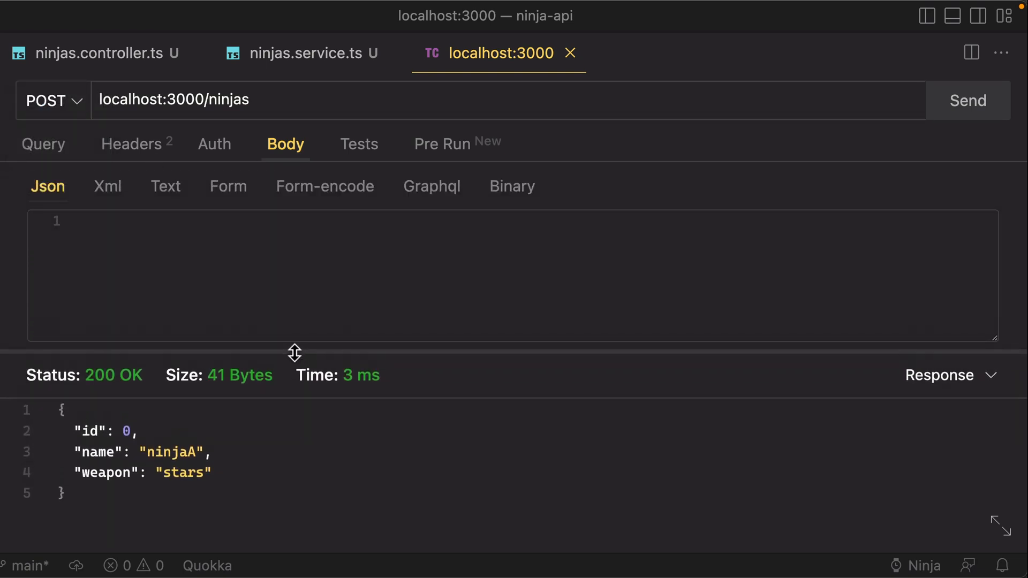
mouse_move(170, 246)
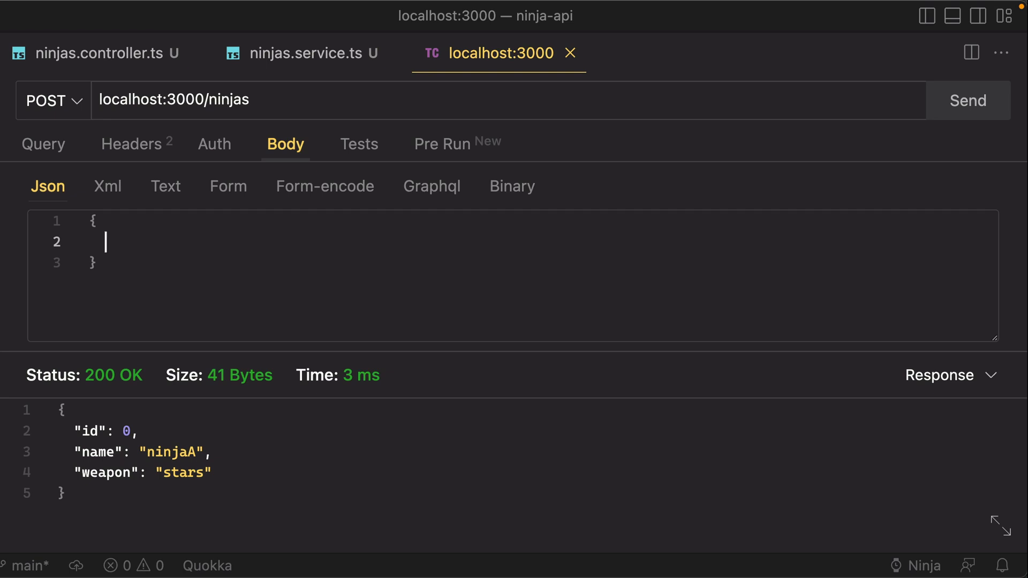
- POST a JSON body {"name": "ninjaC", "weapon": "stick"} to /ninjas, getting 201 Created with a generated id
type("name\": \"ninjaC")
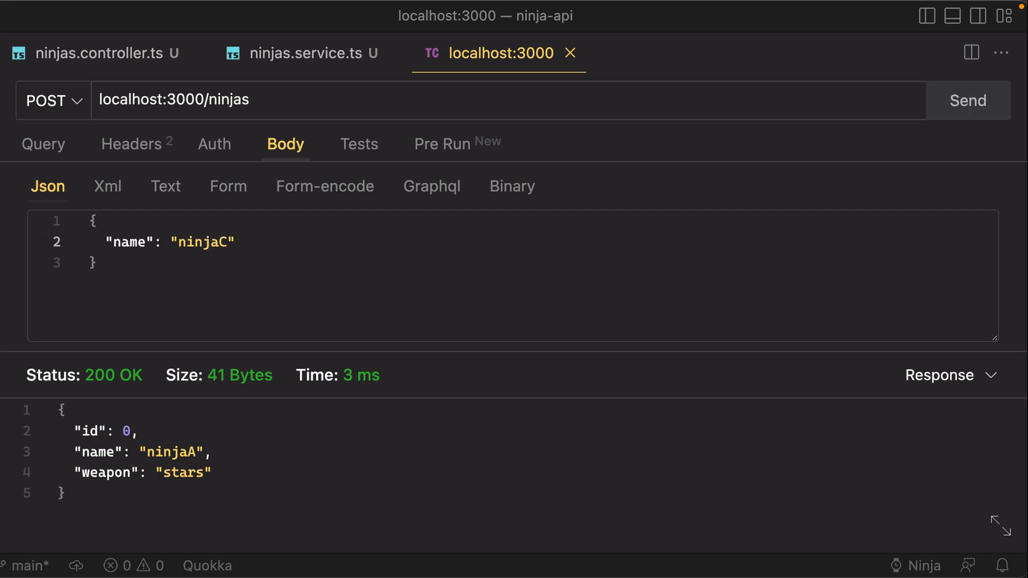
type("\"weapon\": \"stick\"")
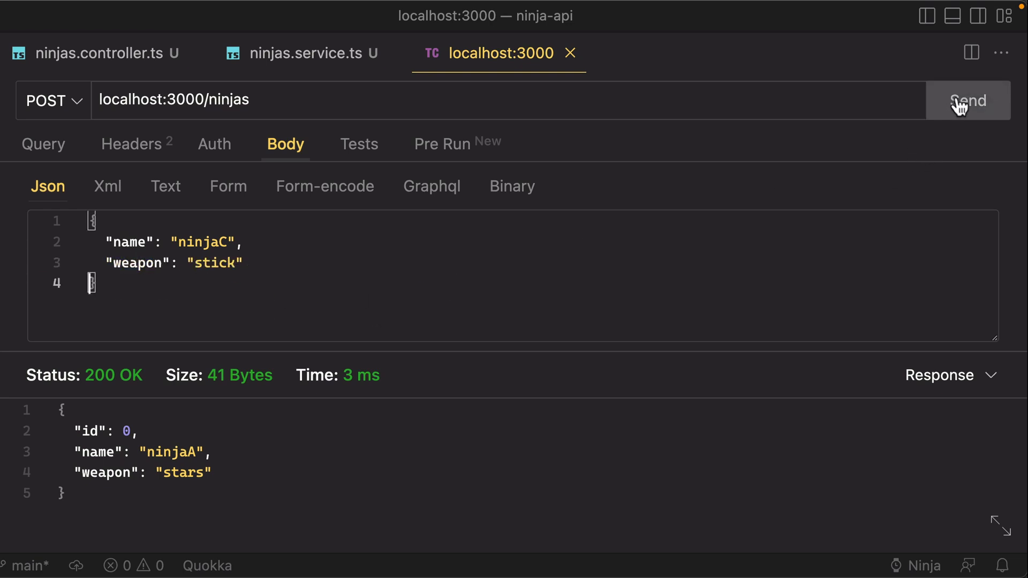
left_click(967, 101)
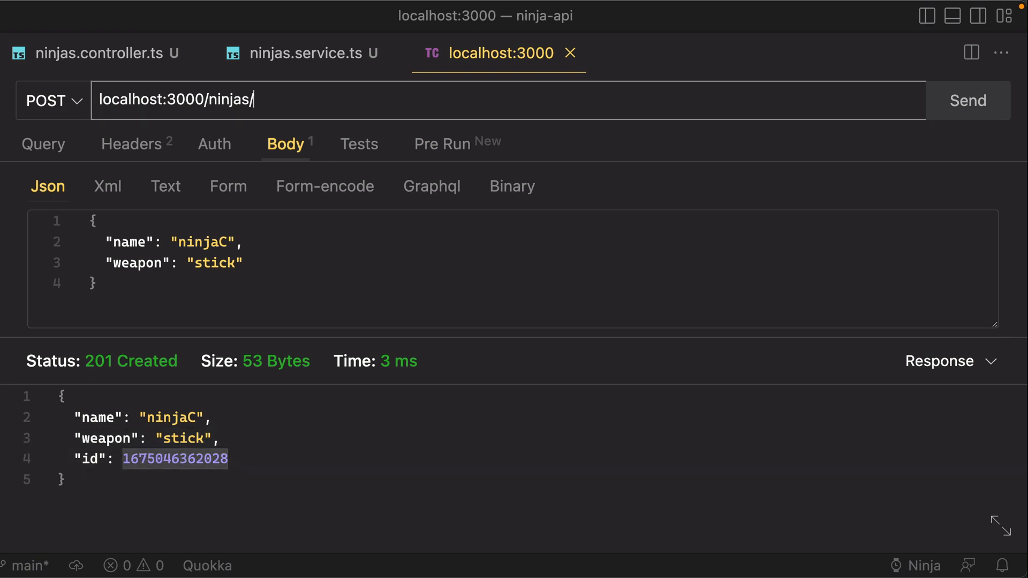
type("1675046362028")
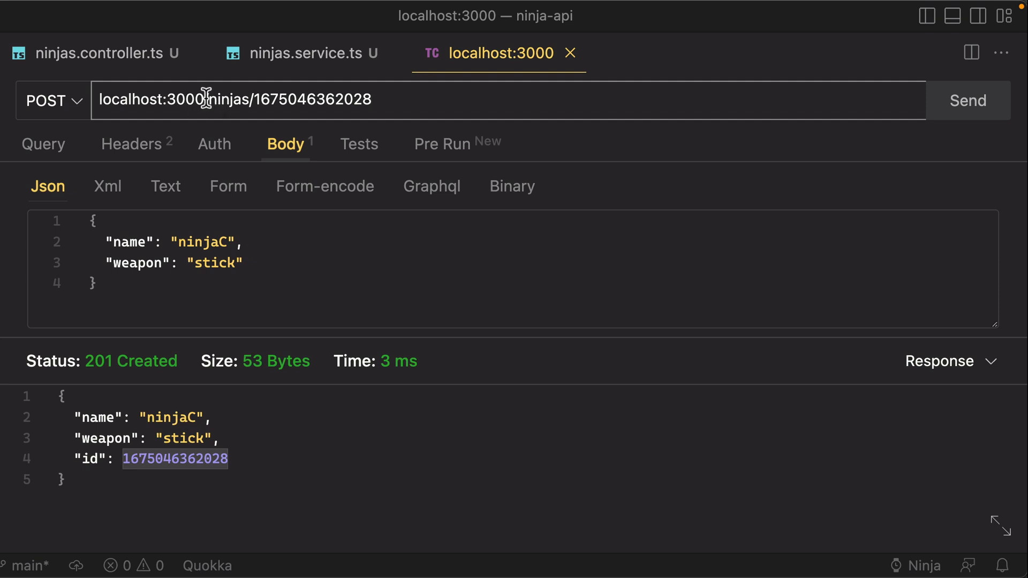
left_click(51, 100)
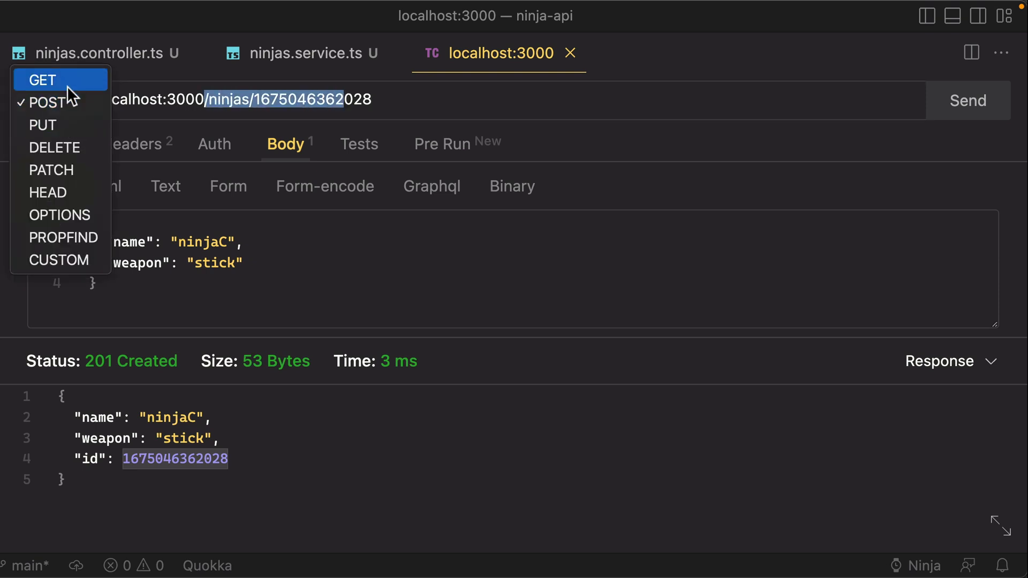
left_click(42, 79)
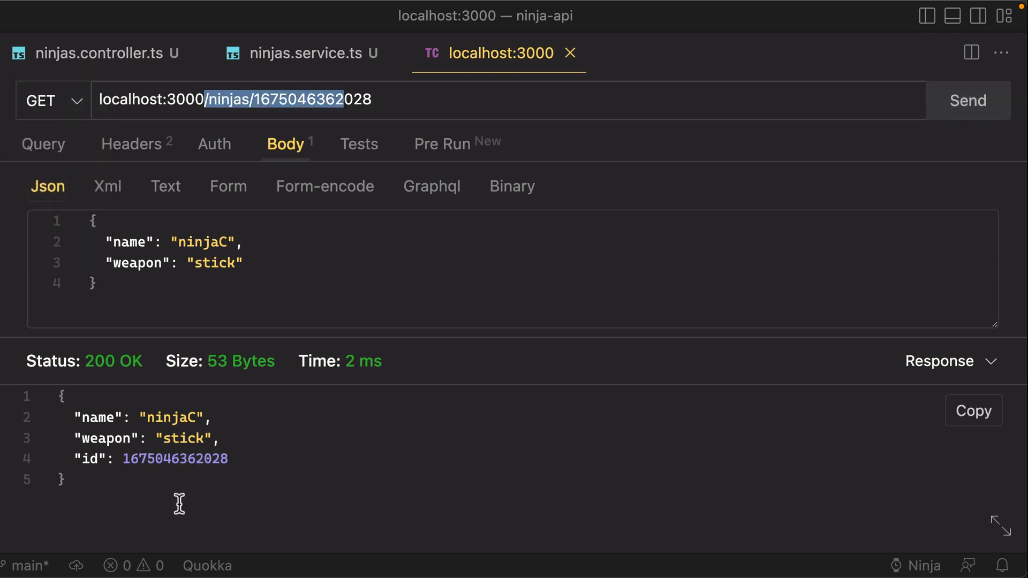
mouse_move(253, 413)
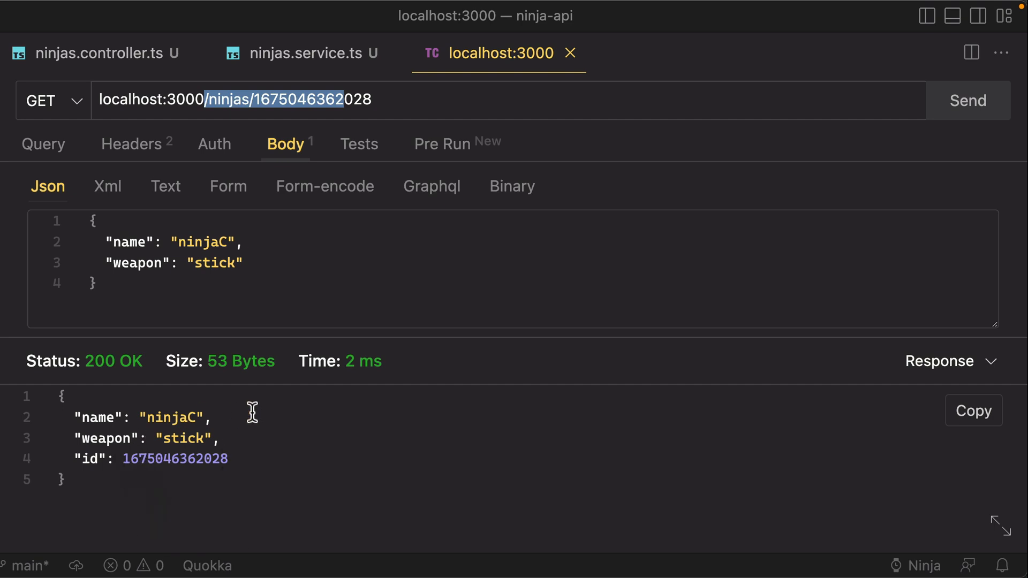
left_click(52, 101)
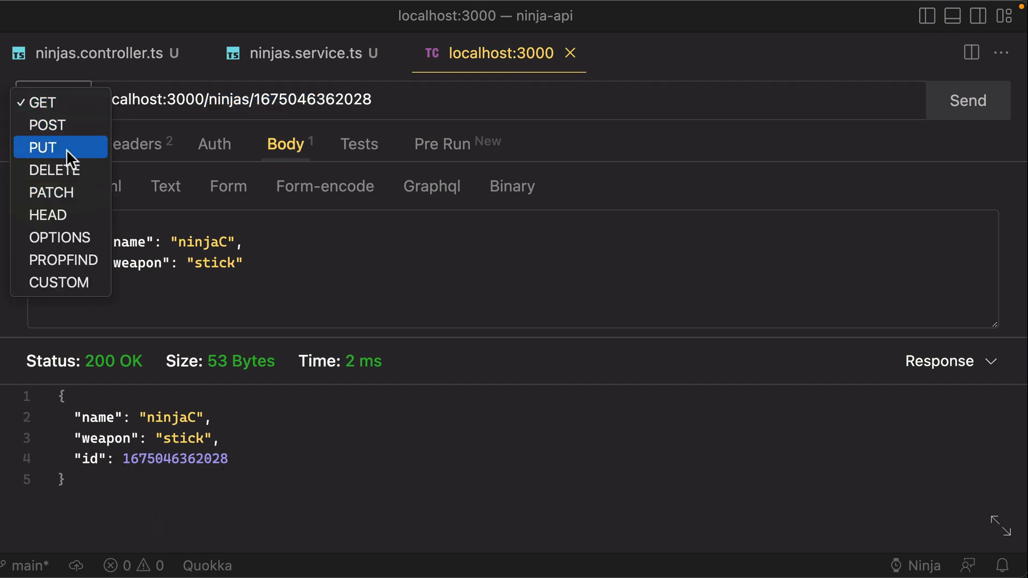
left_click(41, 147)
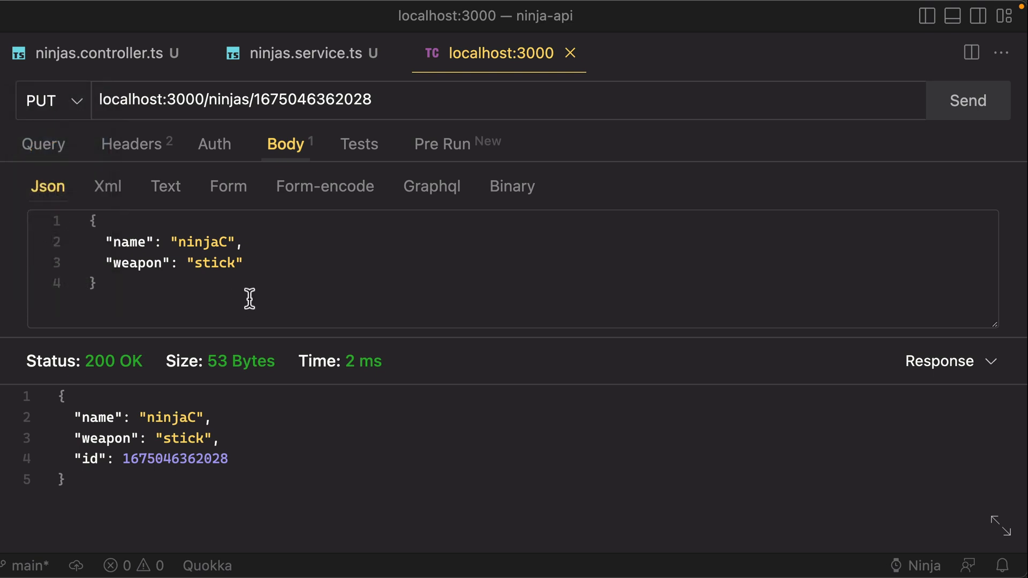
- PUT ninjaC with its weapon changed from stick to "stars" and receive the updated ninja
double_click(214, 263)
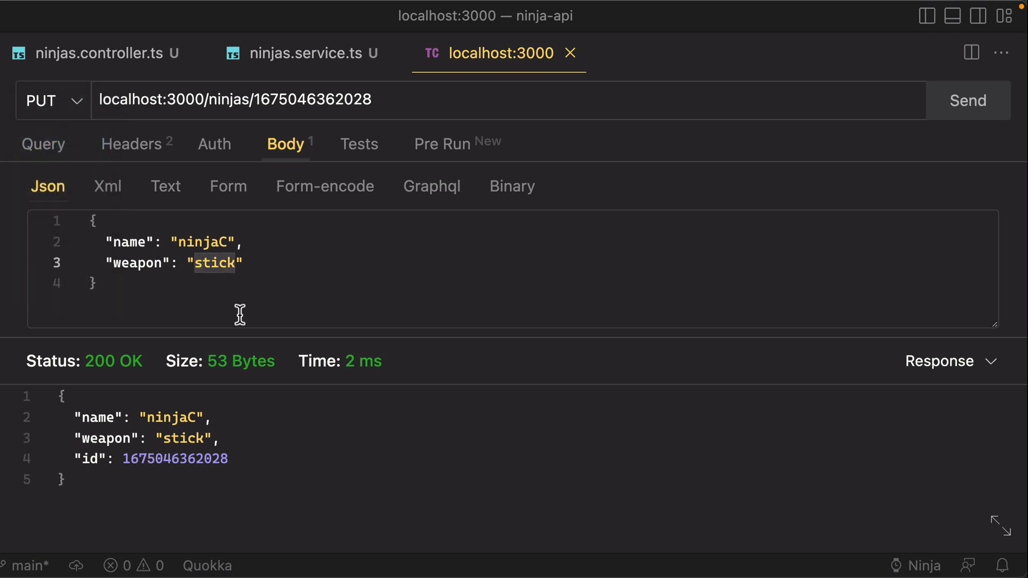
type("star")
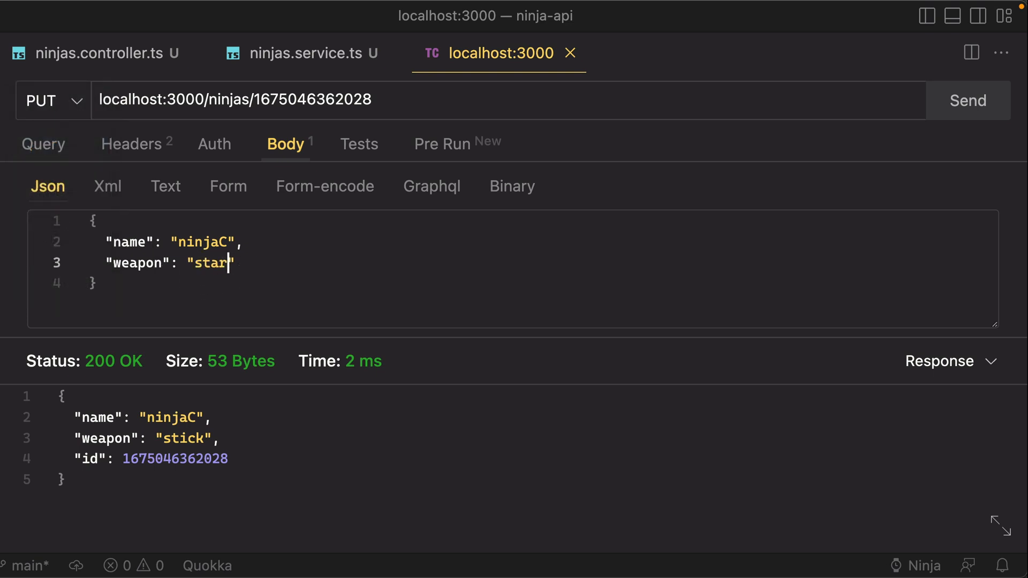
type("s")
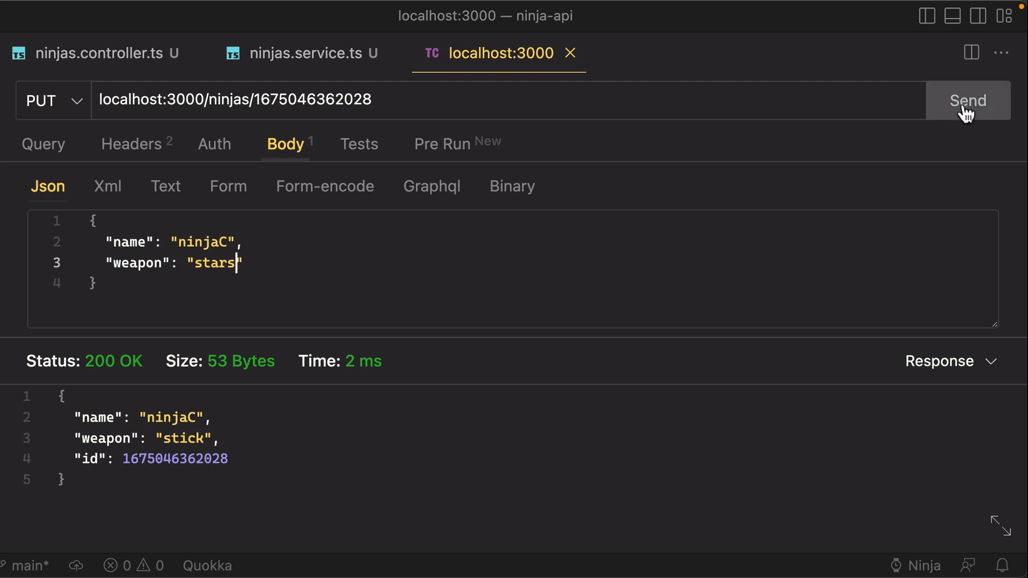
mouse_move(72, 125)
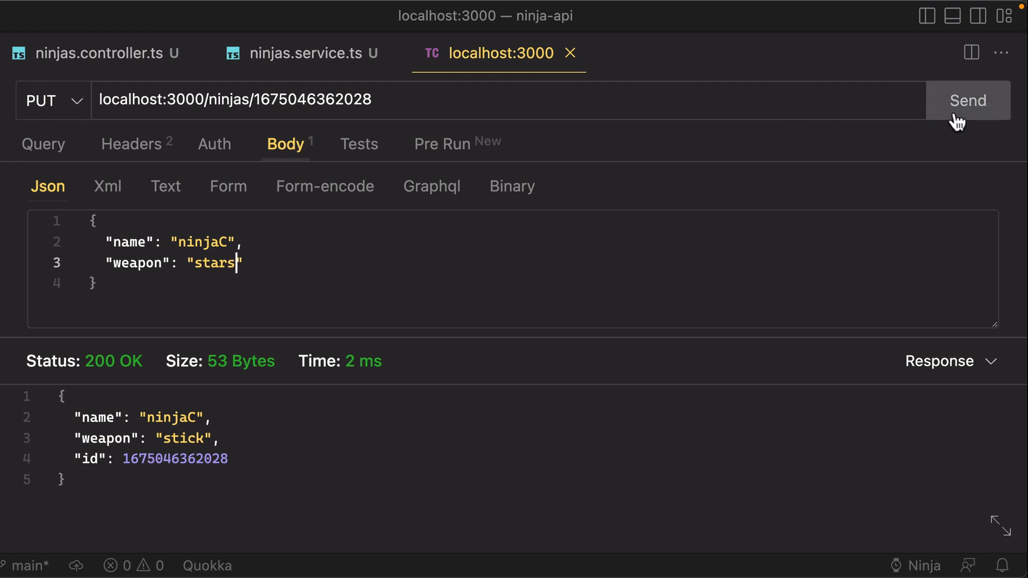
left_click(967, 100)
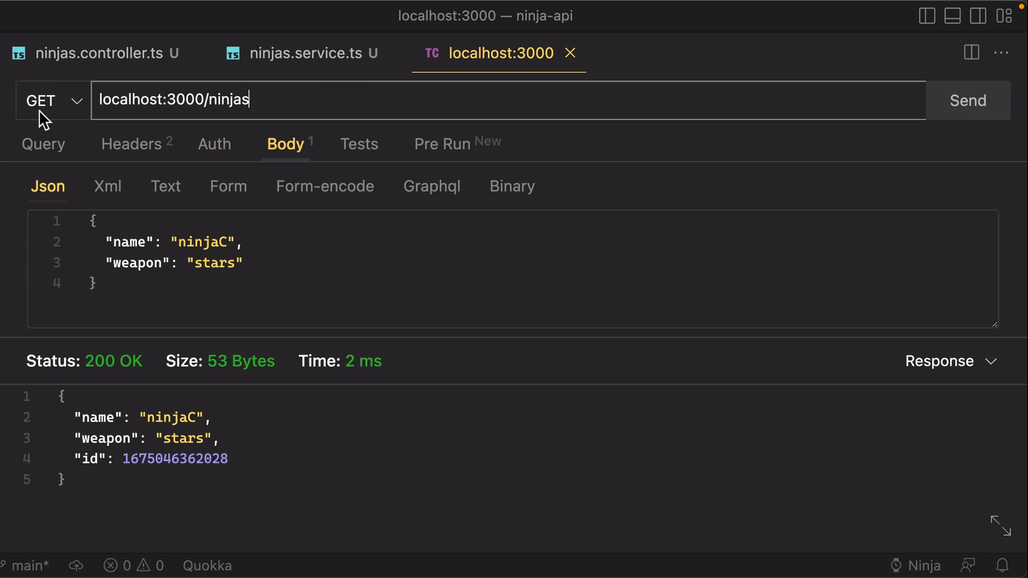
- GET /ninjas listing ninjaA, ninjaB and ninjaC, highlighting ninjaC's weapon now showing stars
left_click(967, 100)
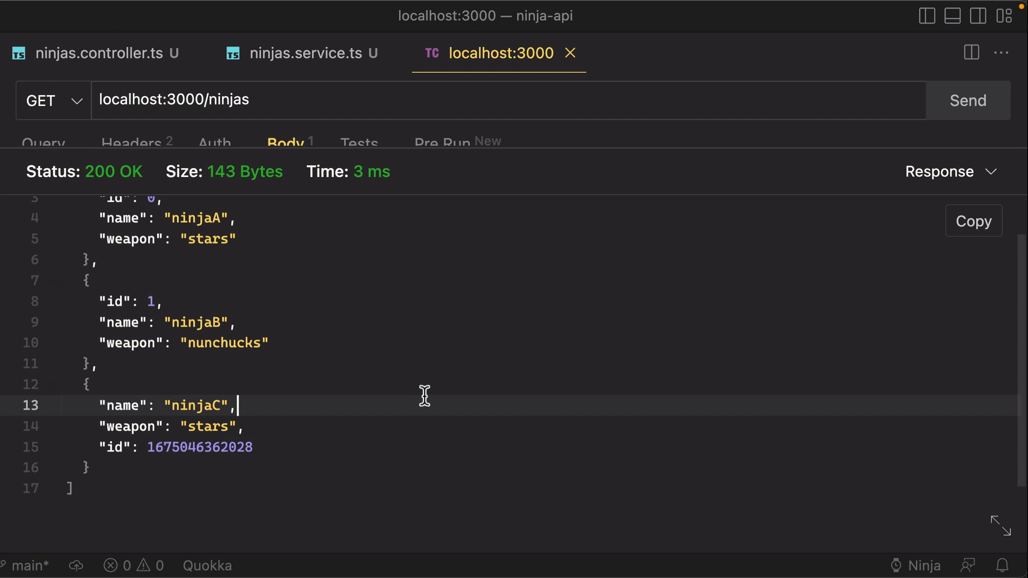
mouse_move(186, 427)
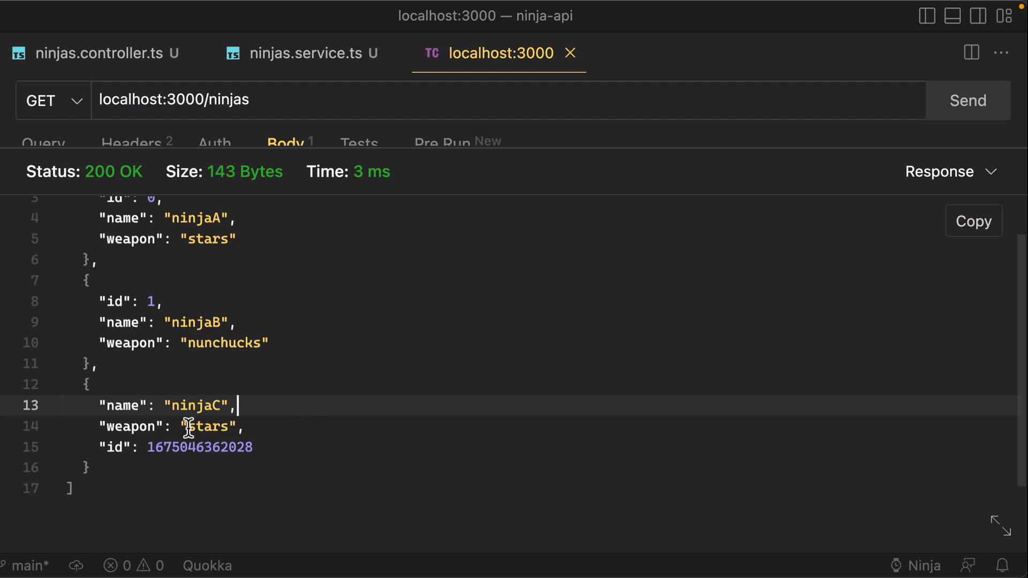
double_click(208, 426)
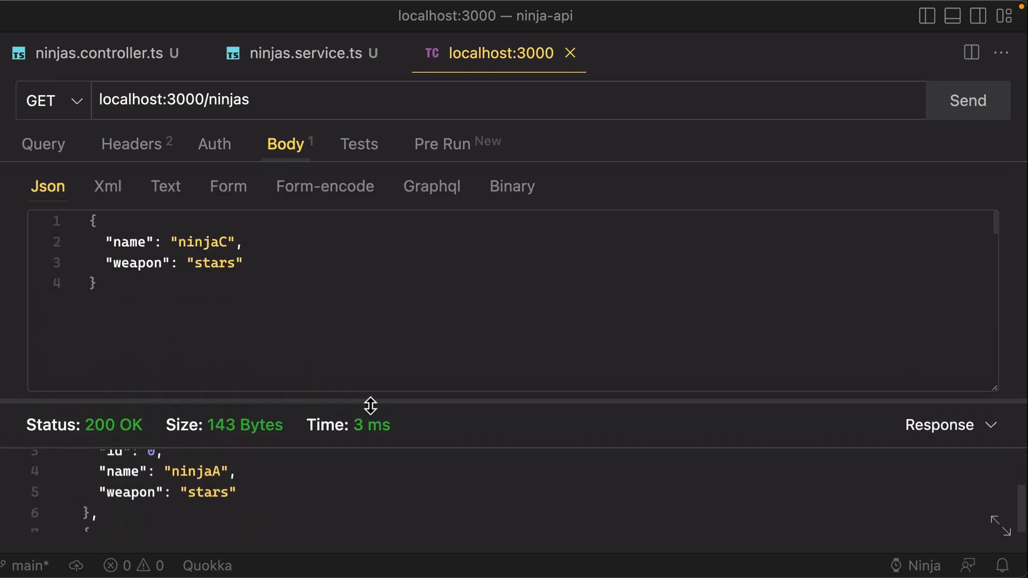
left_click(53, 101)
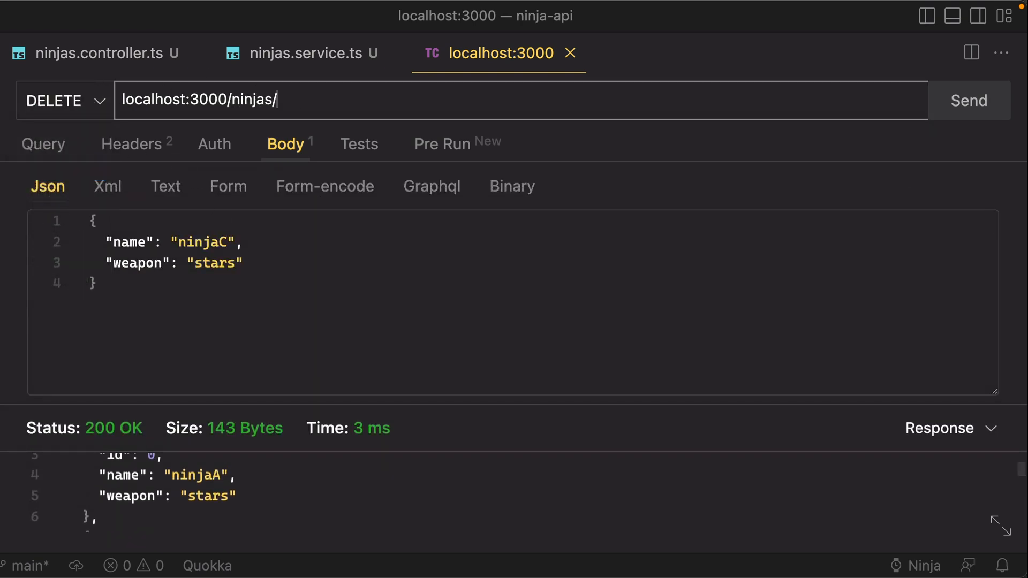
type("1675046362028")
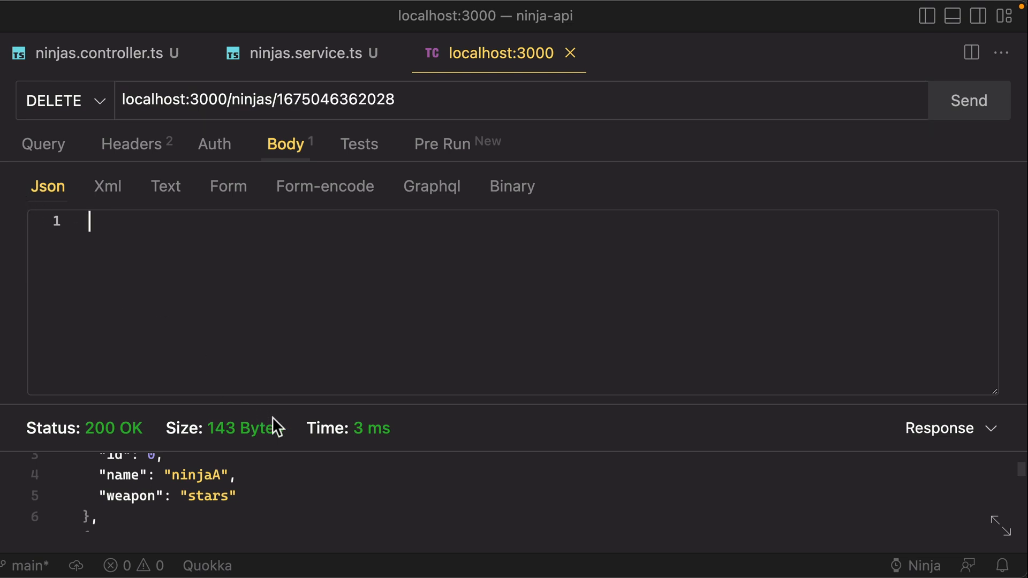
left_click(968, 101)
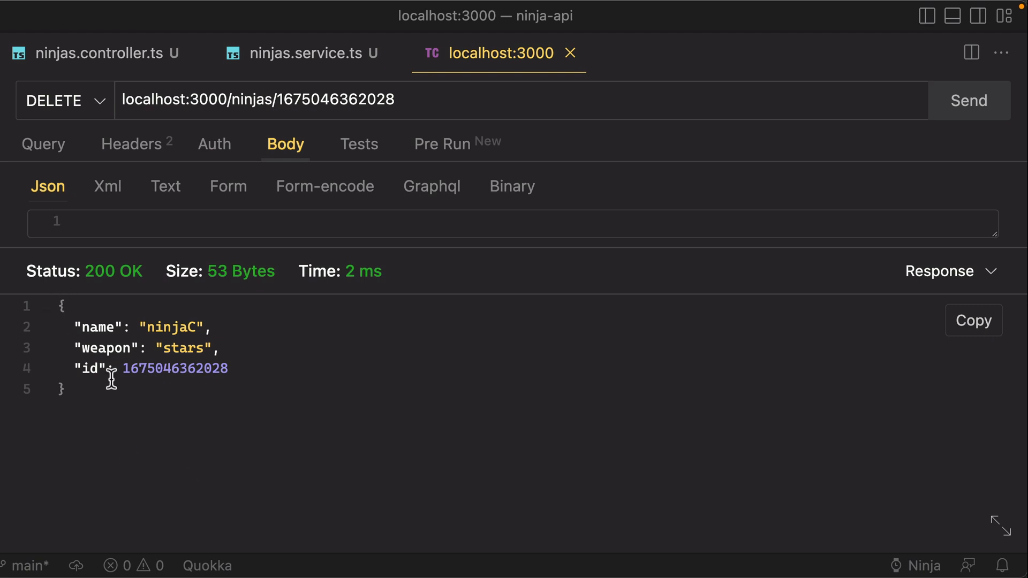
- GET /ninjas again without the id, confirming only ninjaA and ninjaB remain
double_click(335, 100)
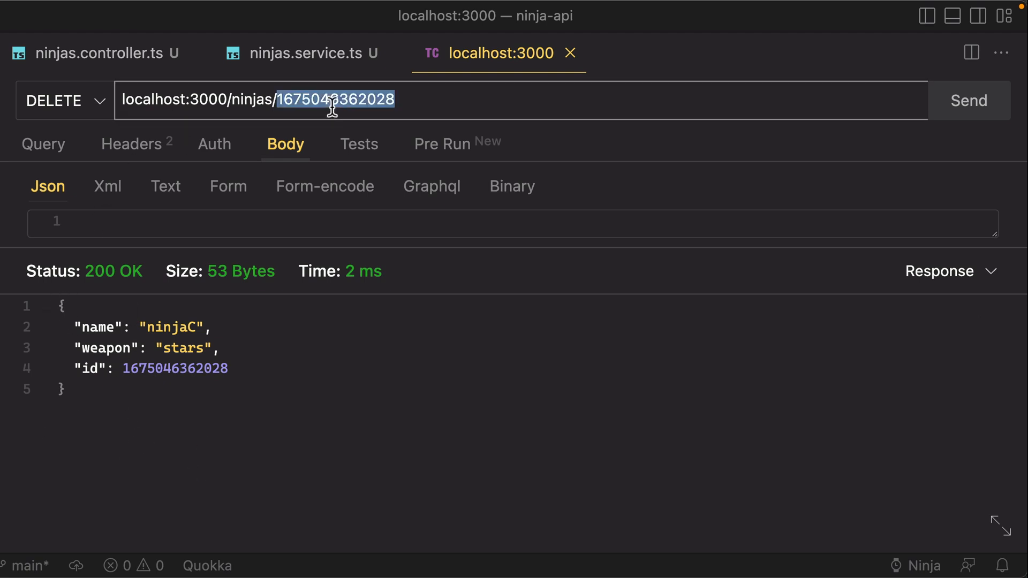
key("Backspace")
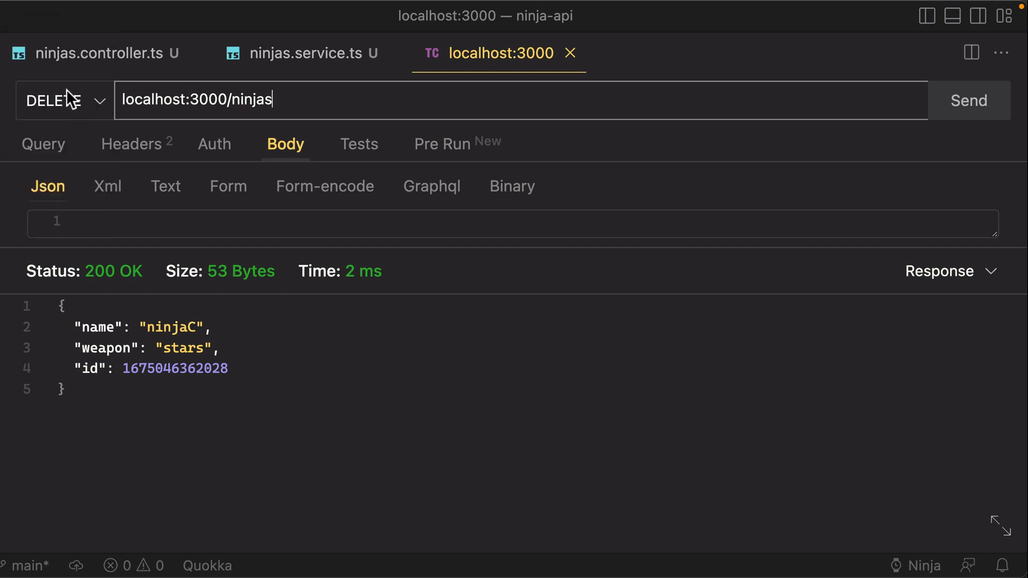
left_click(52, 101)
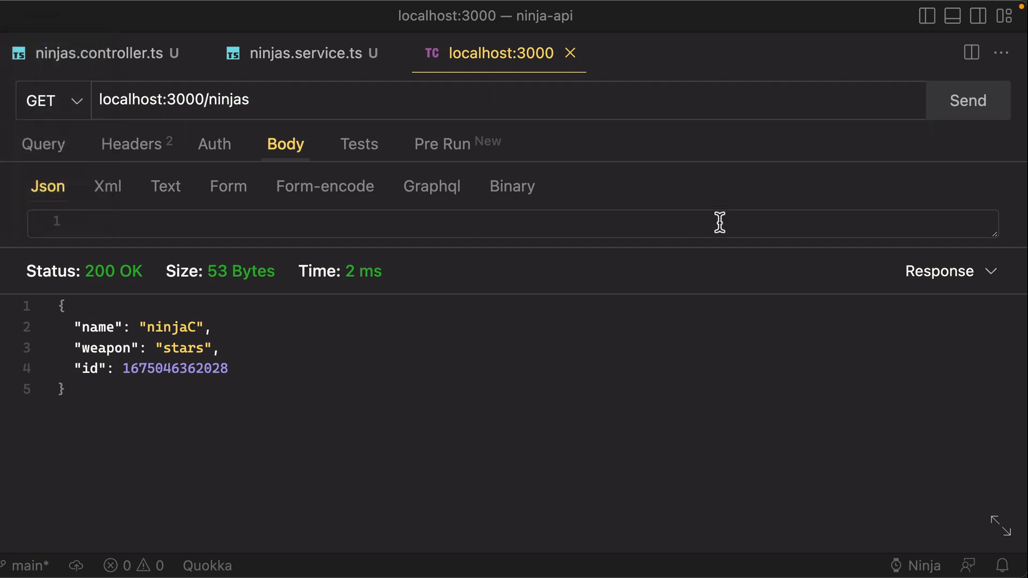
left_click(967, 101)
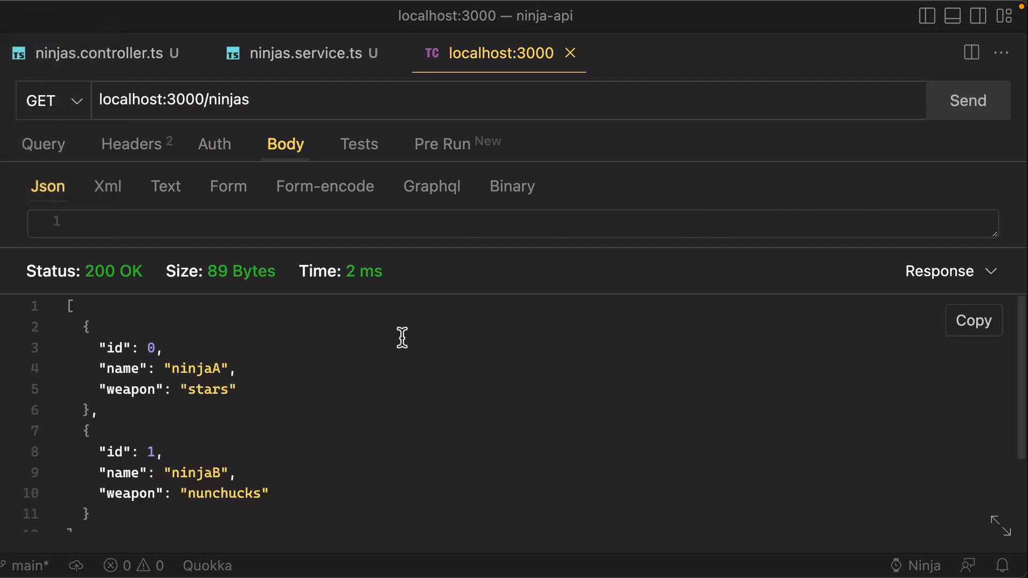